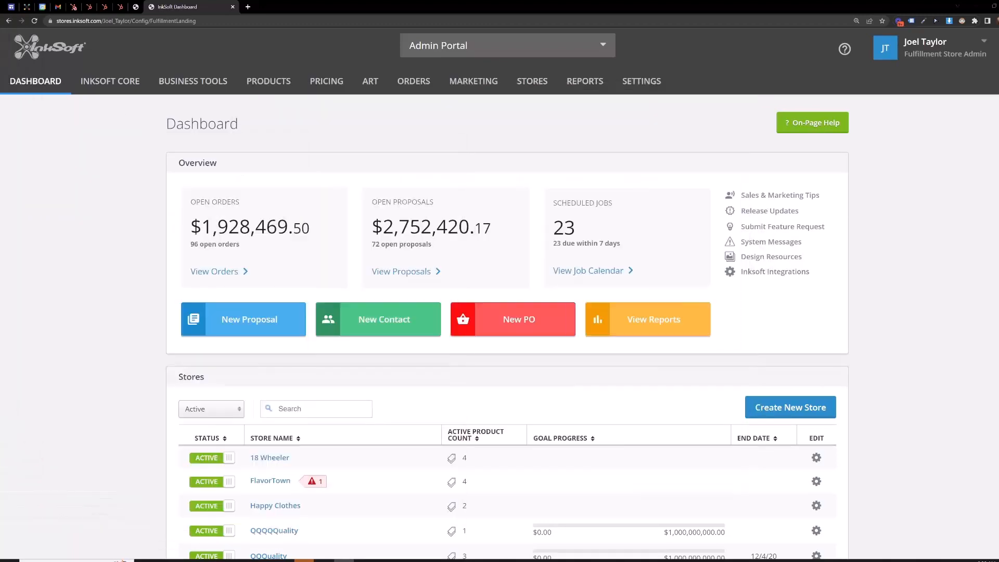
Search Manage Products for 5000 and open the matching product for editing.
click(268, 81)
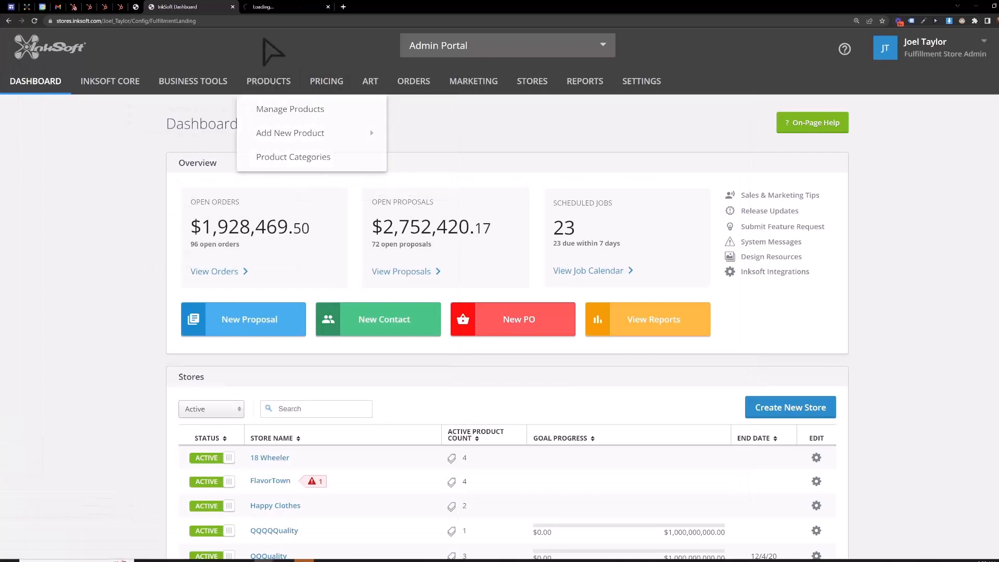
click(290, 108)
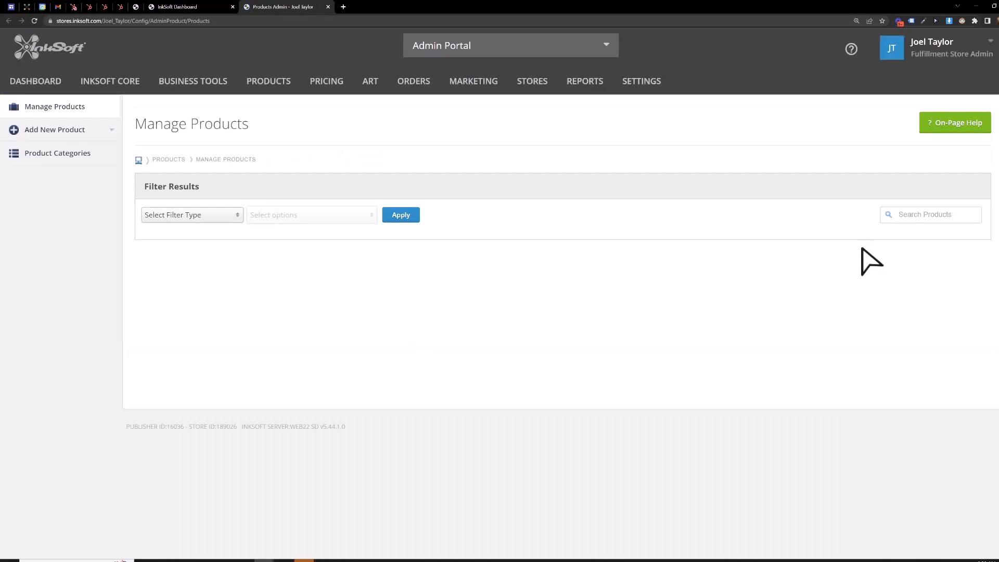
text(5000)
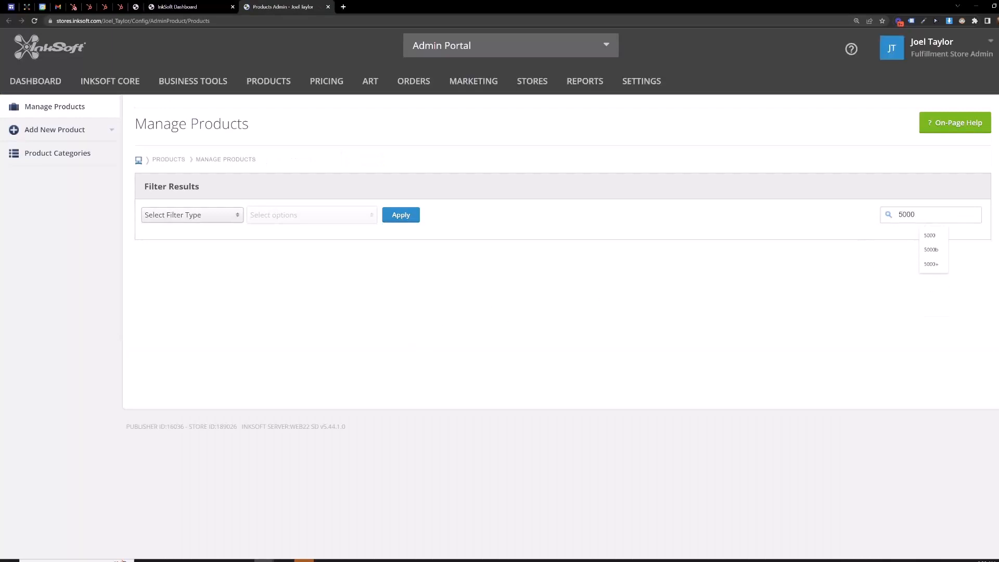
click(930, 235)
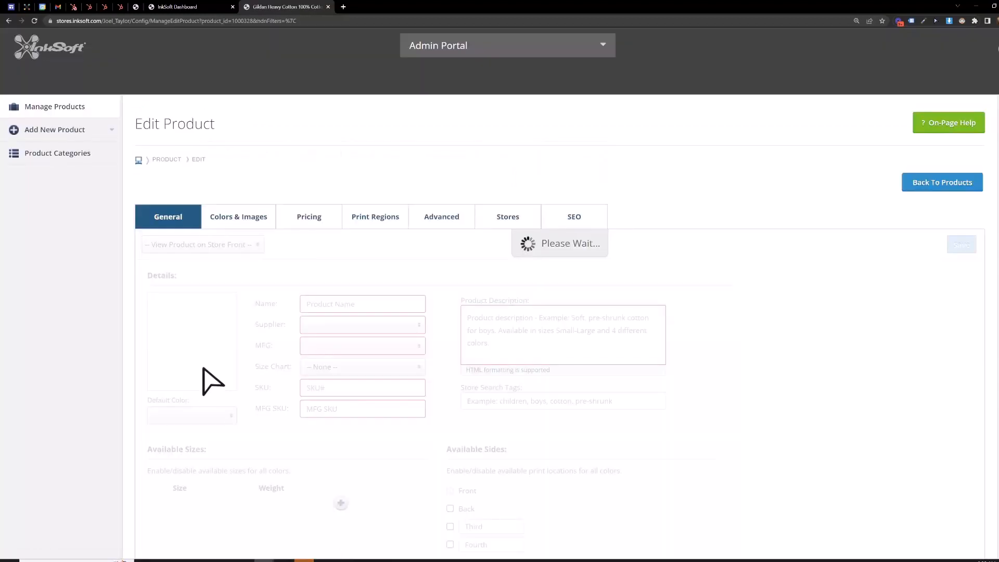
Show the product's Pricing page with the $5.02 fixed base price and Ash supplier costs.
click(309, 217)
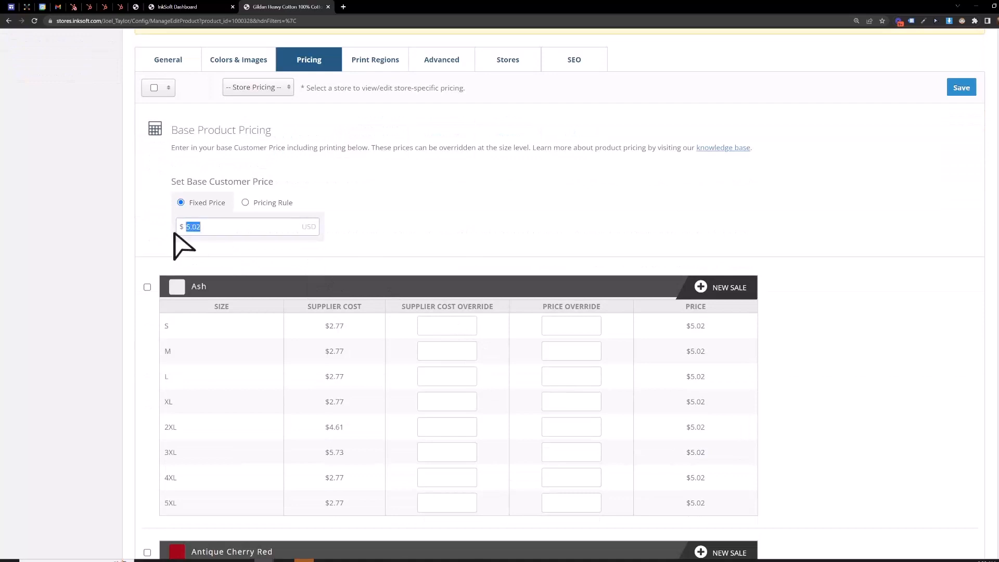
mouse_move(714, 395)
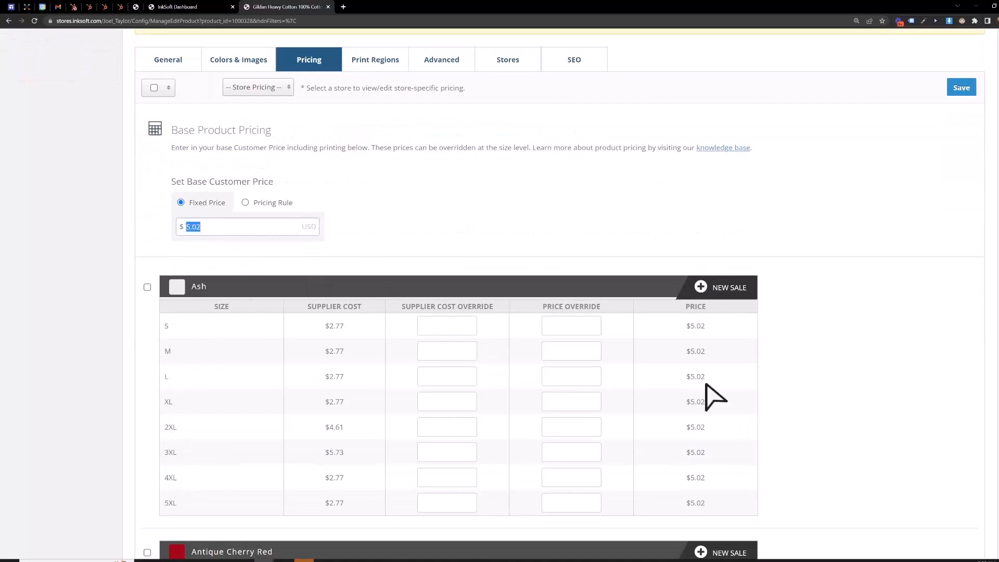
double_click(695, 376)
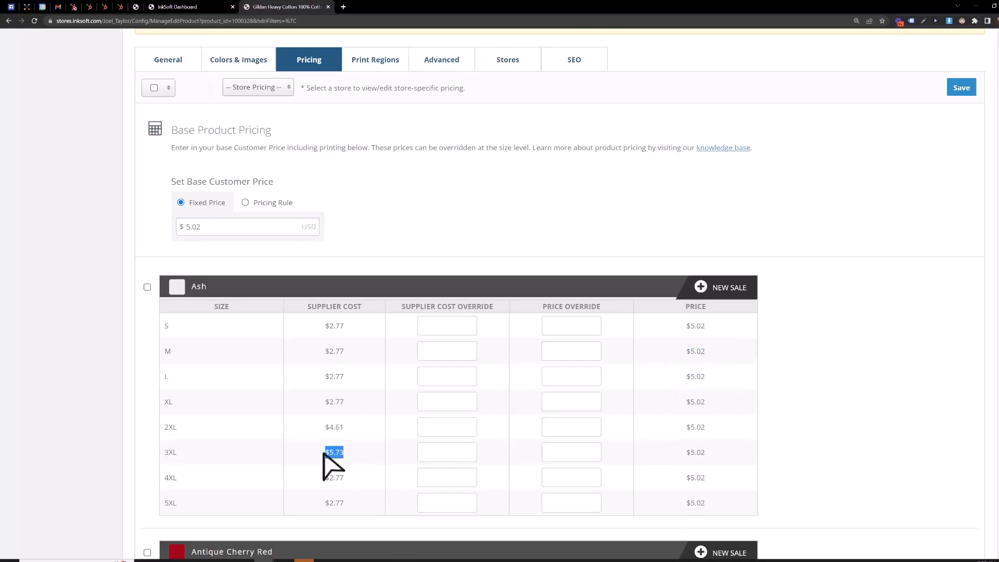
mouse_move(313, 322)
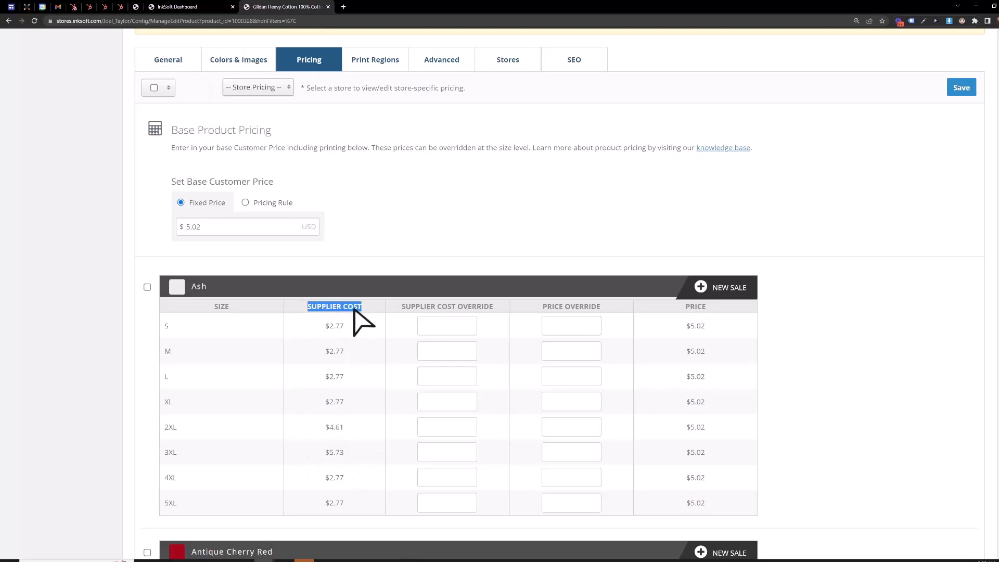
mouse_move(345, 476)
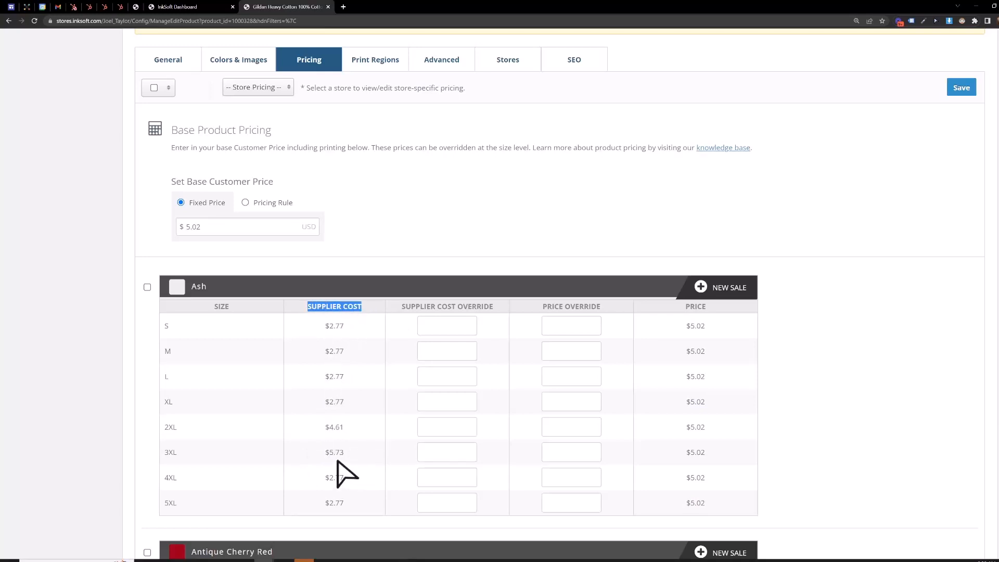
mouse_move(254, 216)
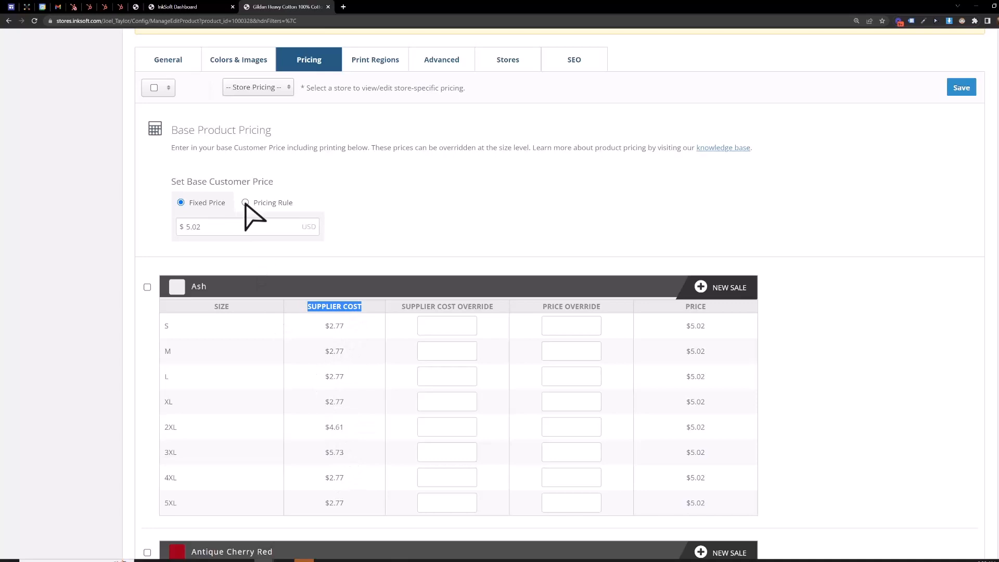
Switch the base customer price to the % Markup on Cost pricing rule, pricing S at $5.54.
click(246, 202)
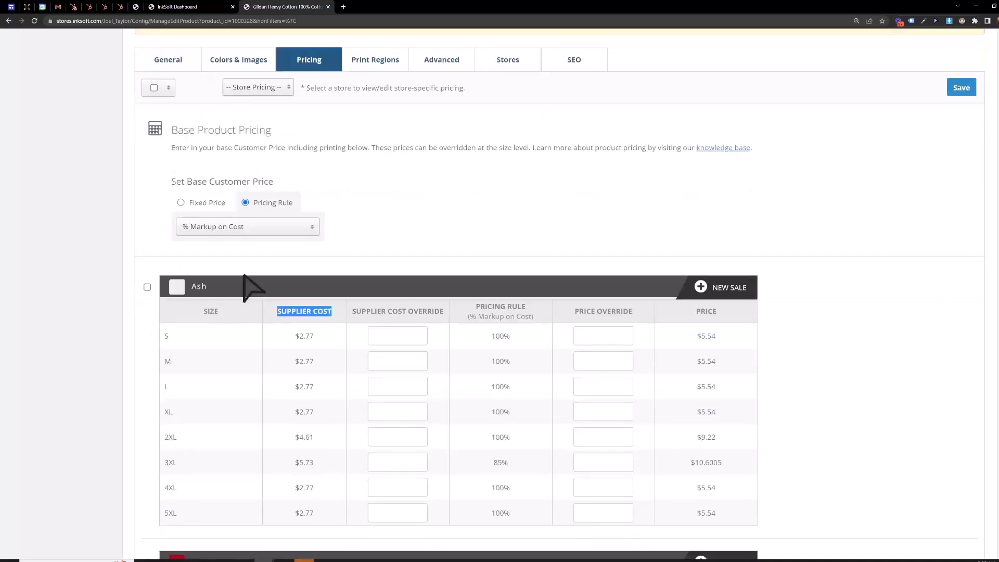
mouse_move(311, 394)
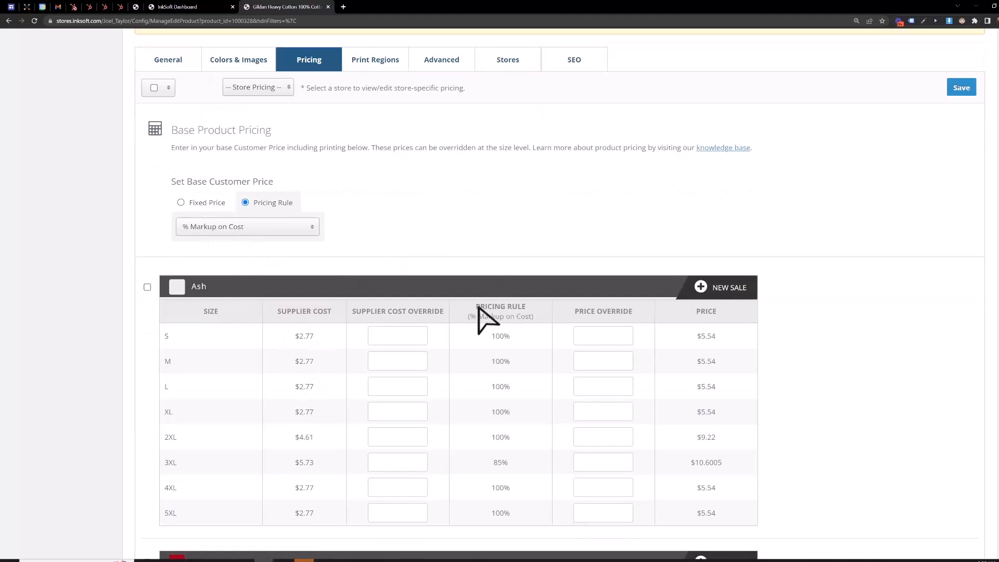
double_click(500, 306)
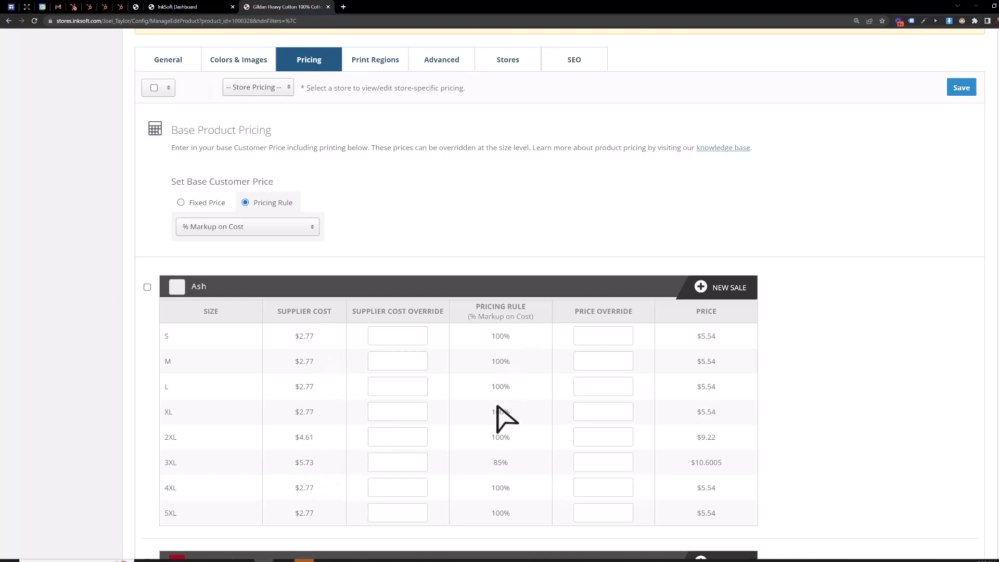
mouse_move(313, 462)
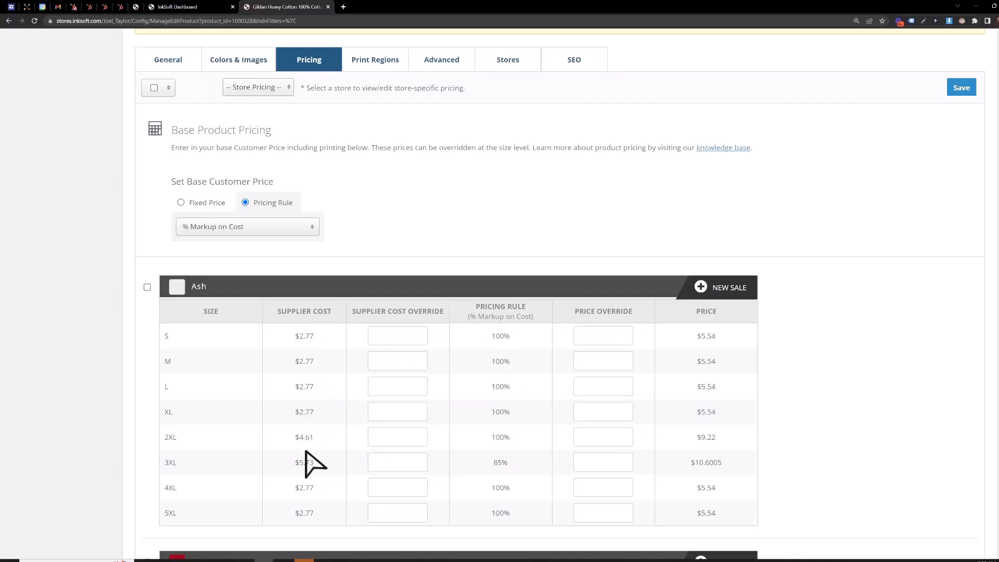
double_click(304, 462)
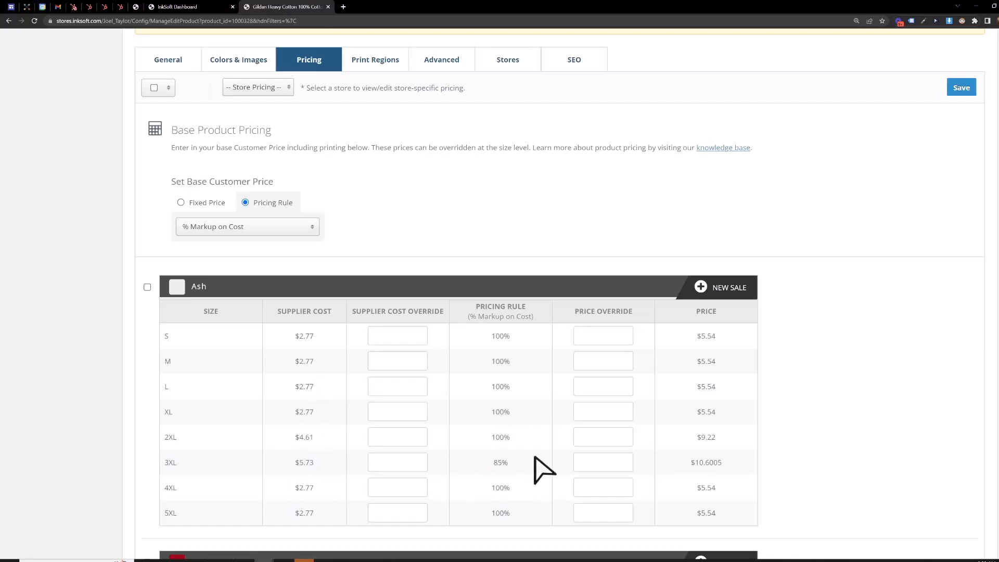
scroll(up, 3)
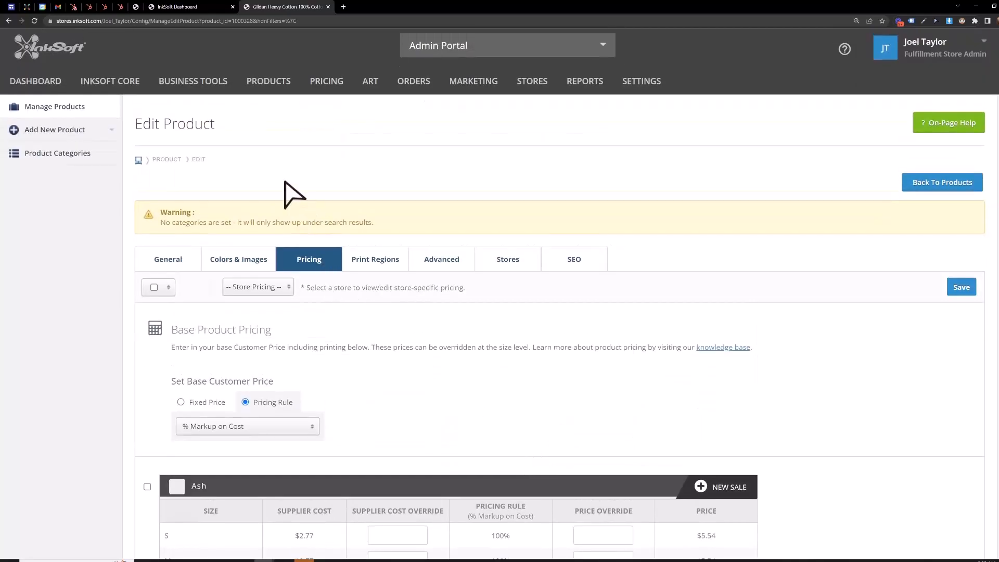
click(326, 81)
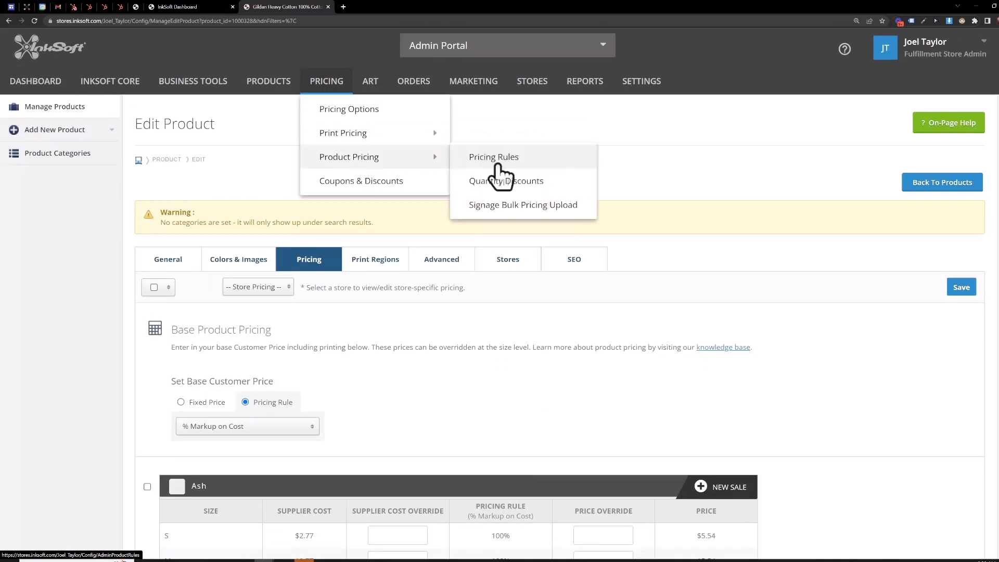
click(493, 156)
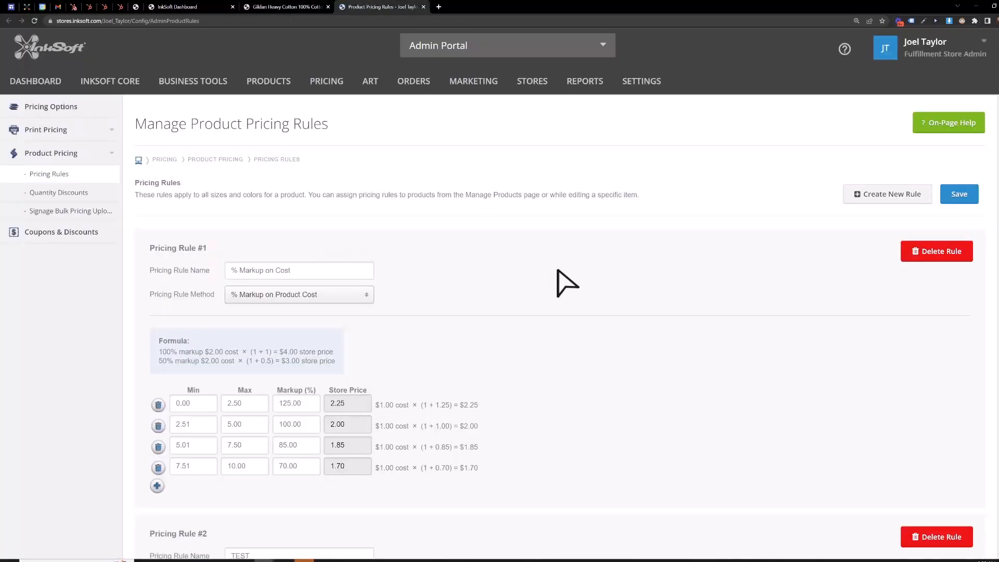
scroll(down, 3)
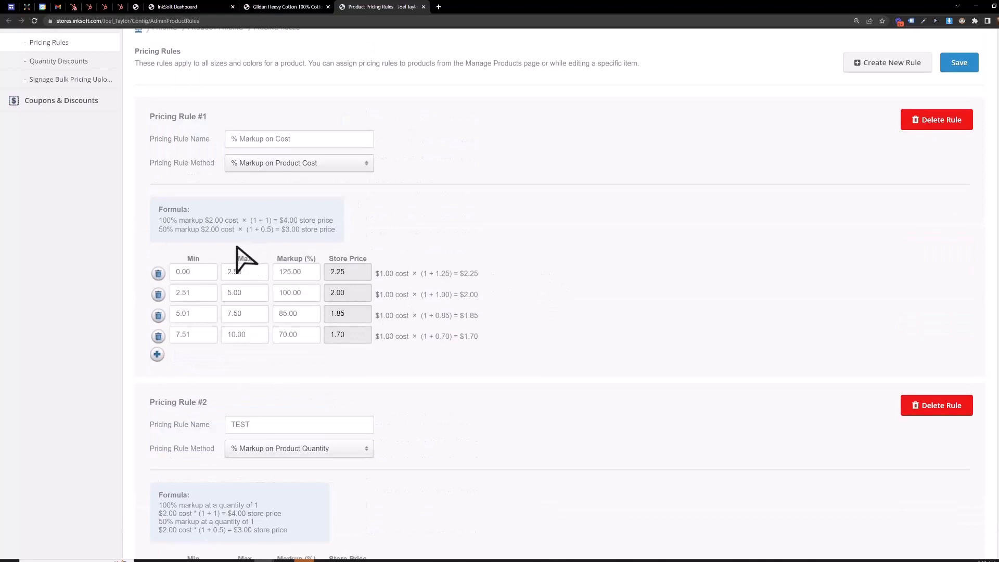
click(298, 162)
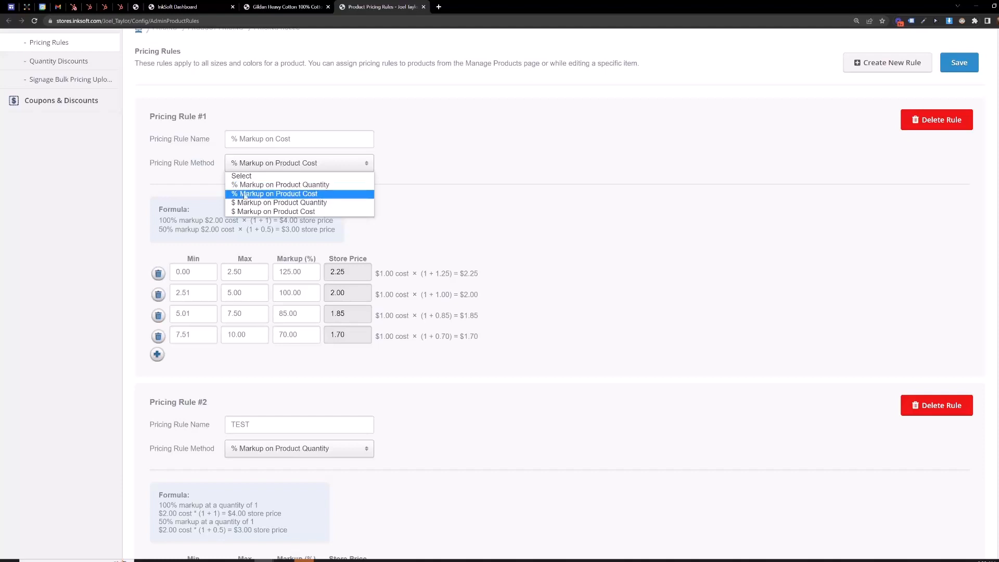
click(274, 194)
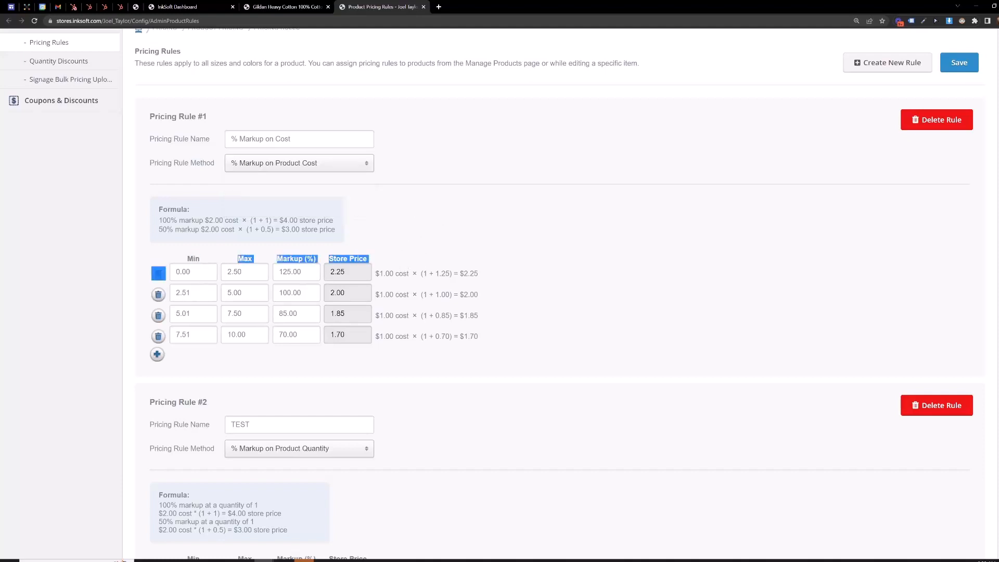
click(194, 272)
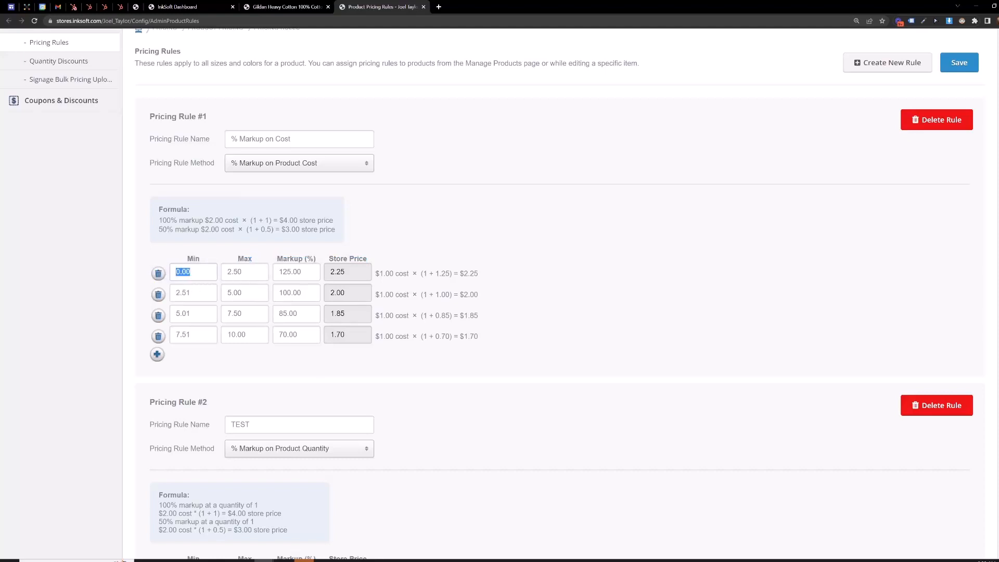
click(244, 272)
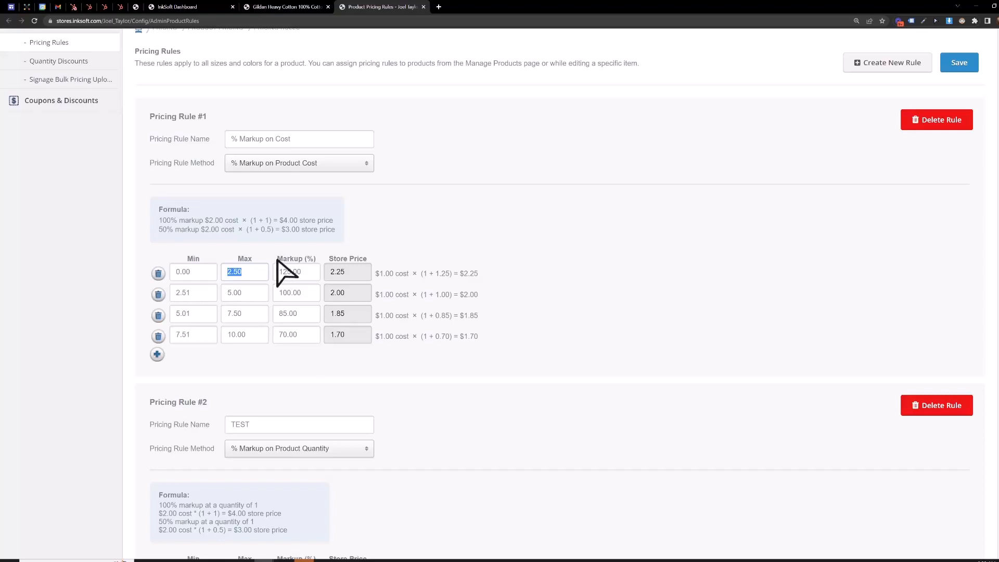
click(295, 272)
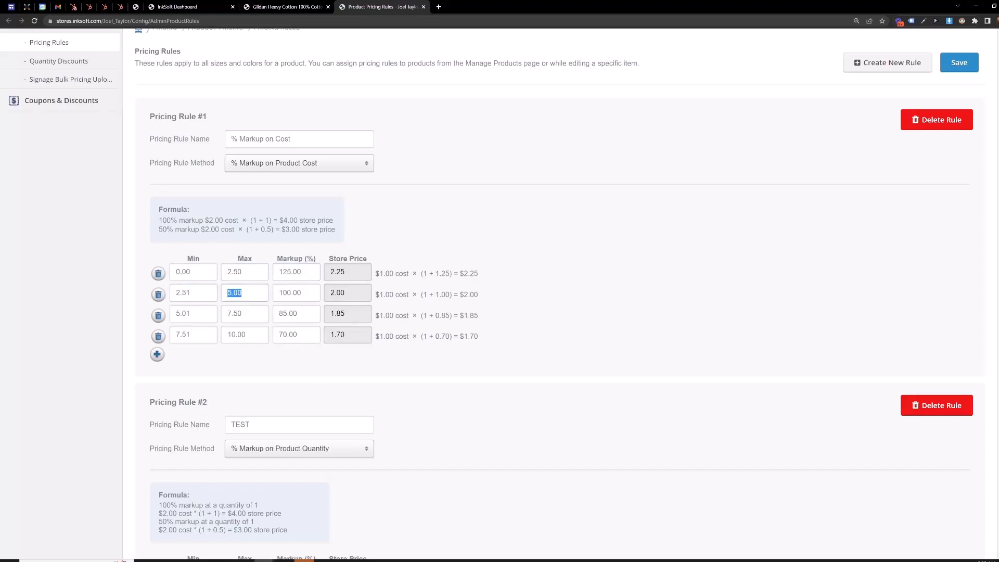
click(295, 293)
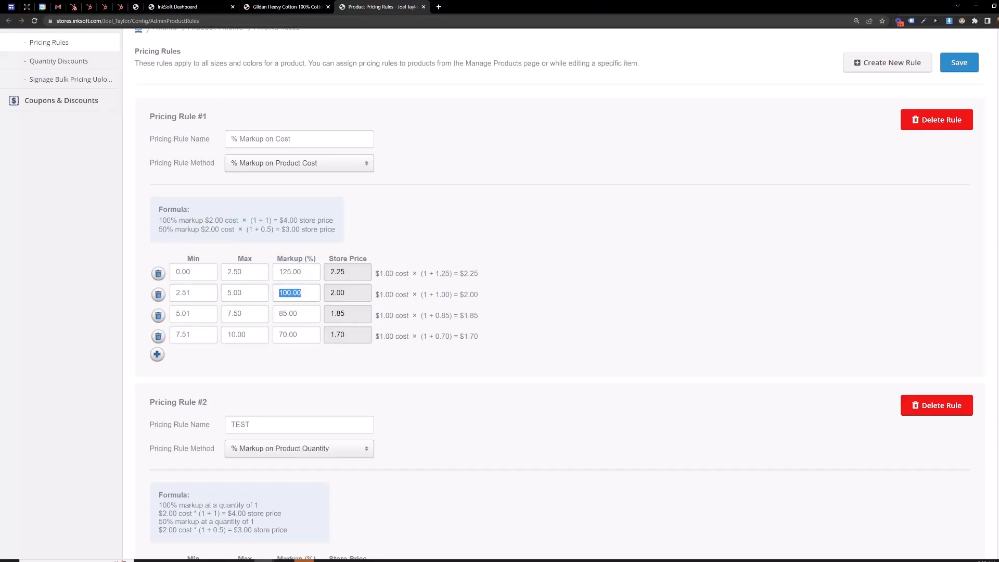
click(295, 313)
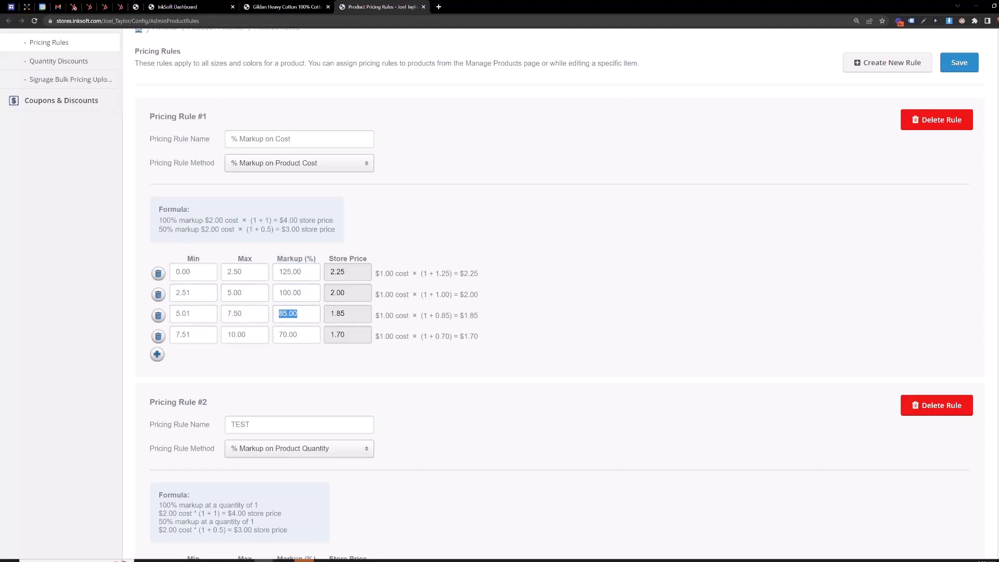
click(295, 272)
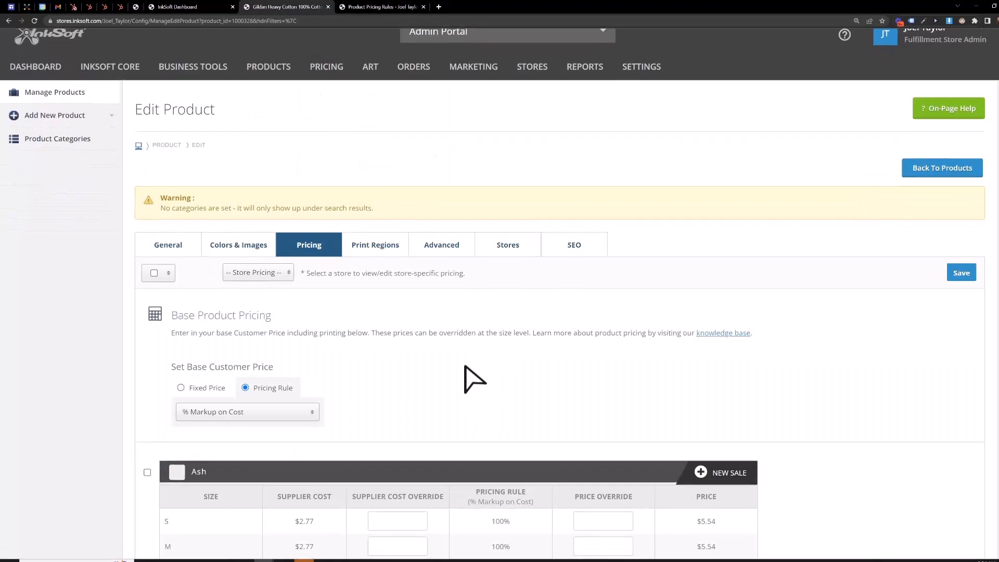
Review the decoration methods and keep the Default digital print pricing grid.
scroll(down, 3)
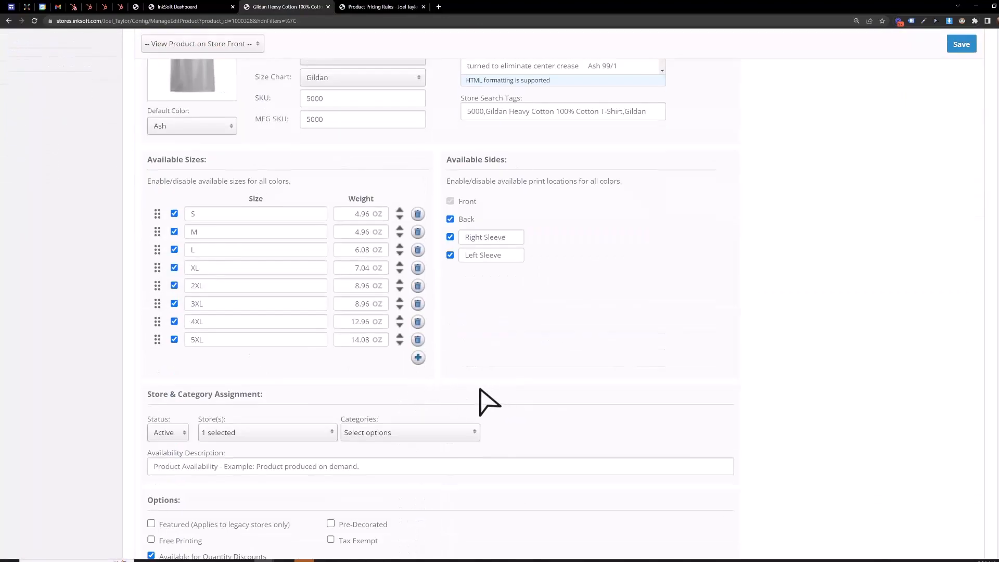
scroll(down, 3)
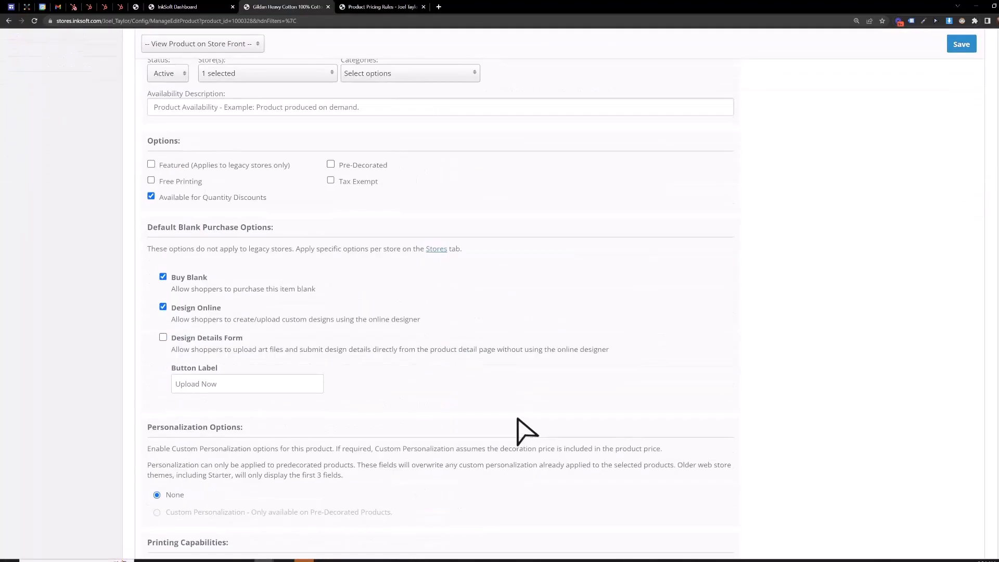
scroll(down, 3)
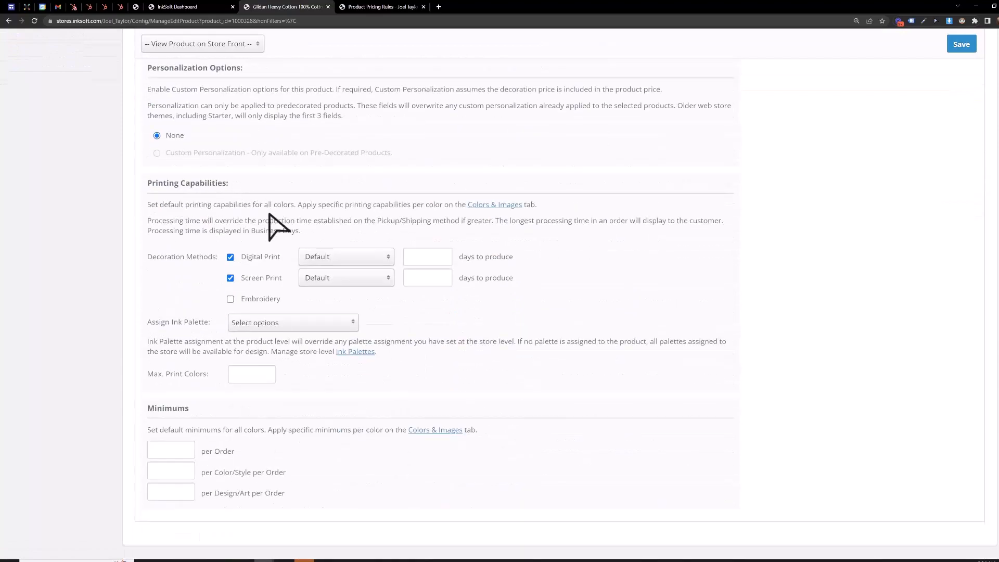
double_click(260, 277)
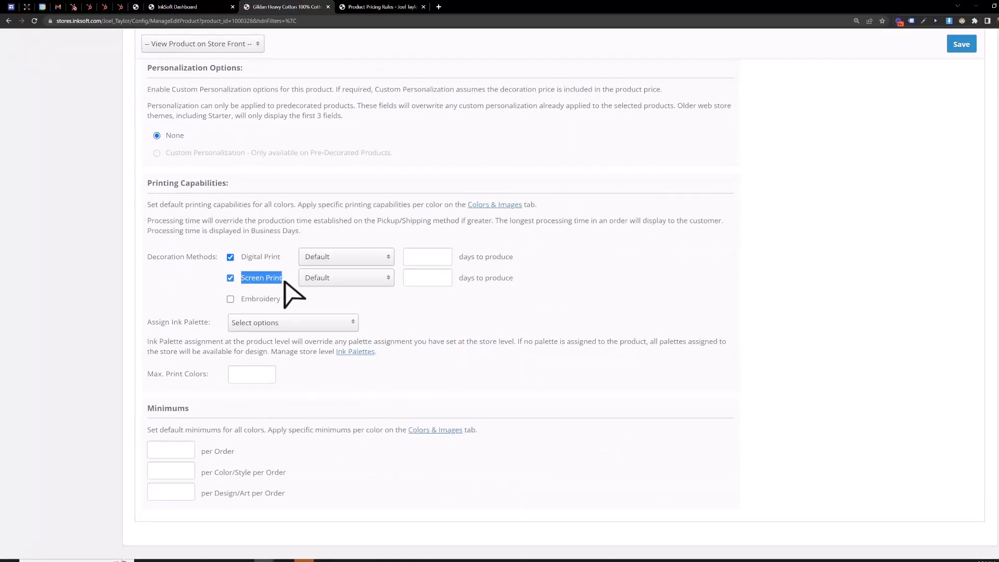
click(345, 256)
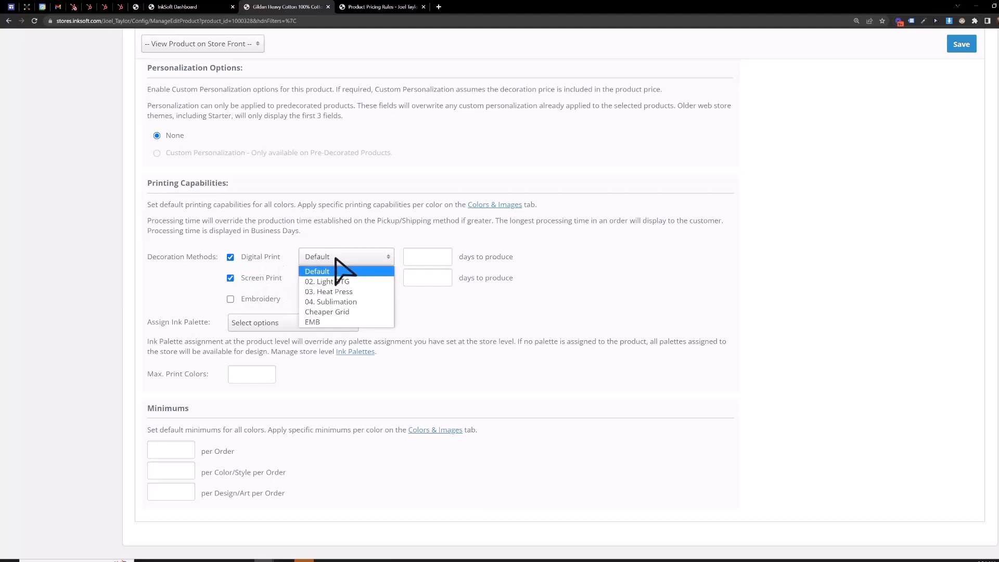
click(317, 271)
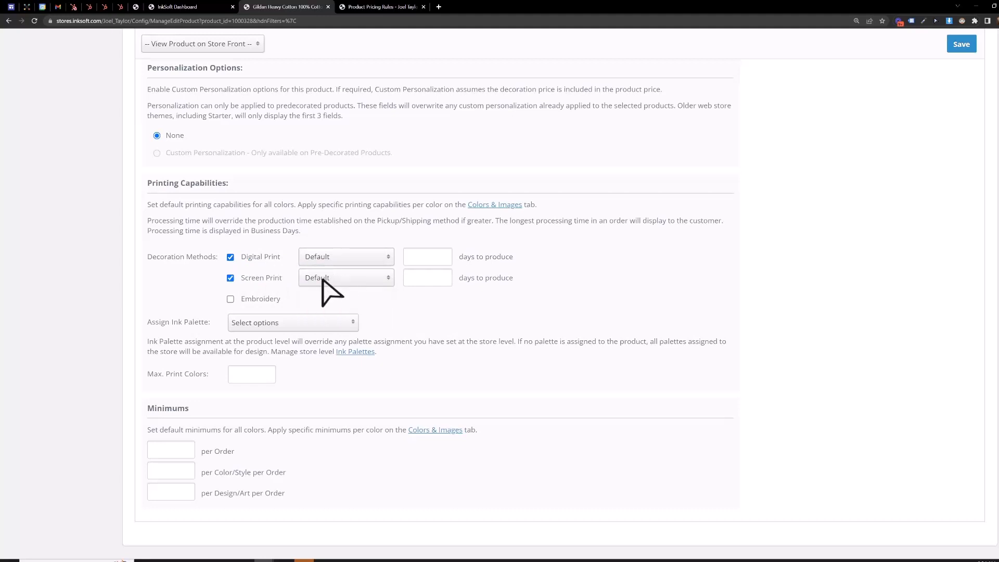
mouse_move(323, 248)
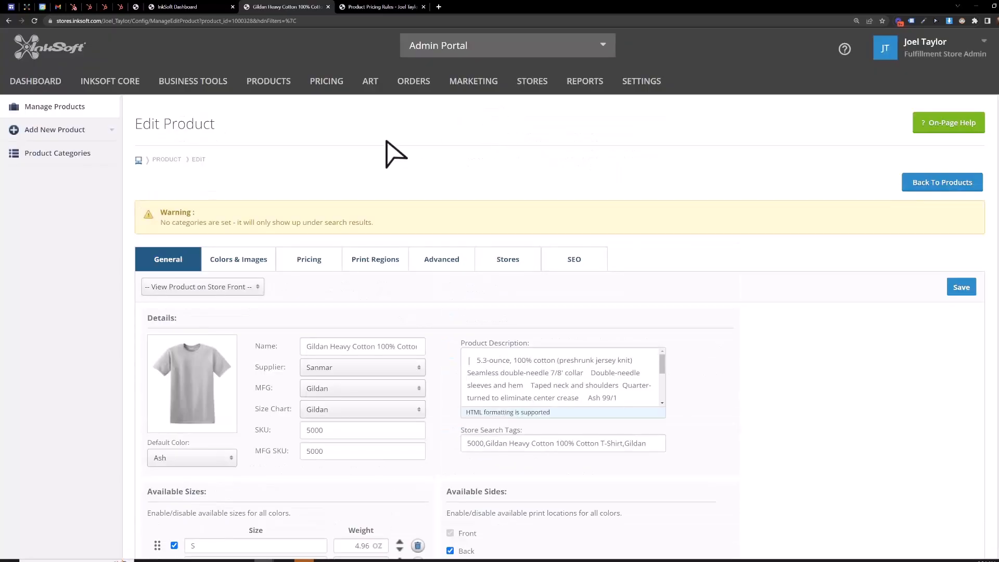
Open Digital Print Pricing and Screen Print Pricing from the Pricing menu in new tabs.
click(325, 81)
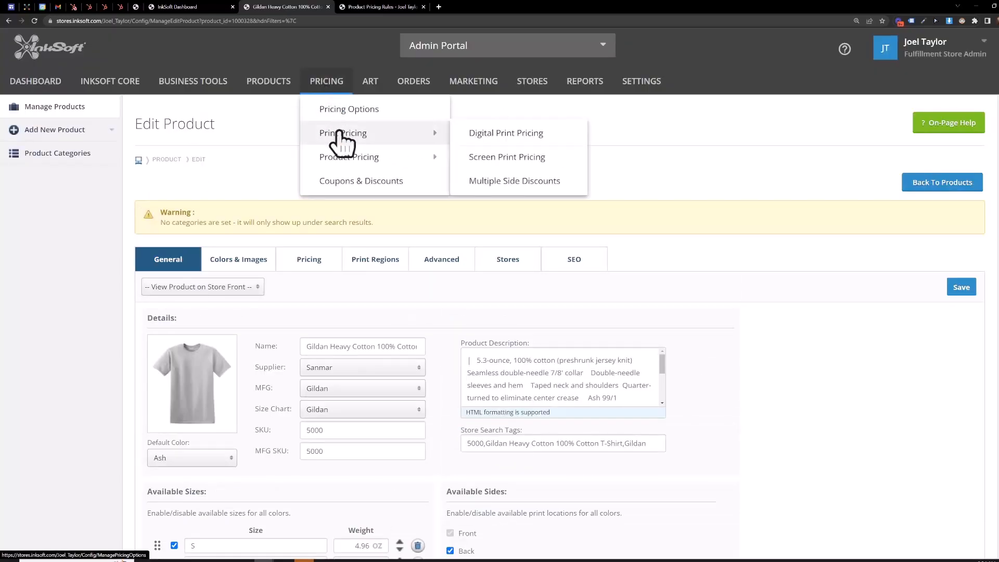
click(507, 157)
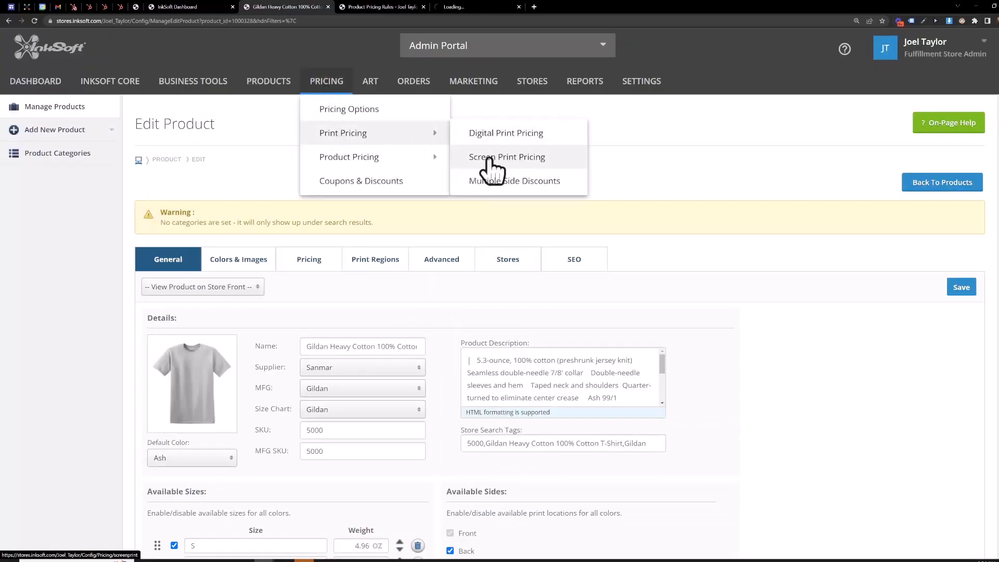
click(506, 132)
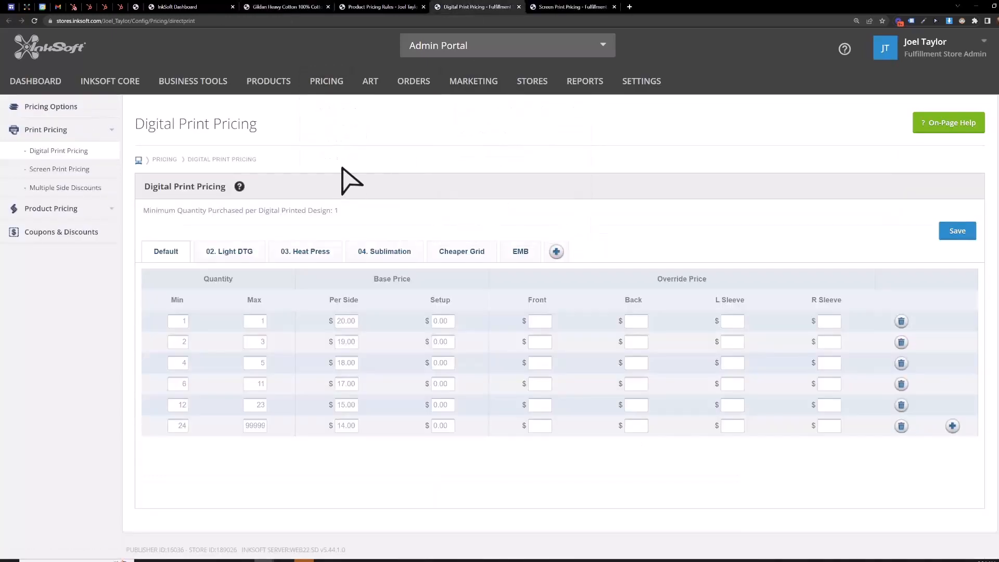
mouse_move(245, 294)
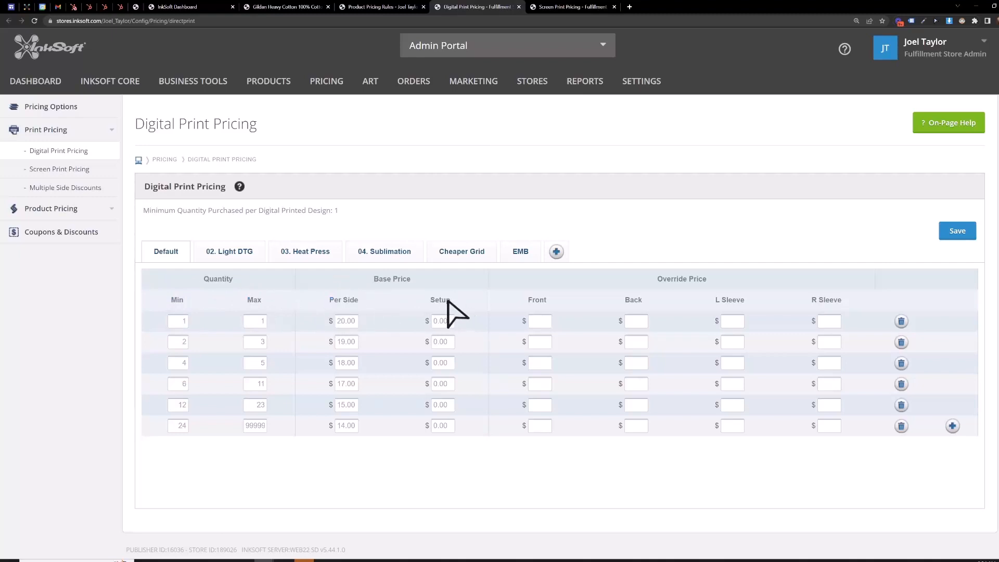
double_click(440, 300)
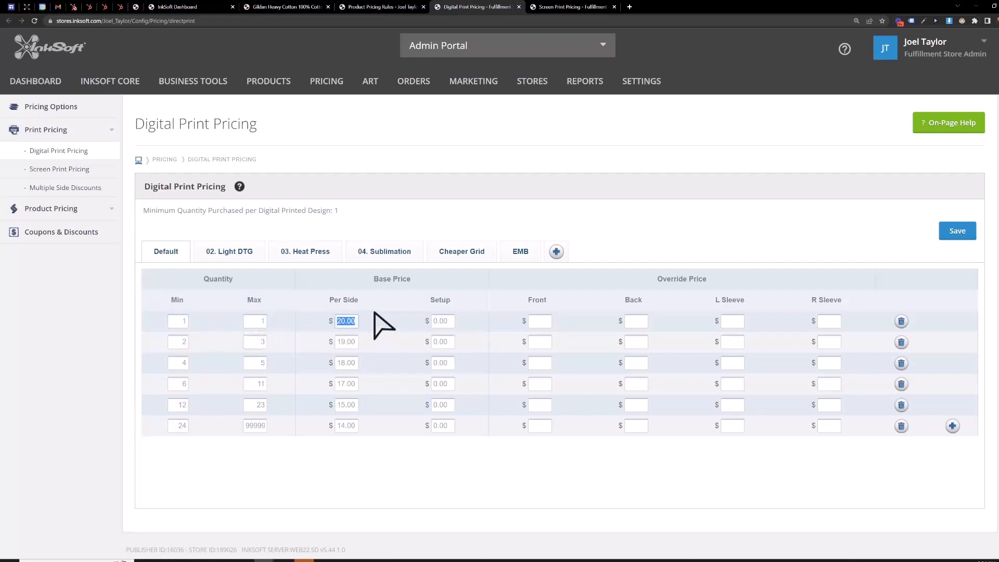
mouse_move(375, 317)
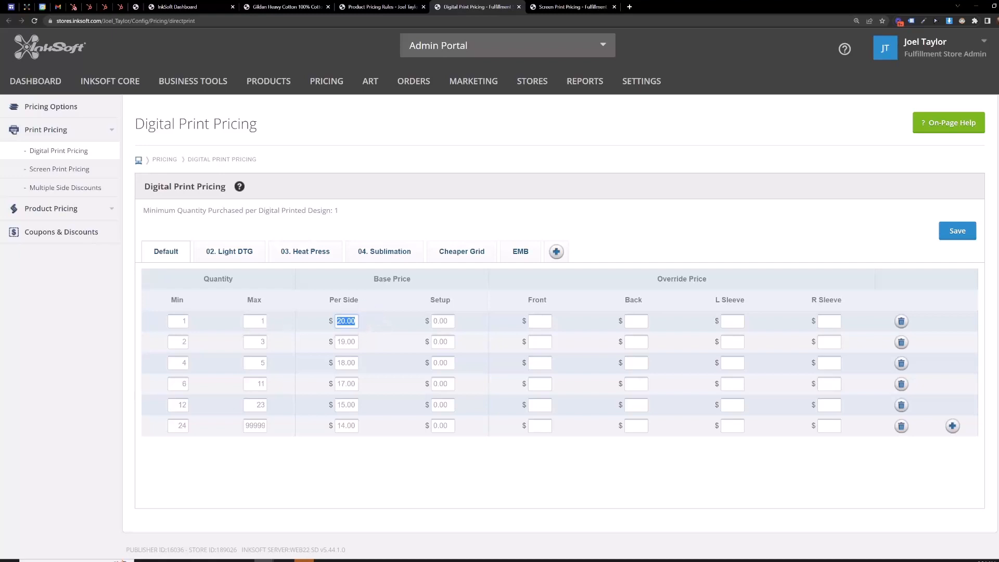
click(379, 7)
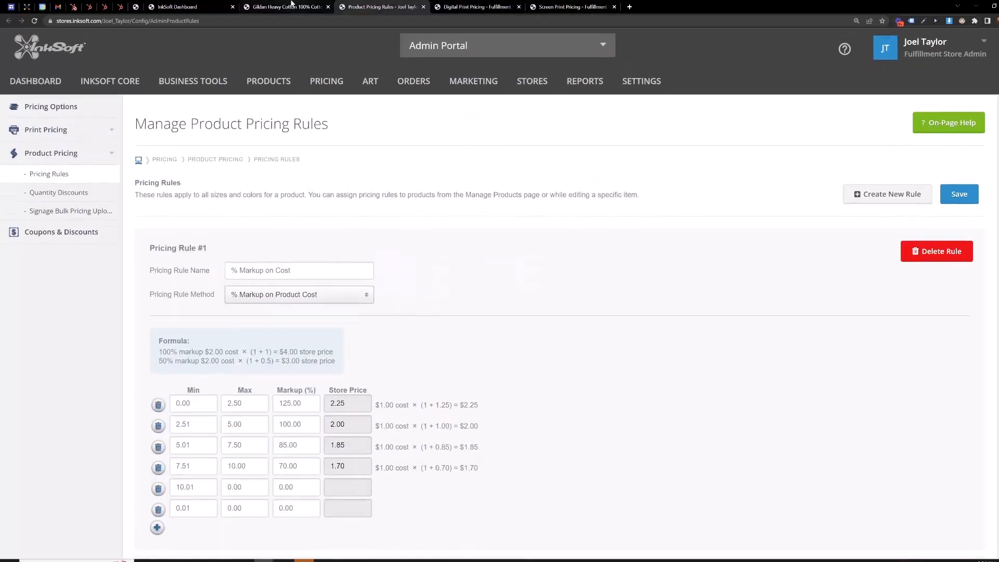
click(283, 7)
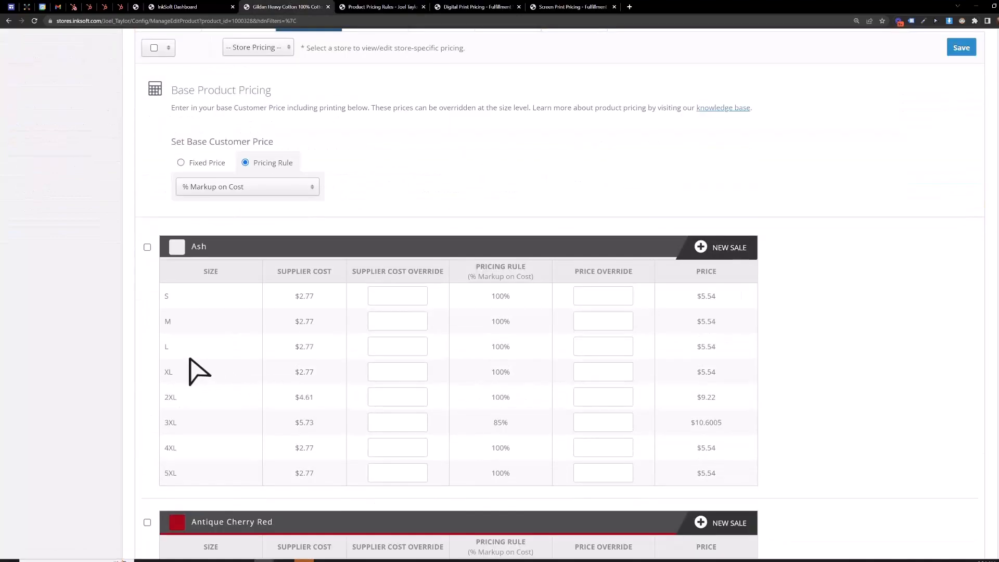
double_click(706, 345)
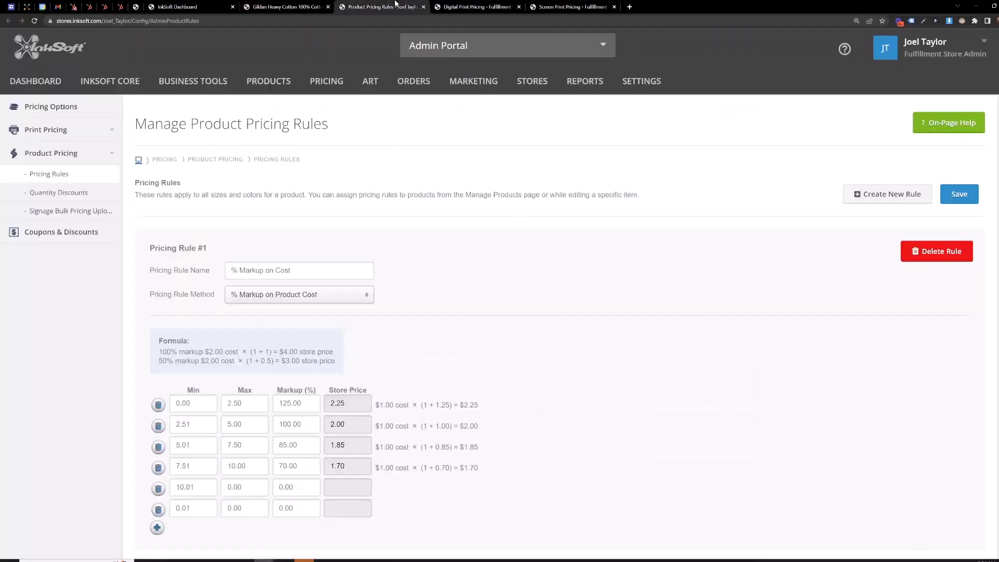
click(477, 8)
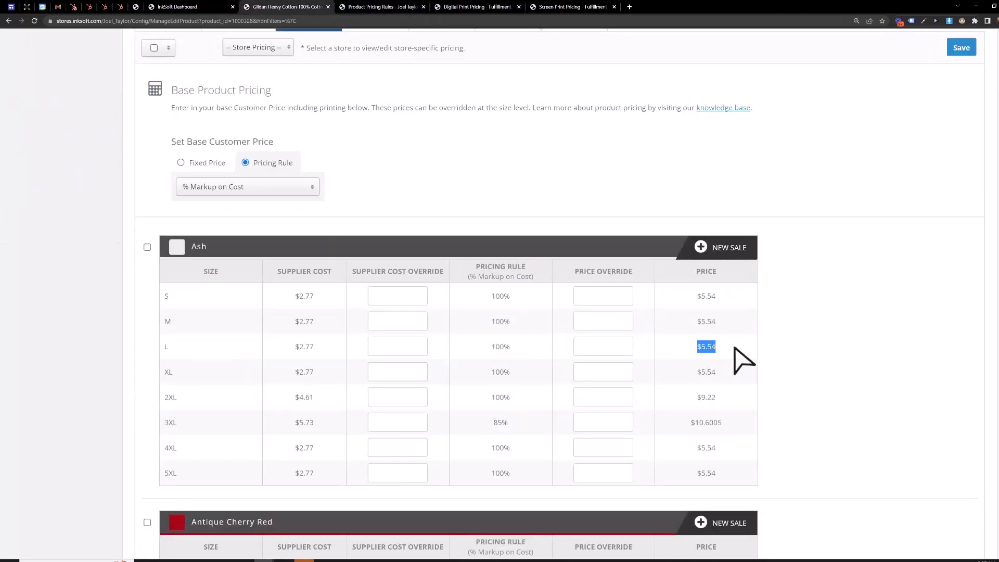
click(571, 8)
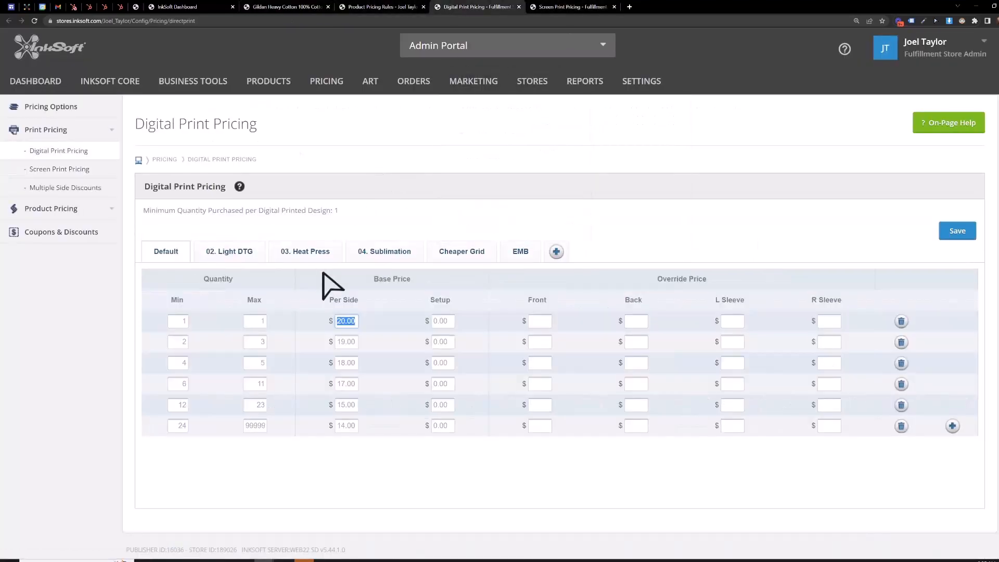
click(254, 424)
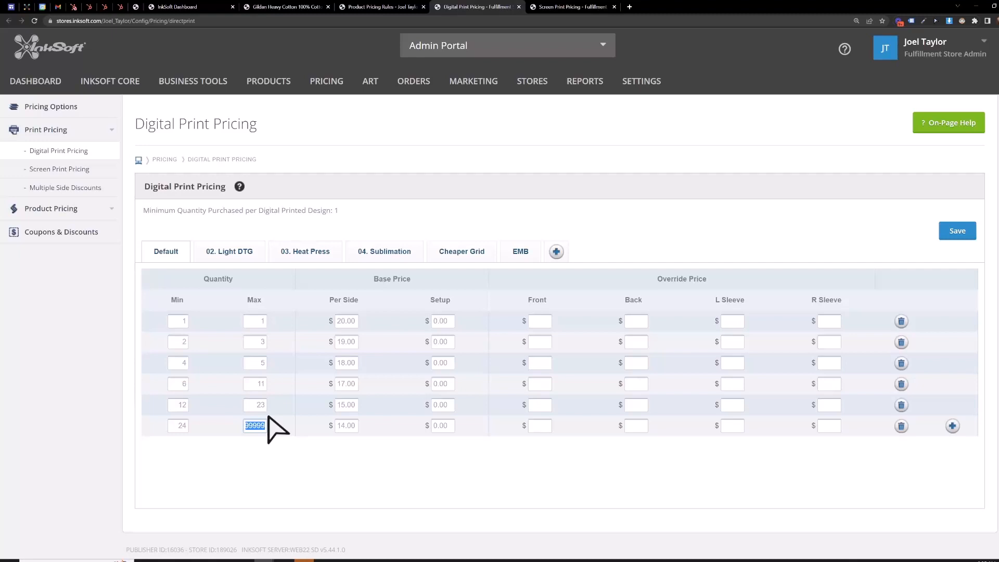
text(23)
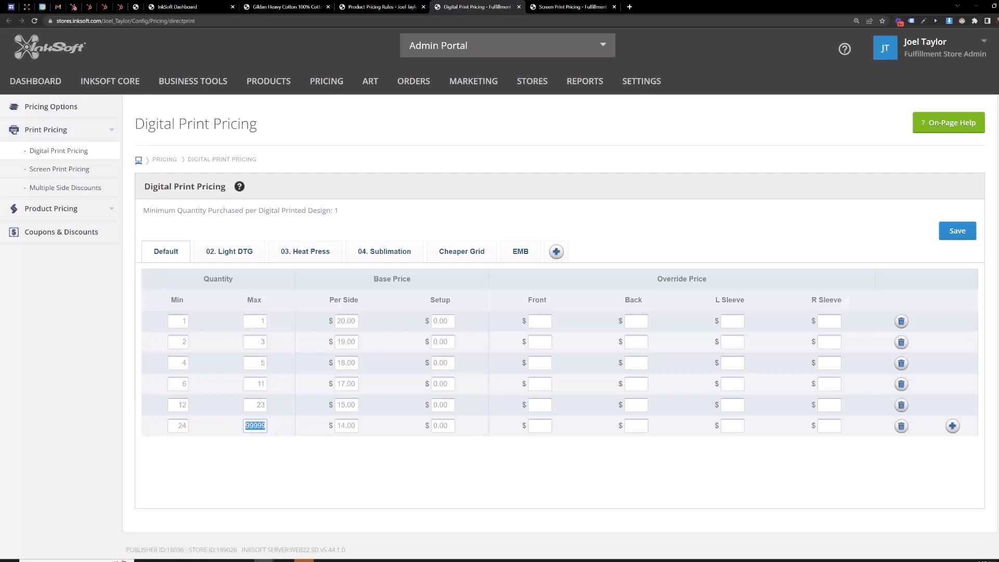
click(346, 425)
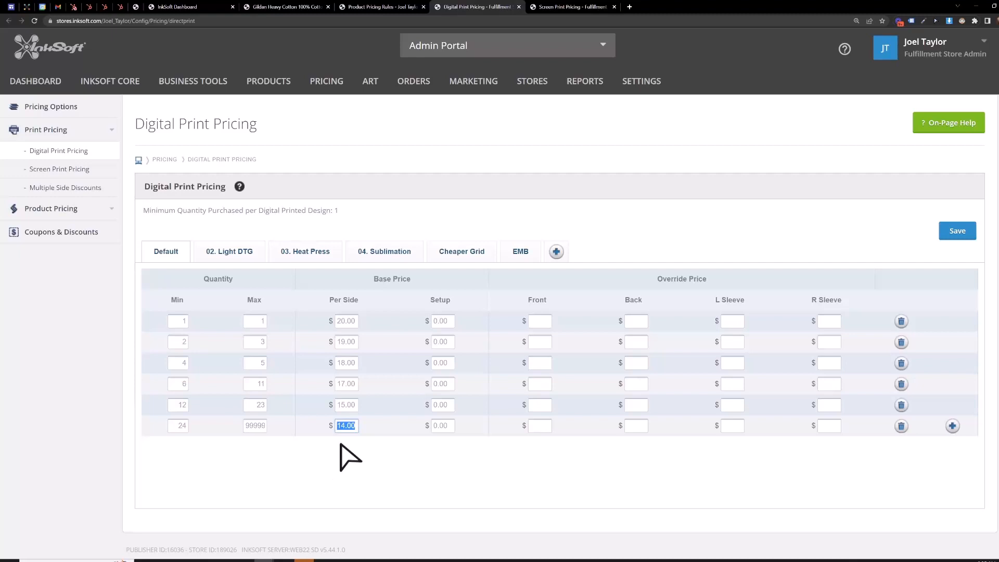
On Screen Print Pricing, reduce the Default grid's break count from 15 to 8 and review the break quantities.
click(571, 7)
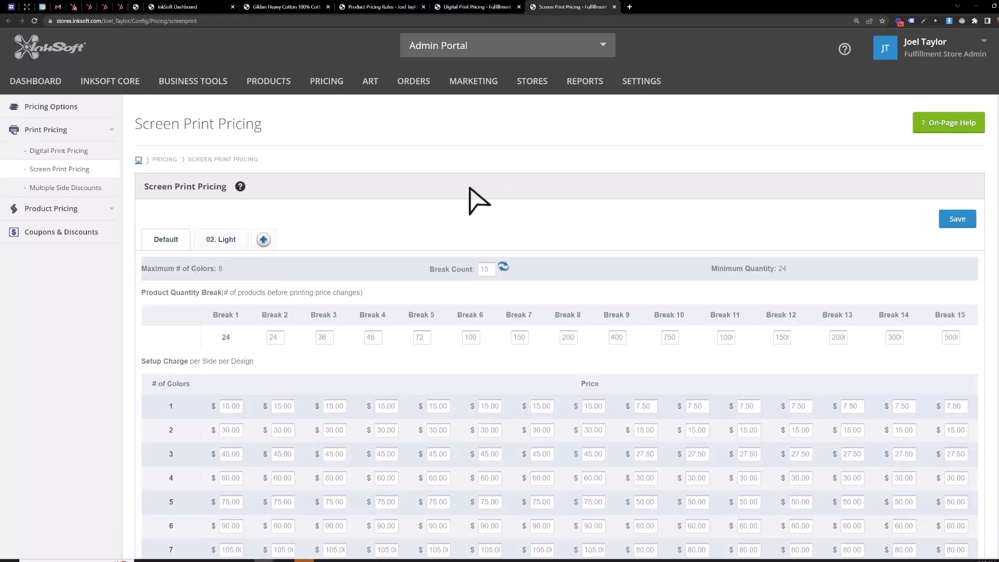
click(486, 269)
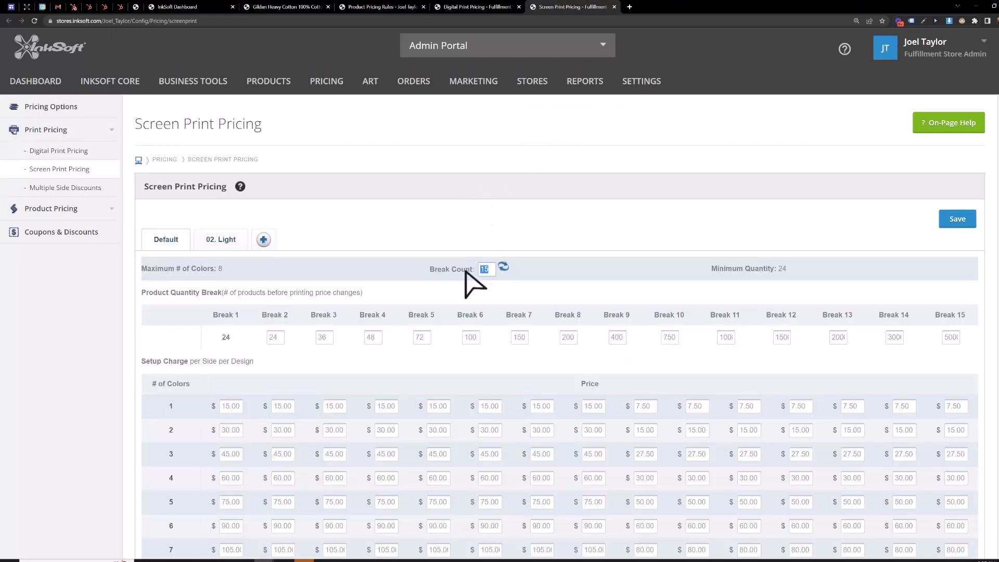
mouse_move(653, 321)
text(8)
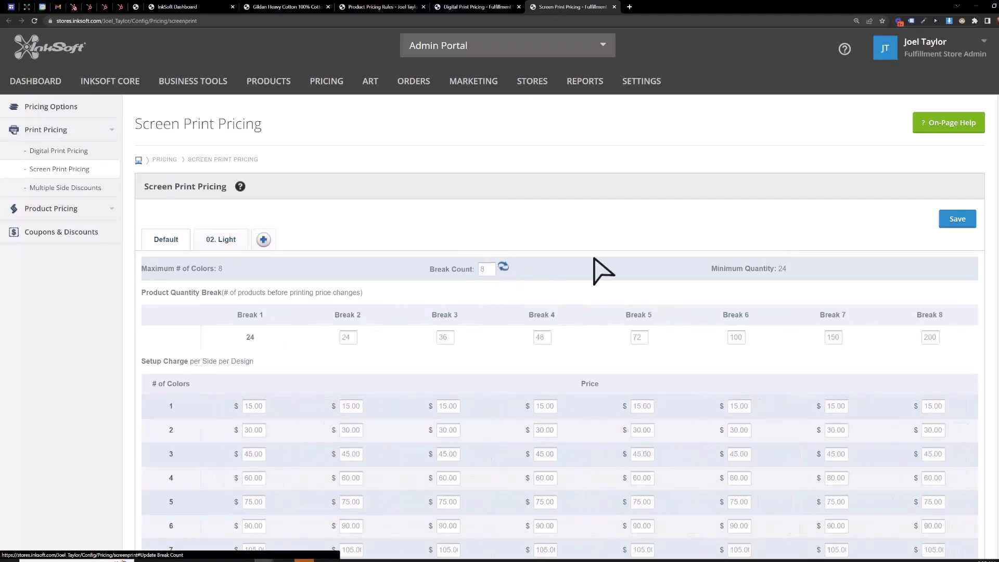
scroll(down, 3)
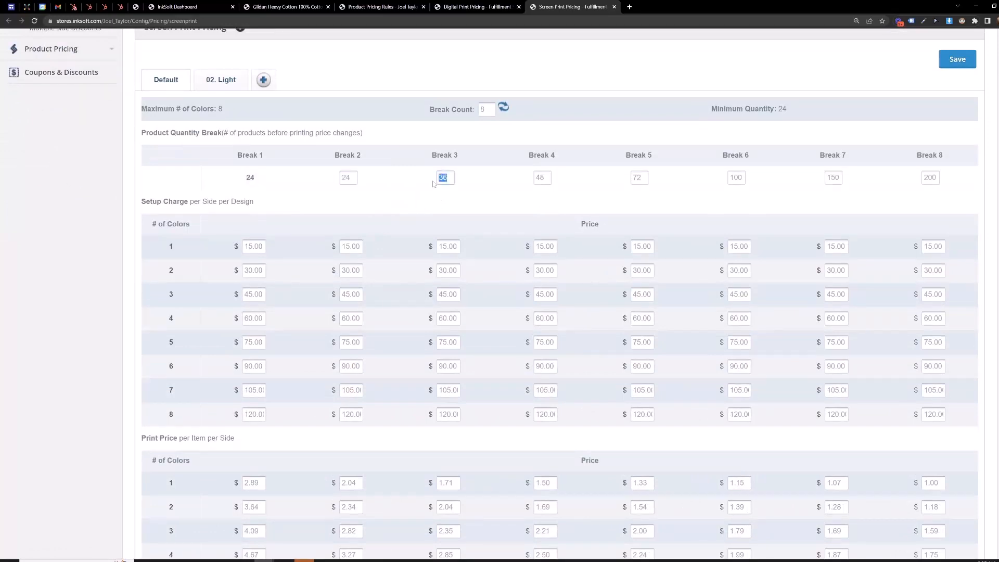
click(638, 177)
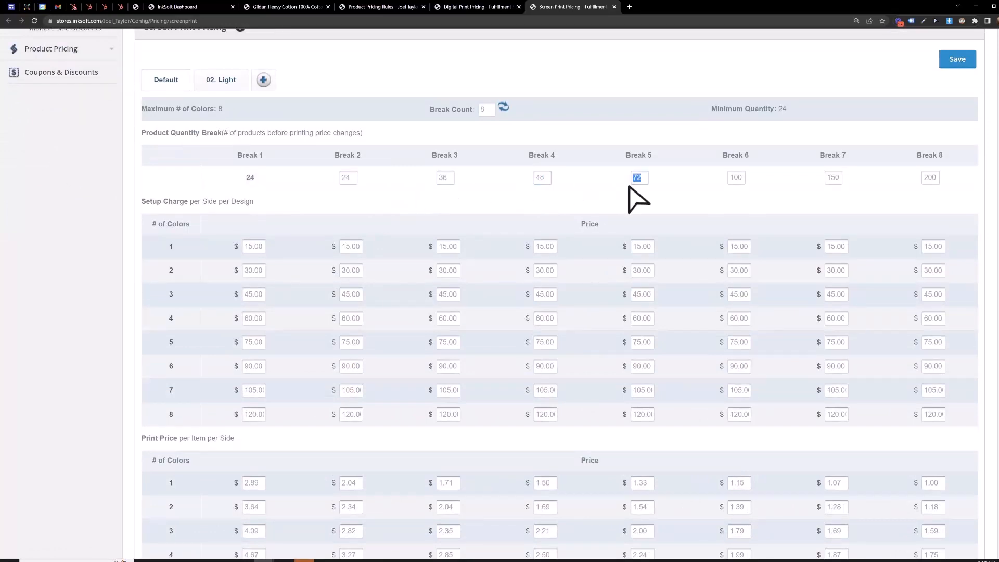
click(544, 177)
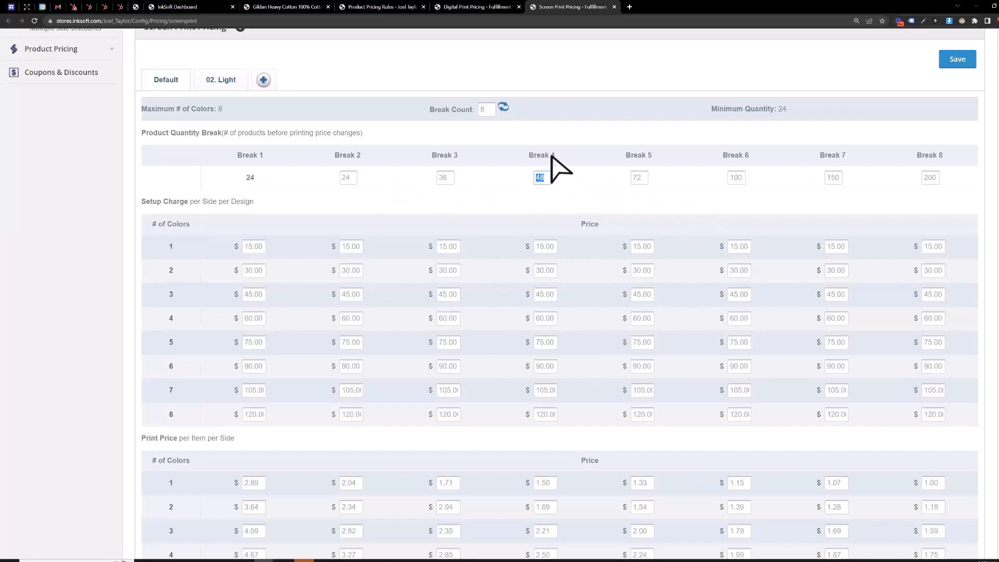
mouse_move(532, 433)
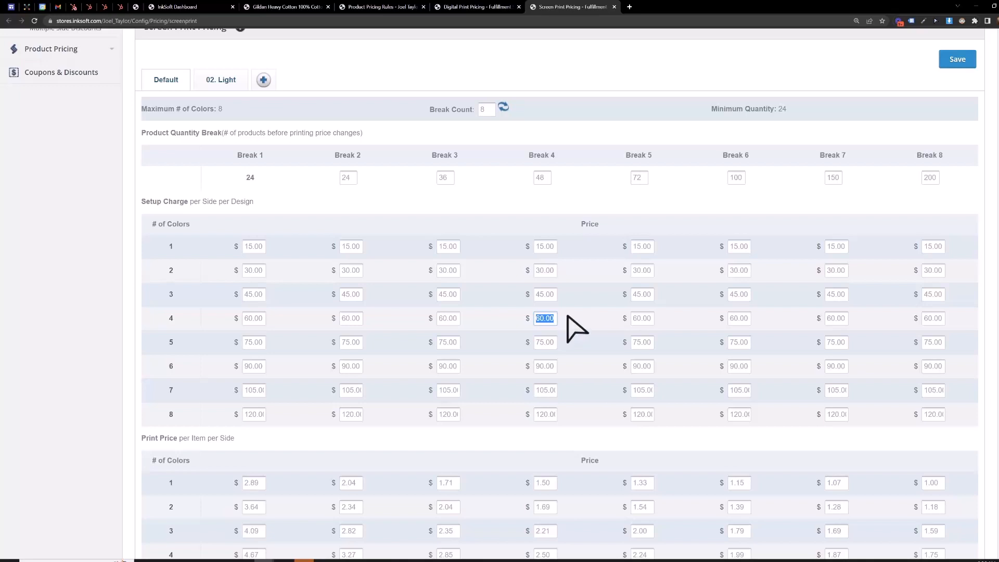
mouse_move(568, 299)
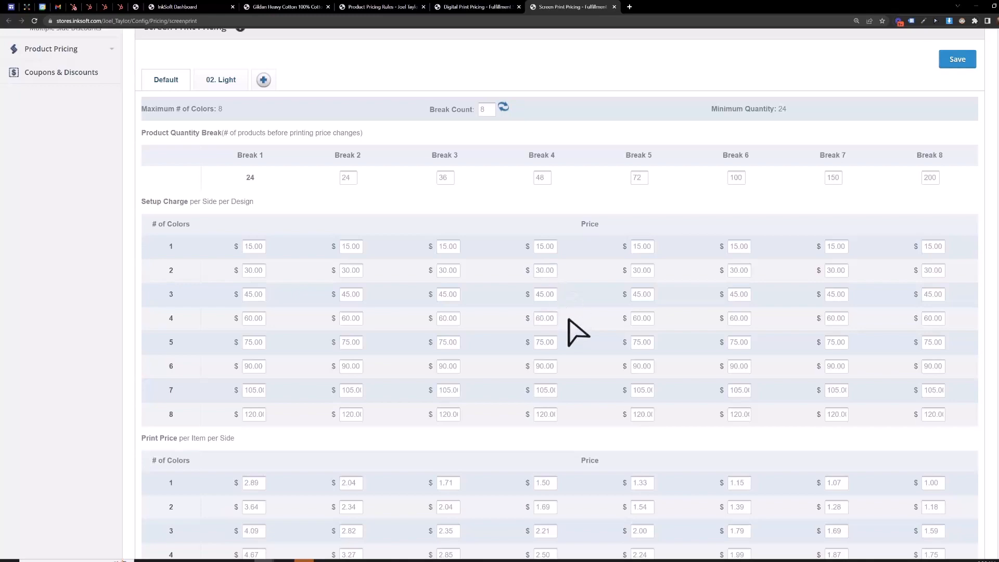
scroll(down, 3)
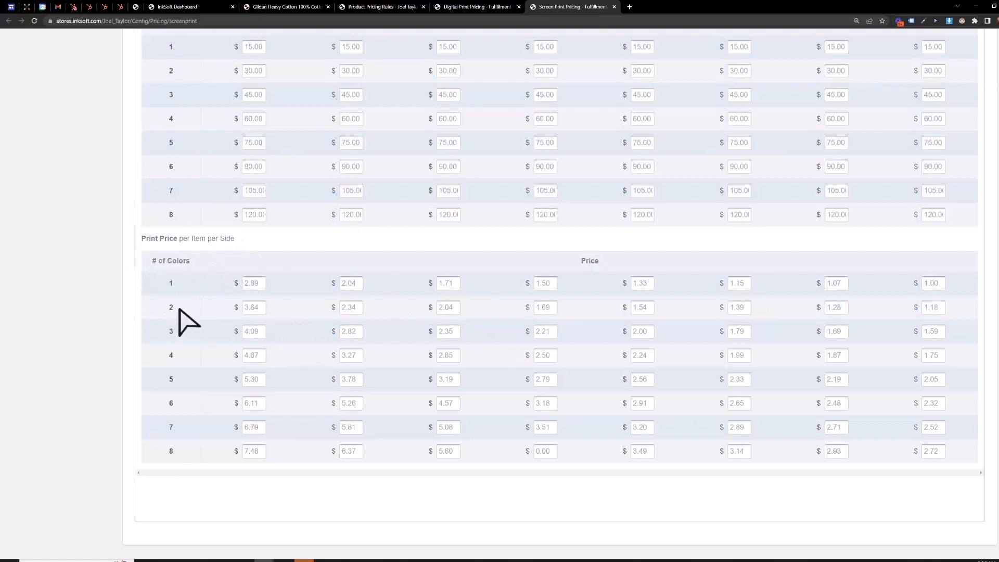
click(545, 307)
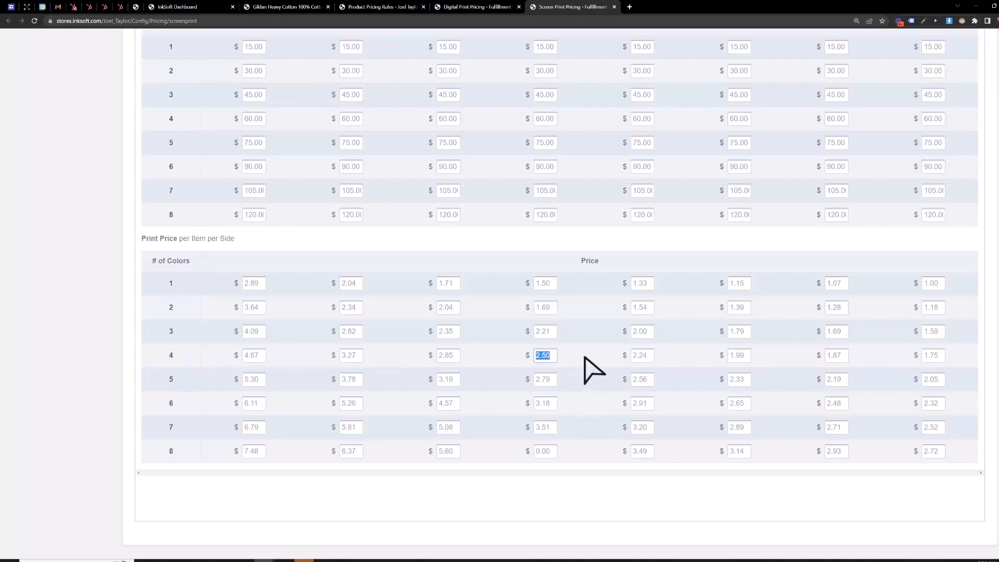
scroll(up, 3)
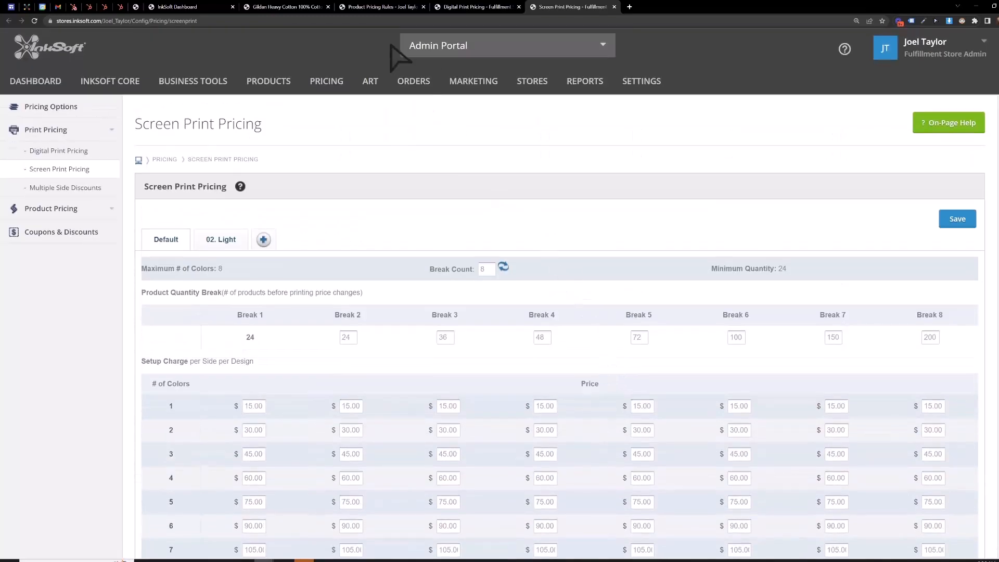
Return to the 5000 product's General settings showing Available for Quantity Discounts.
click(285, 7)
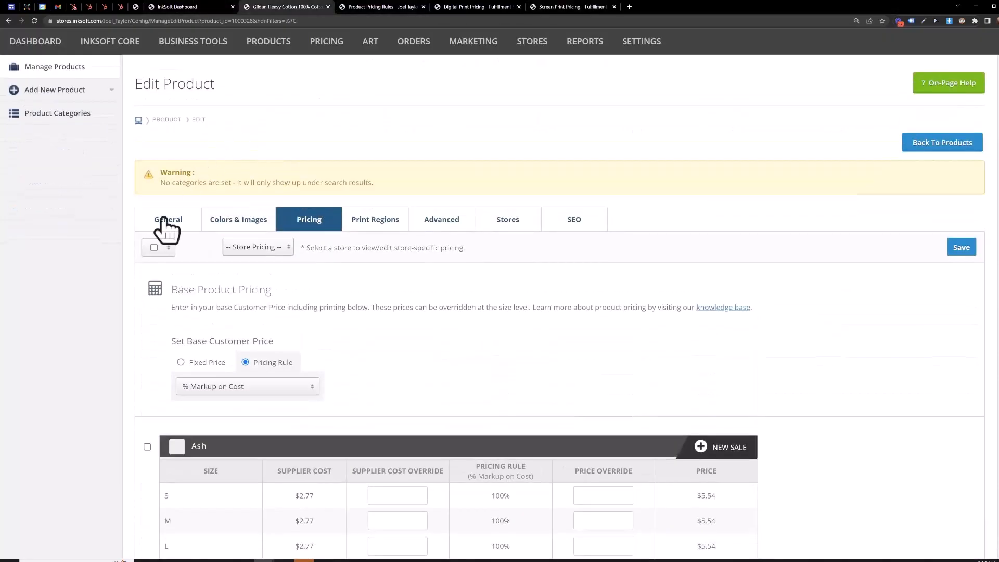
click(167, 220)
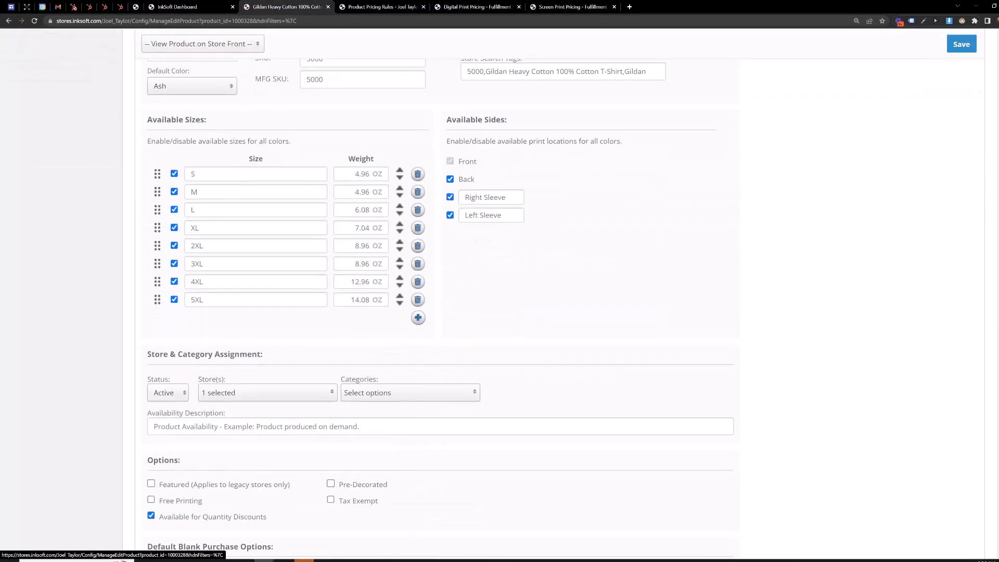
scroll(down, 3)
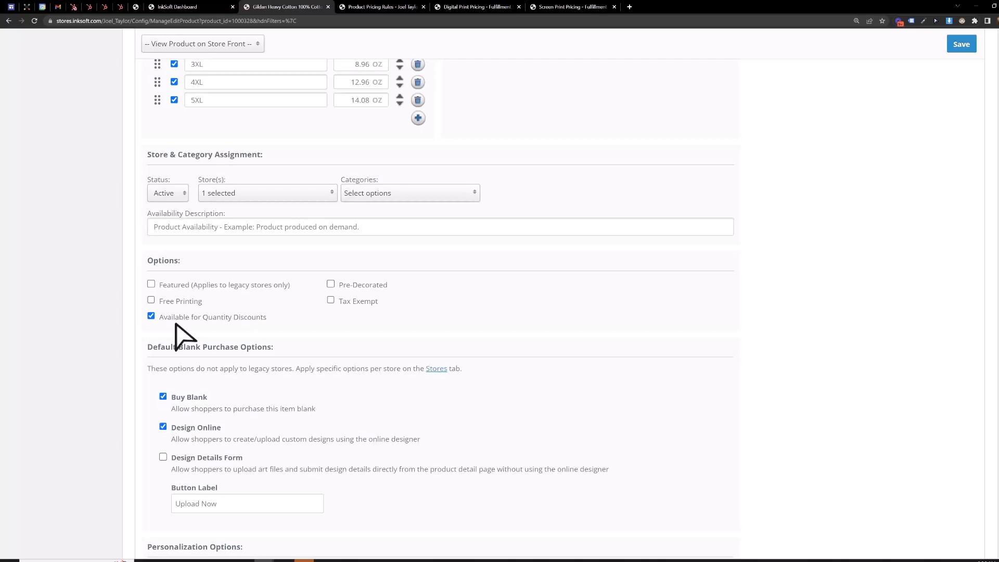
mouse_move(255, 331)
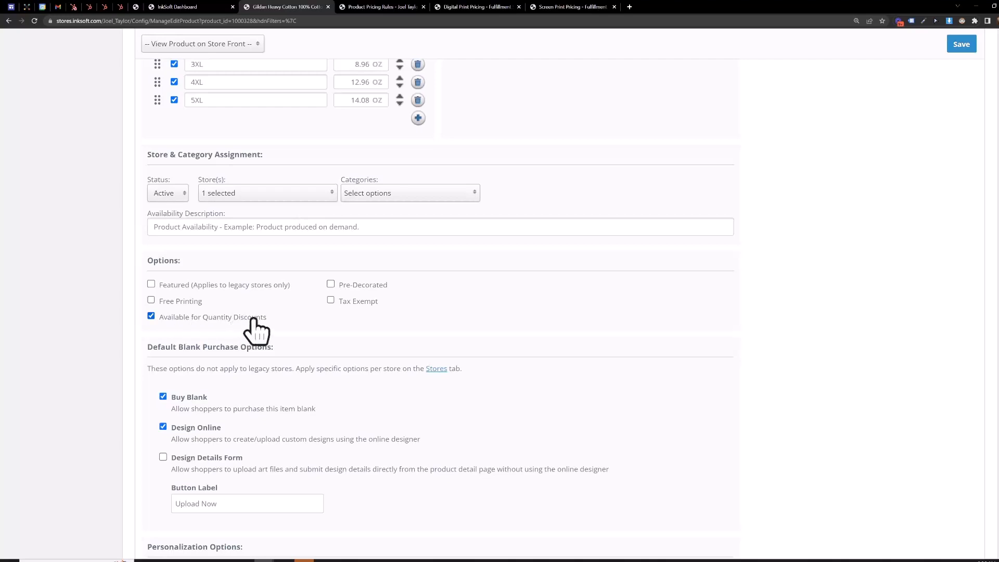
mouse_move(252, 330)
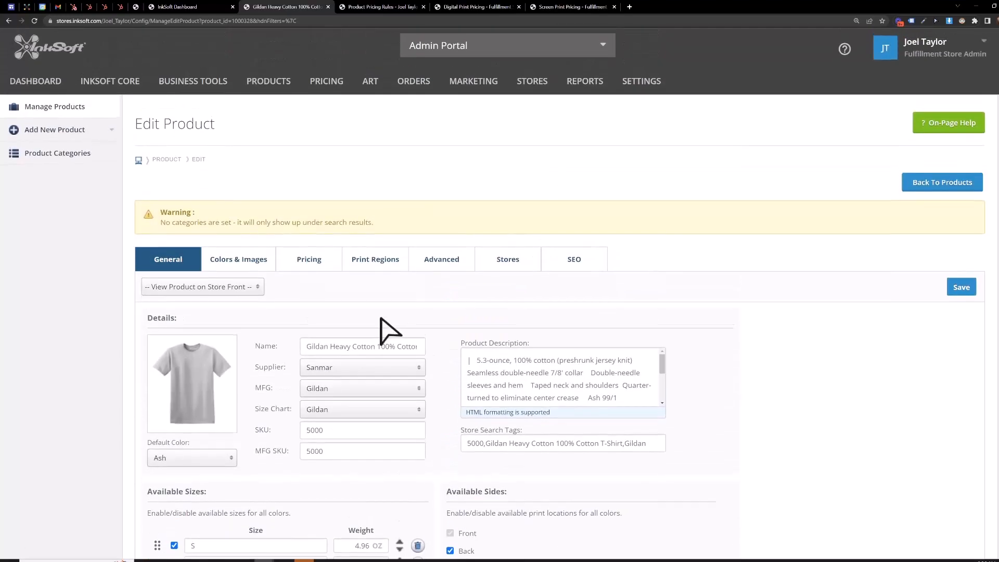
Go to Quantity Discounts under Pricing > Product Pricing.
click(326, 81)
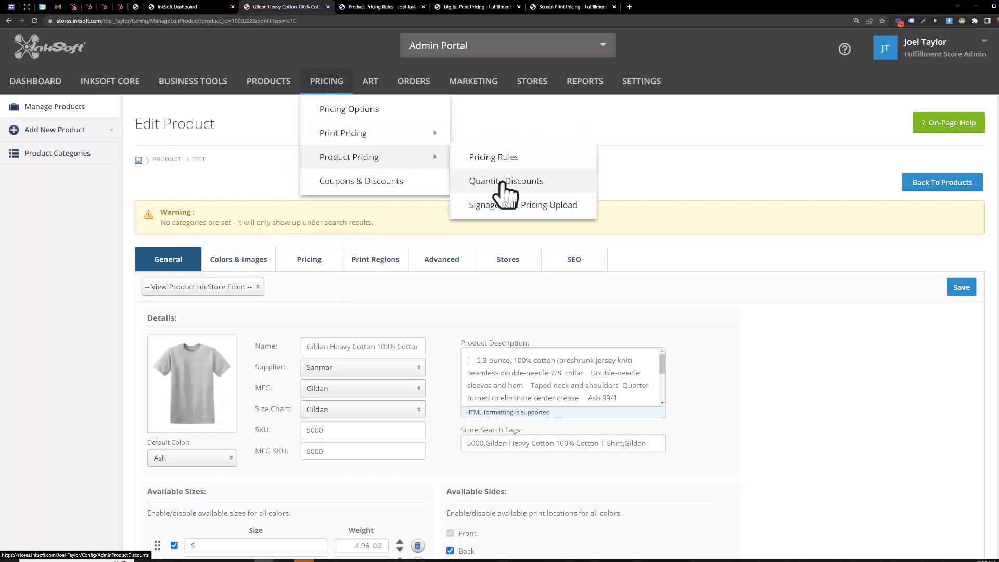
click(506, 180)
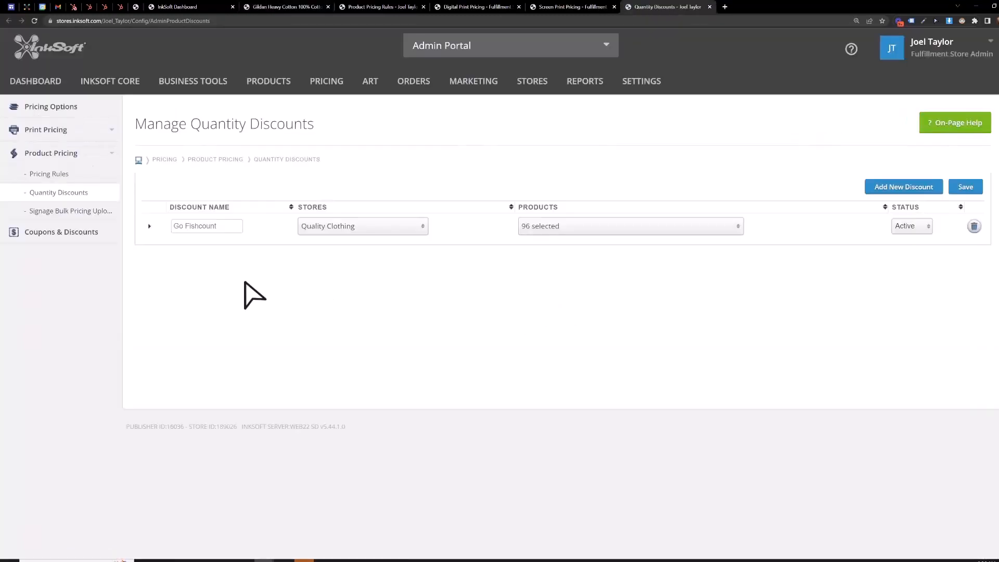
Create a TEST discount with a 12–24 tier at $1.00 off as a fixed dollar amount per unit.
click(904, 186)
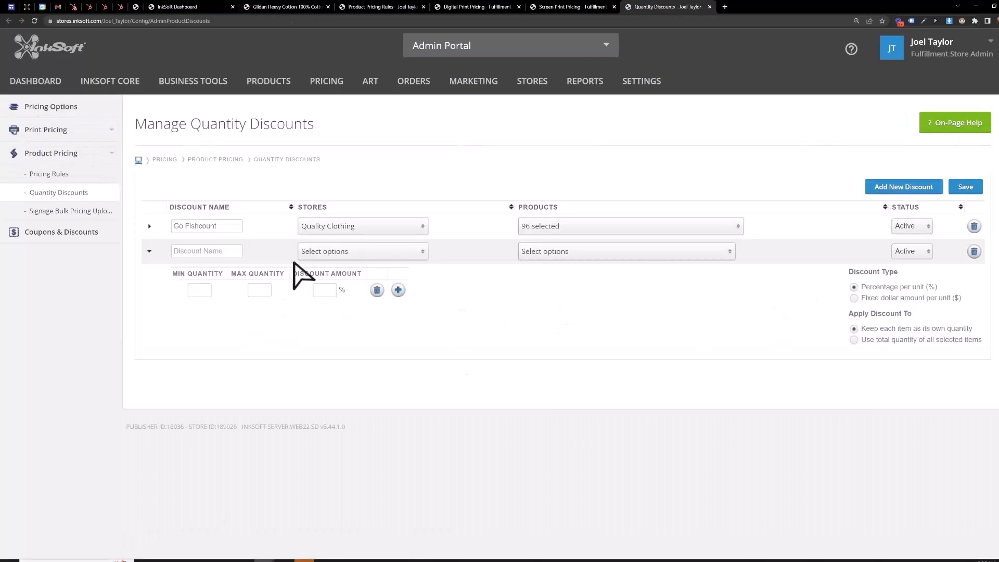
text(TEST)
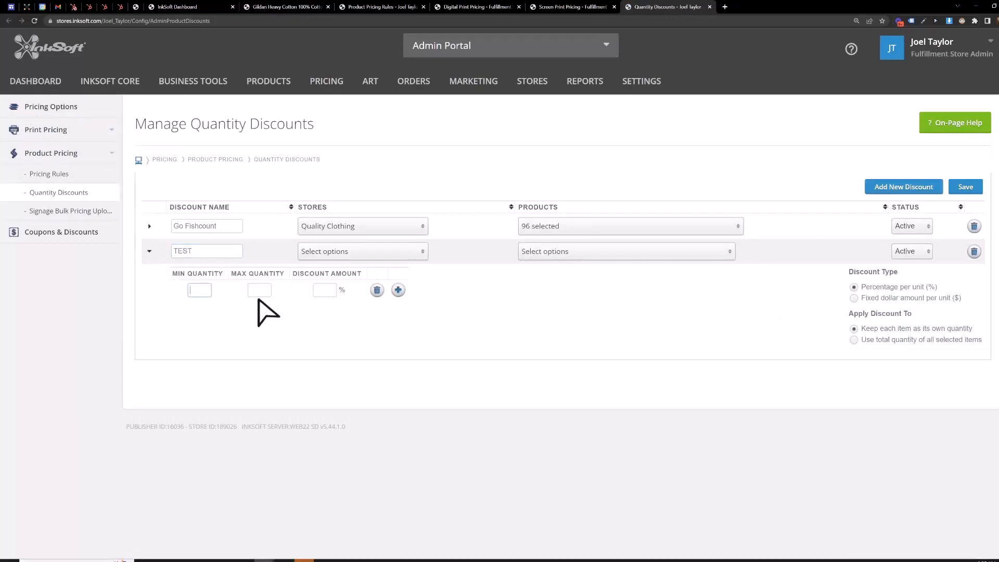
text(12)
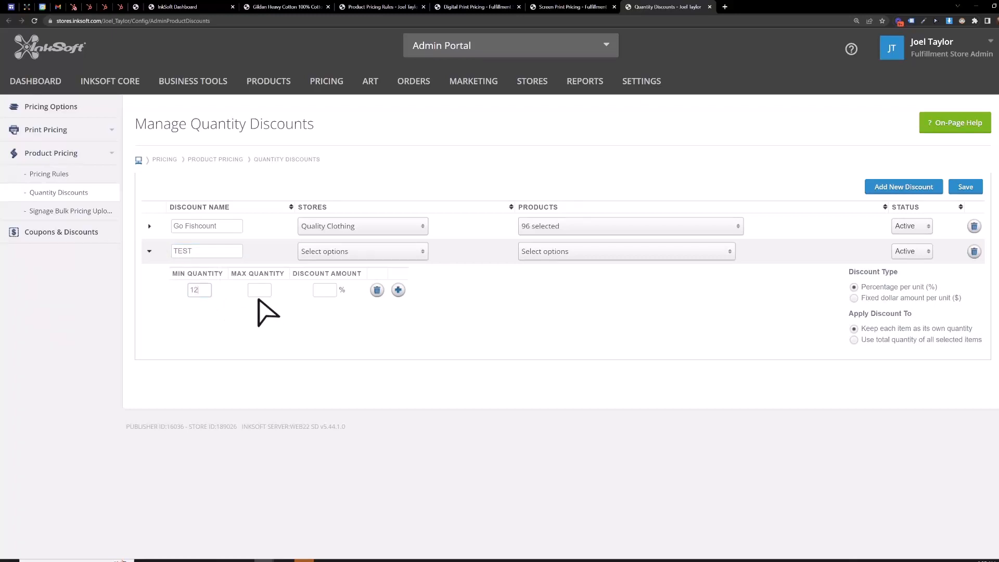
text(24)
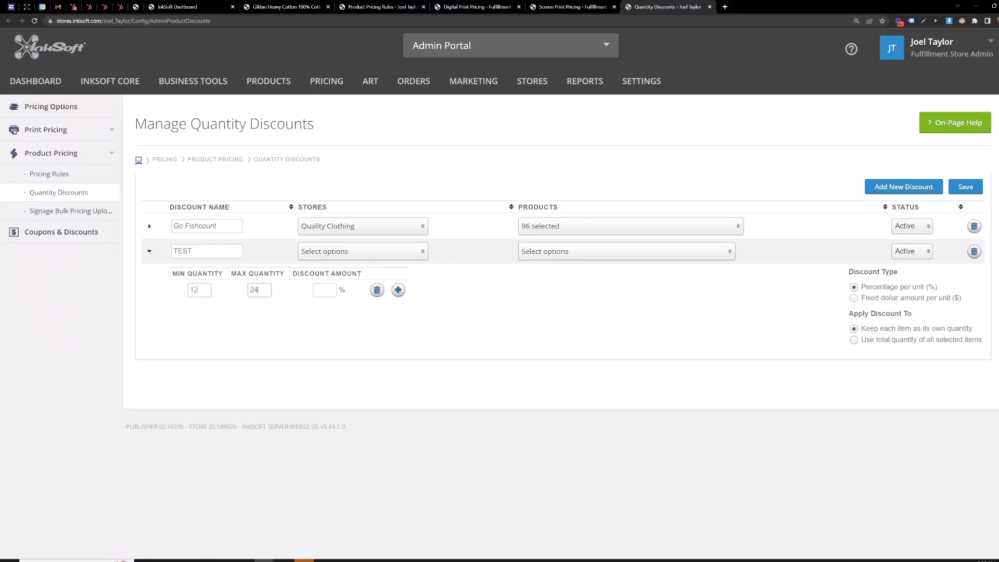
text(5)
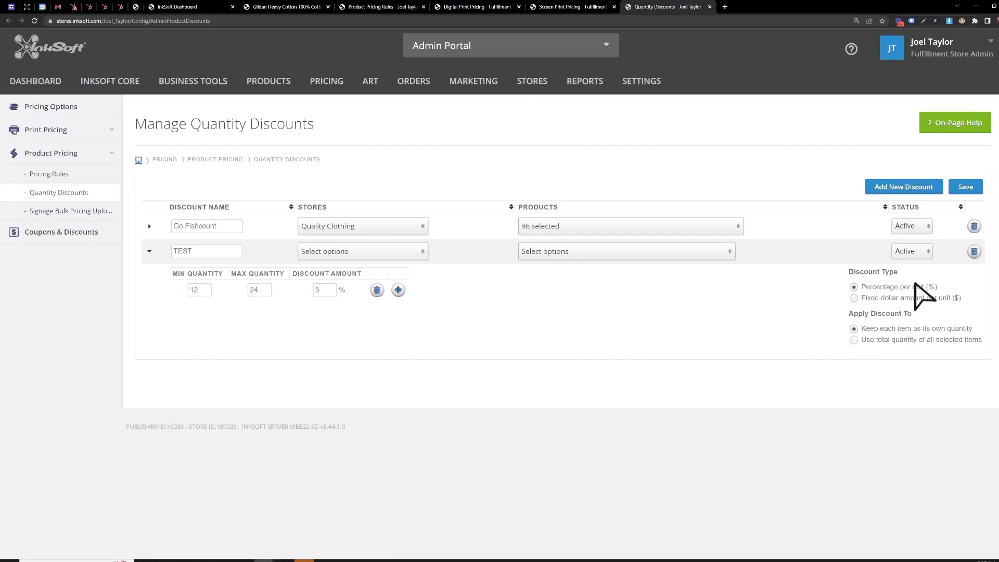
double_click(898, 287)
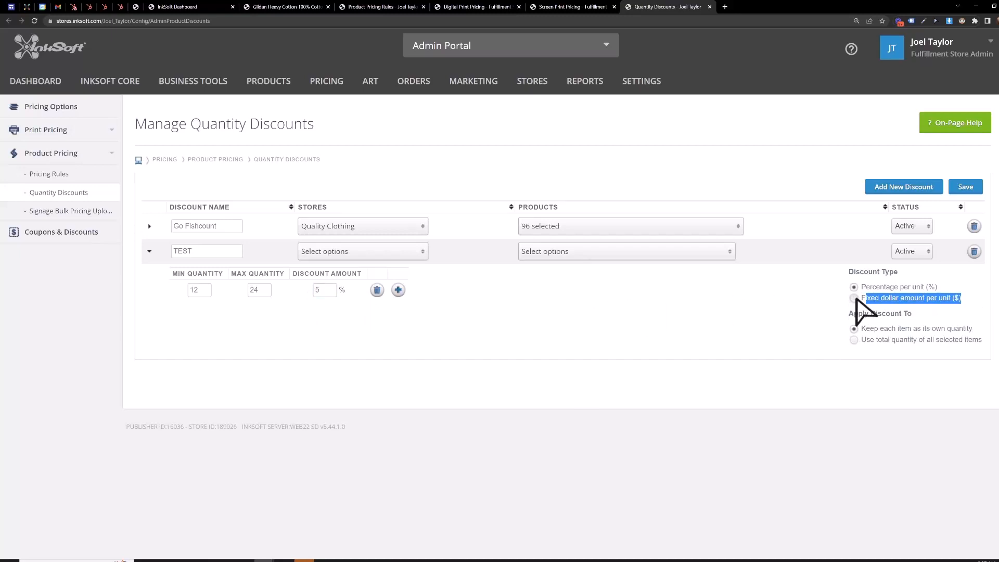
click(855, 298)
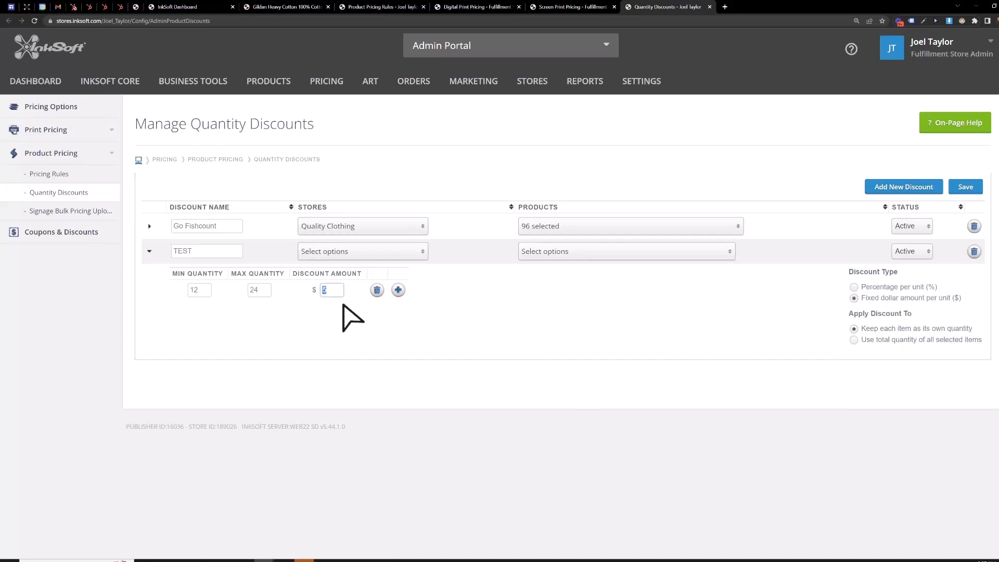
text(1.00)
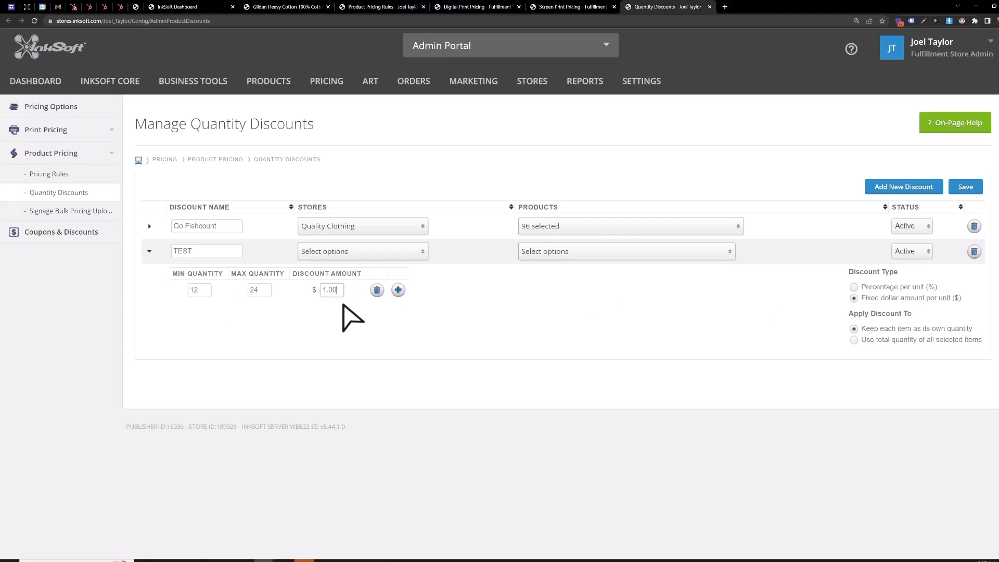
Add a 25–48 tier at $2.00 and base the discount on total combined quantity.
click(397, 291)
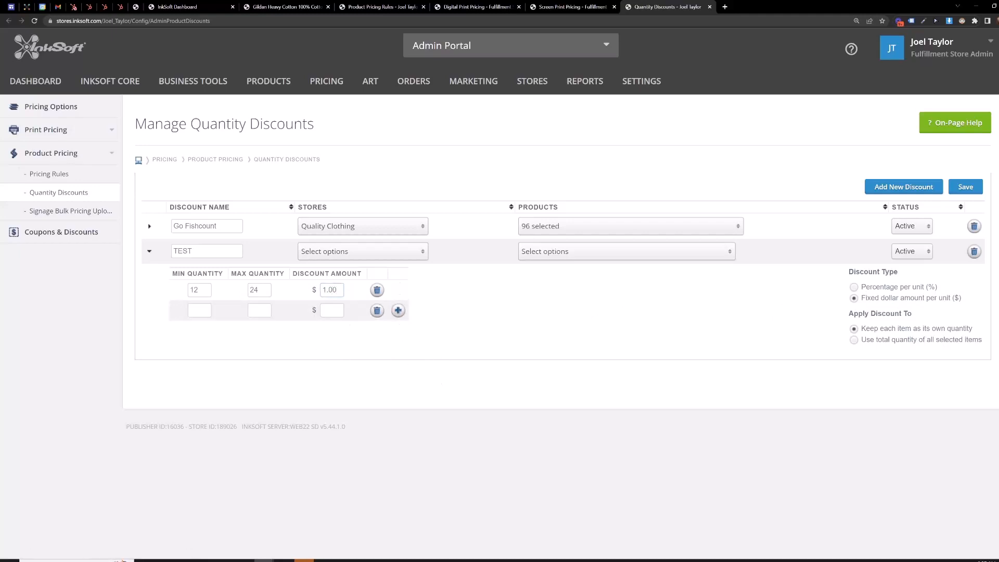
text(48)
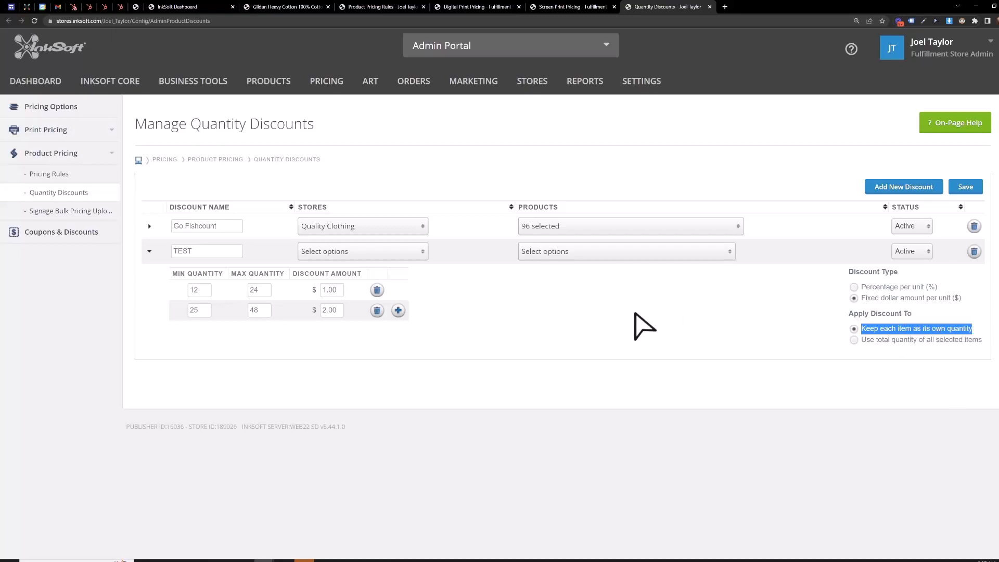
mouse_move(640, 321)
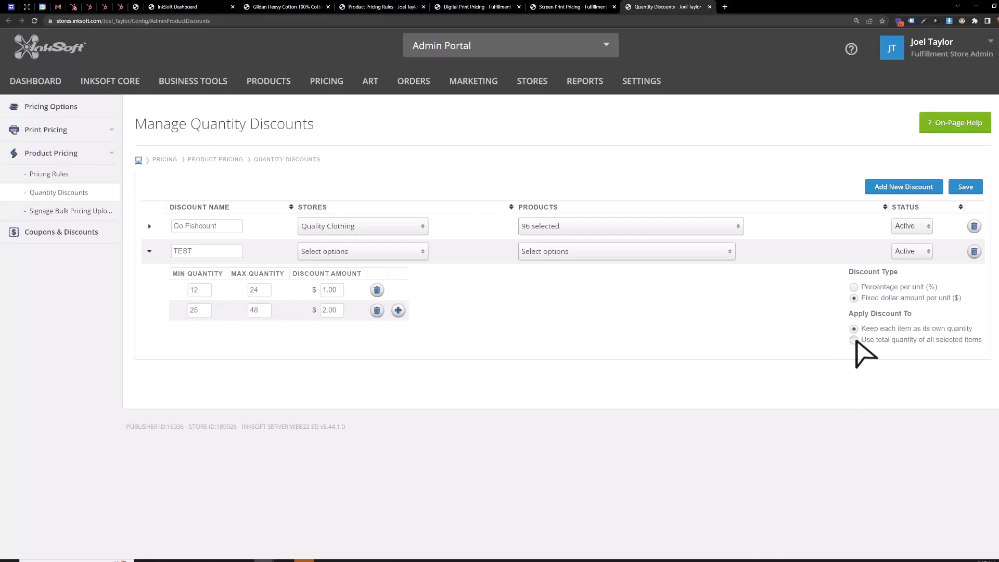
click(853, 339)
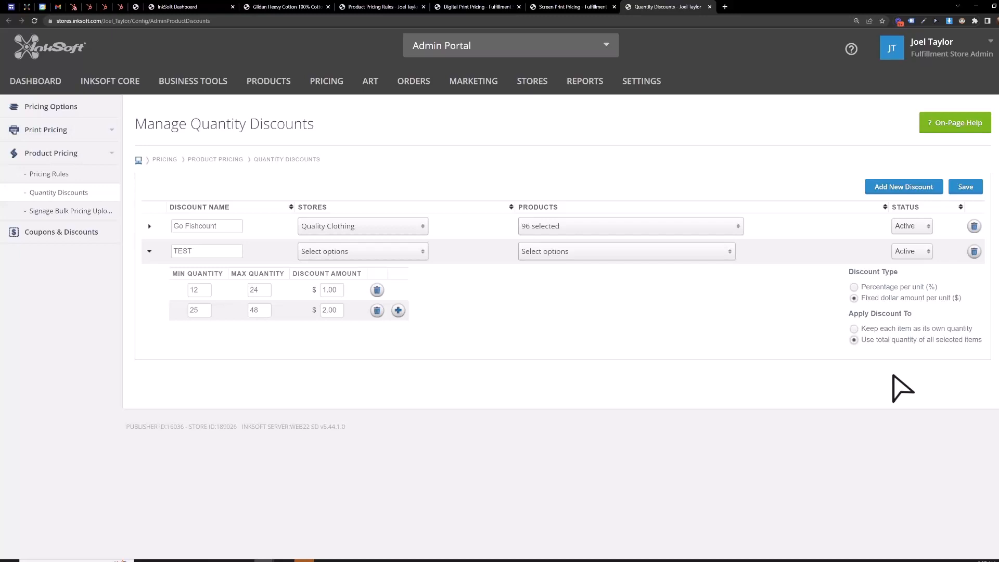
mouse_move(240, 319)
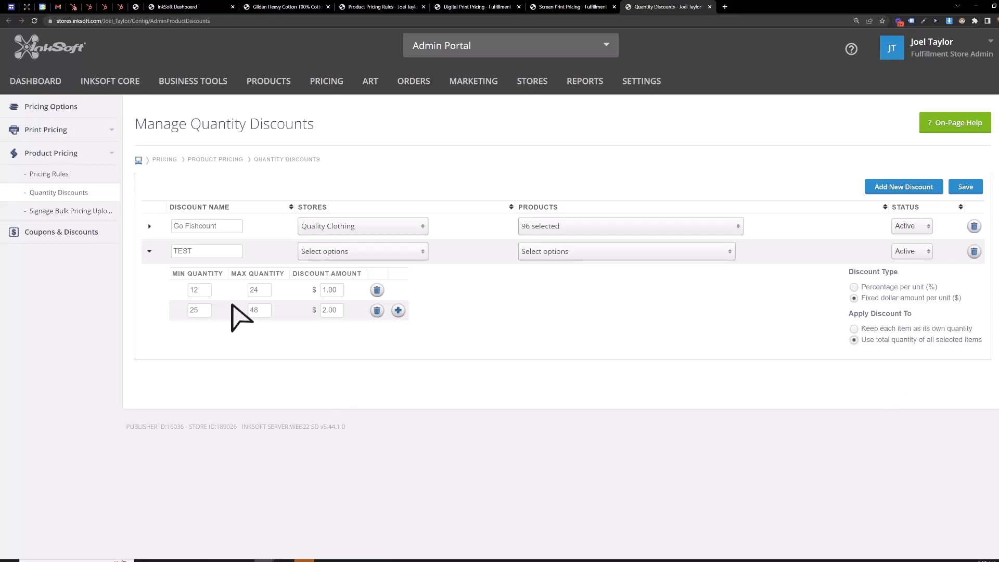
mouse_move(490, 357)
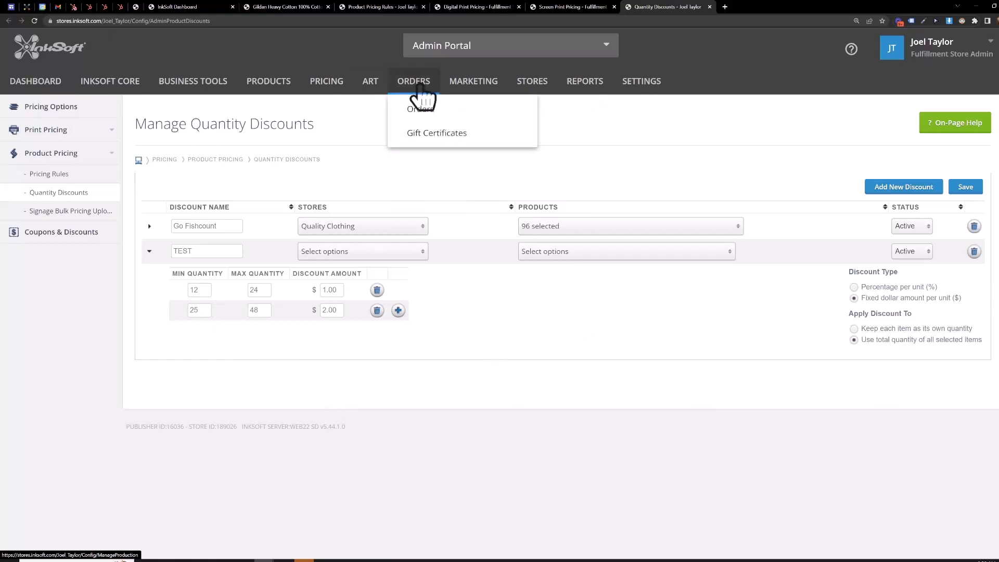
mouse_move(437, 133)
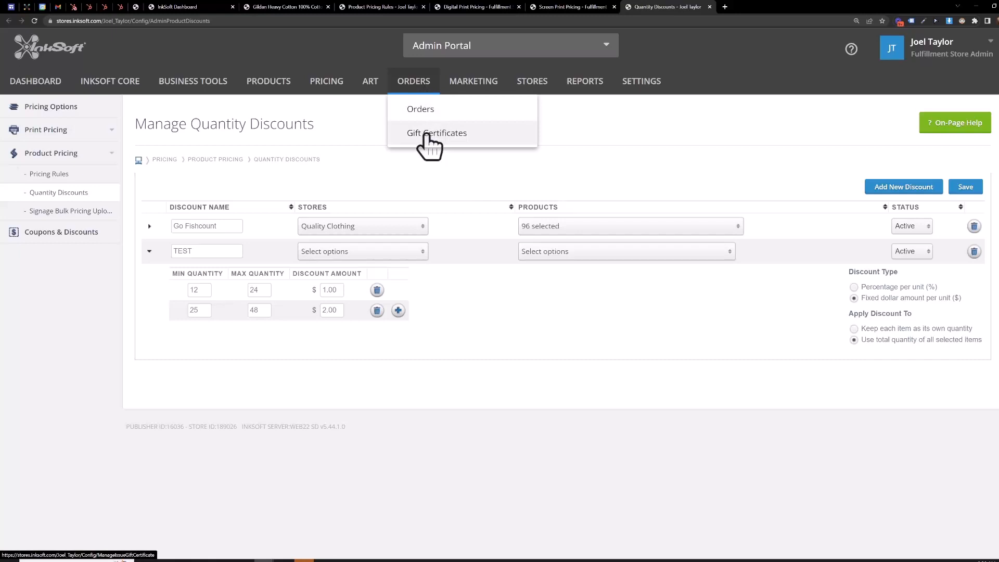
Start a new gift certificate for the FlavorTown store with a $25.00 amount.
click(436, 132)
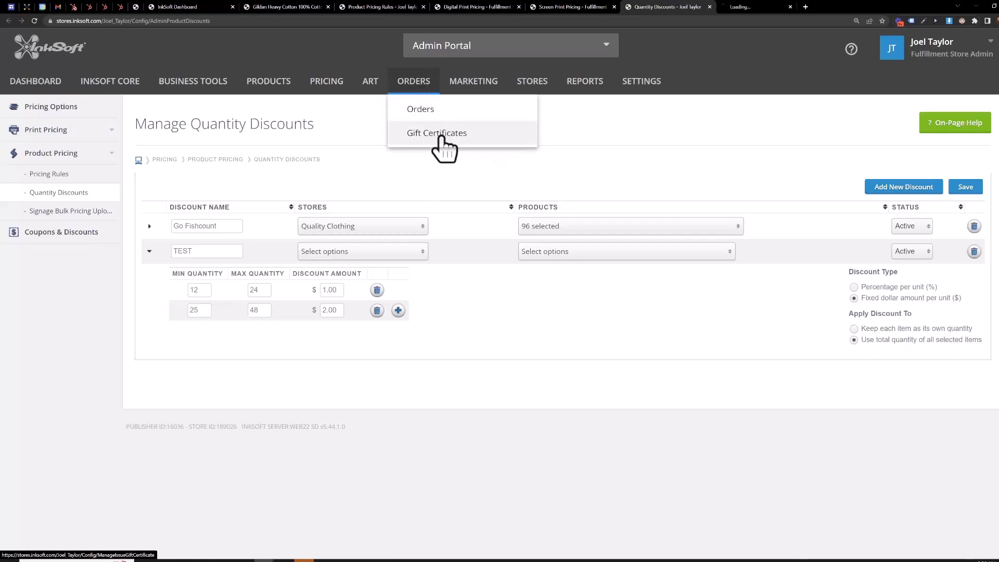
click(436, 132)
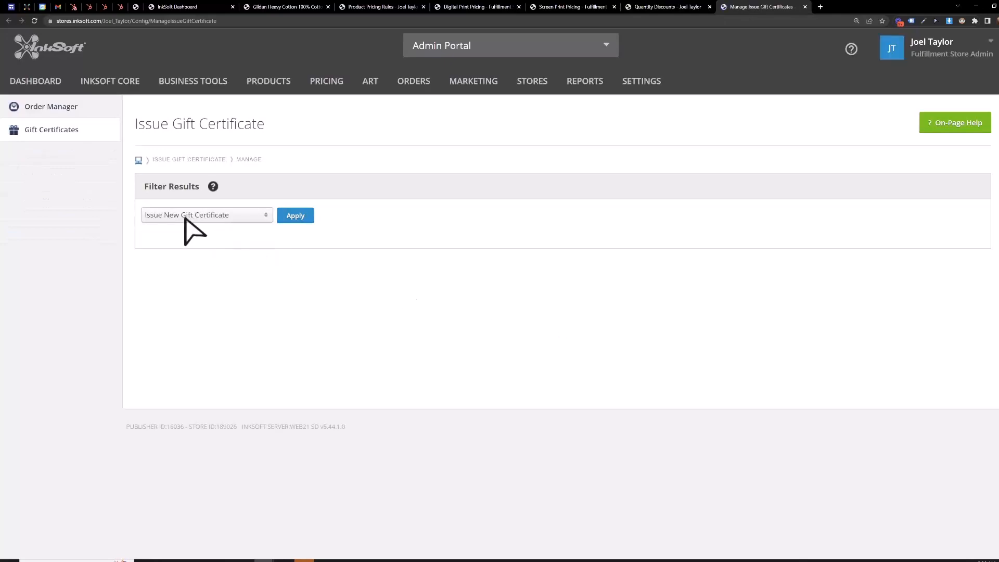
click(295, 216)
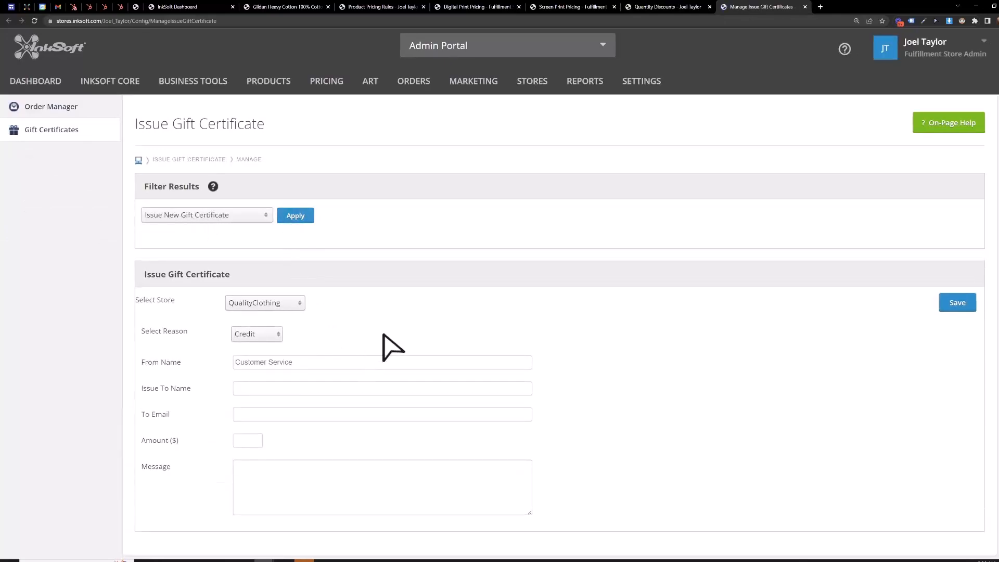
click(264, 303)
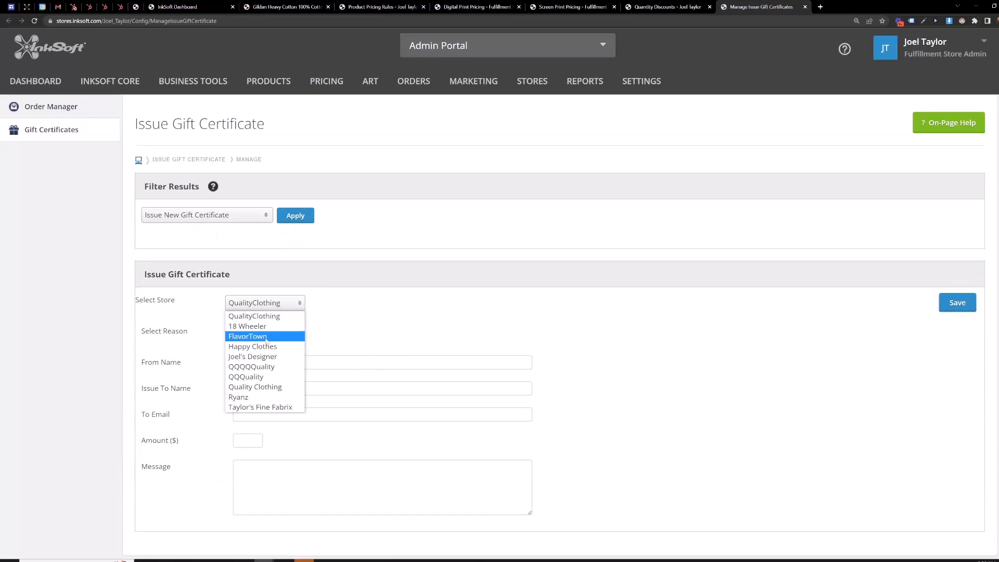
click(248, 336)
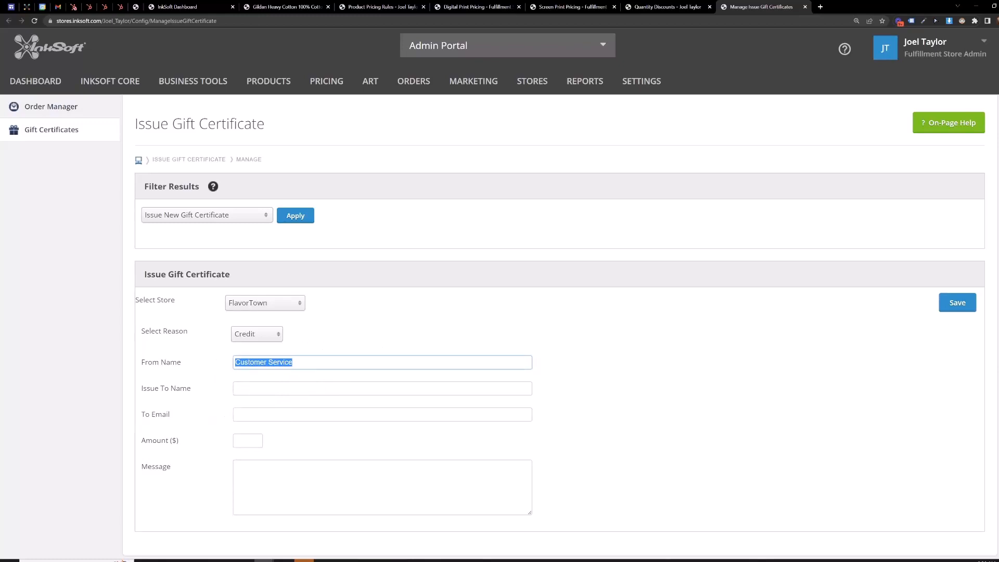
click(248, 441)
text(25)
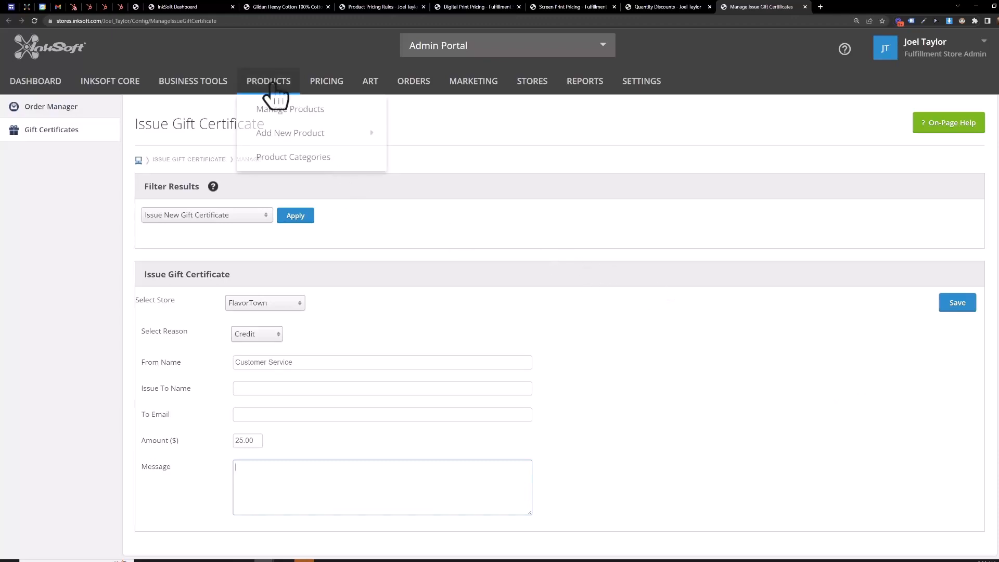
click(326, 81)
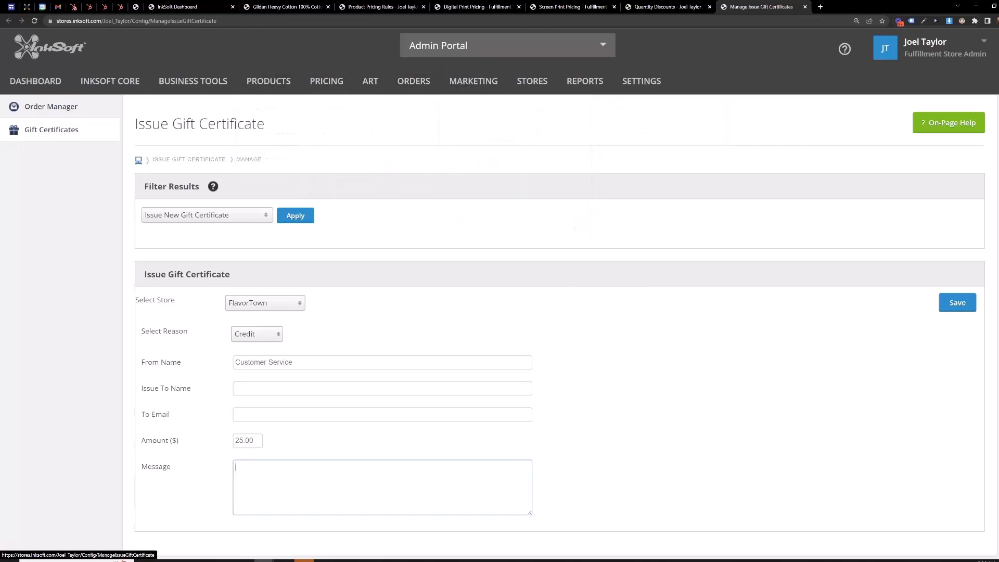
Open Coupons & Discounts in a new tab and start creating a new discount.
click(268, 81)
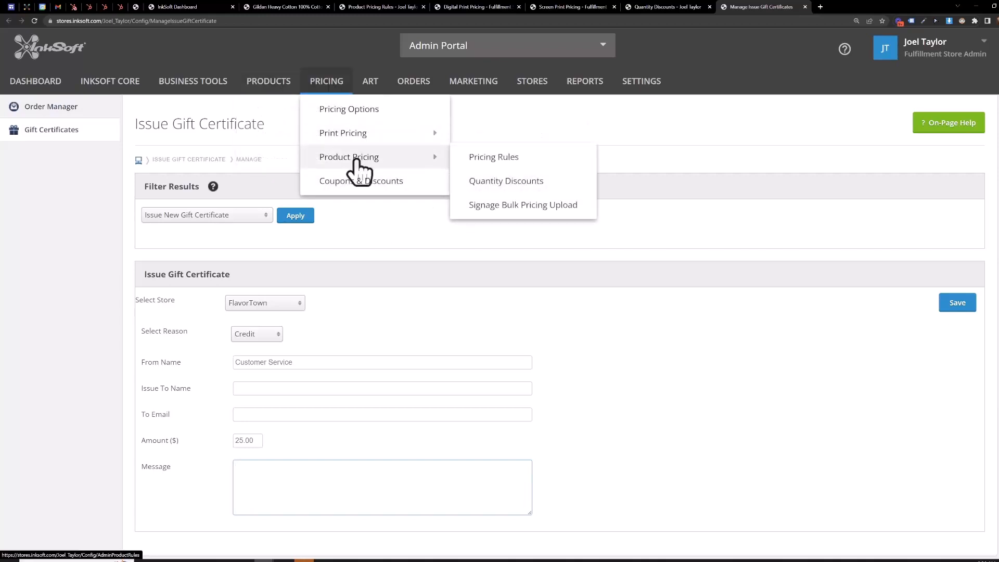
mouse_move(361, 186)
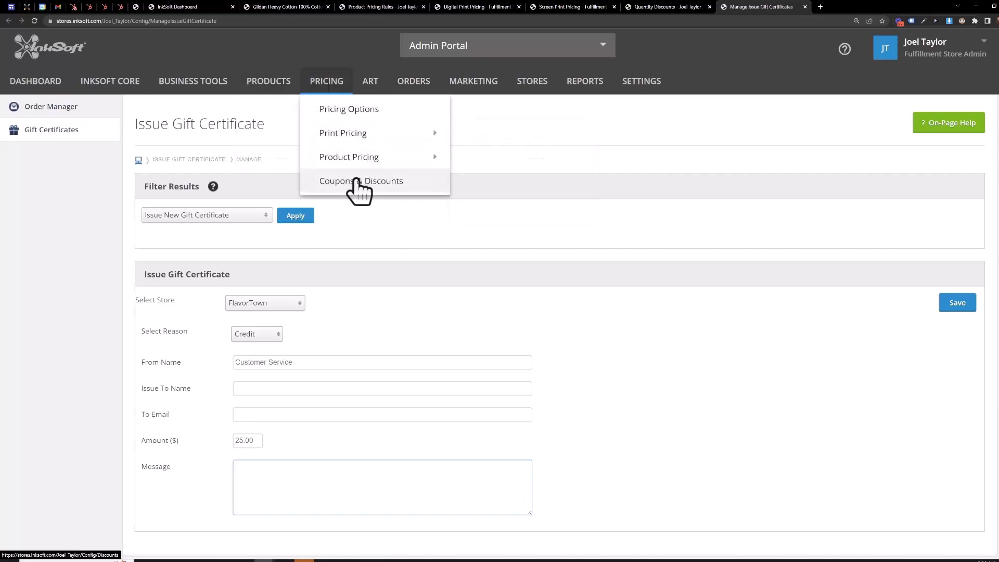
right_click(361, 180)
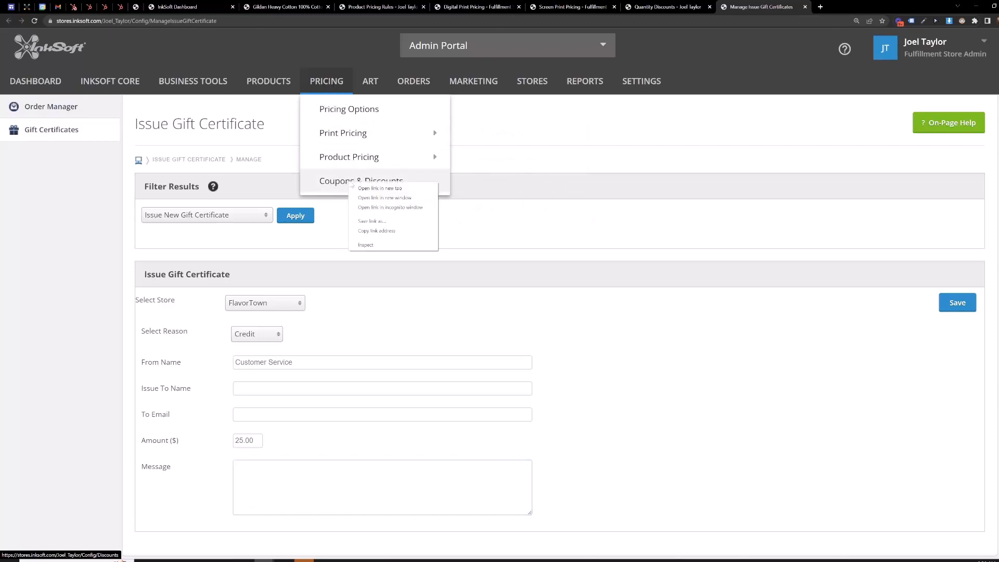
click(379, 188)
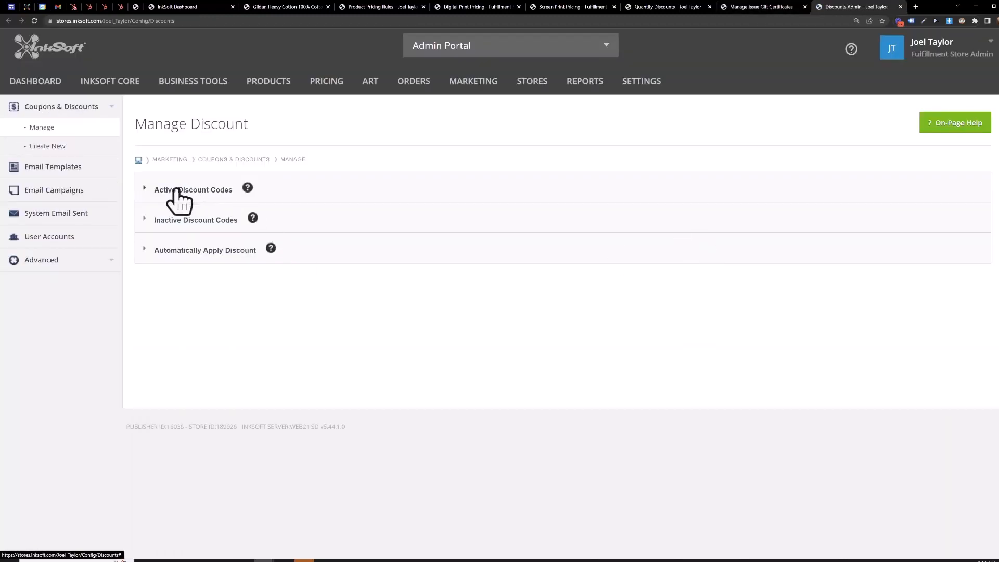
mouse_move(47, 145)
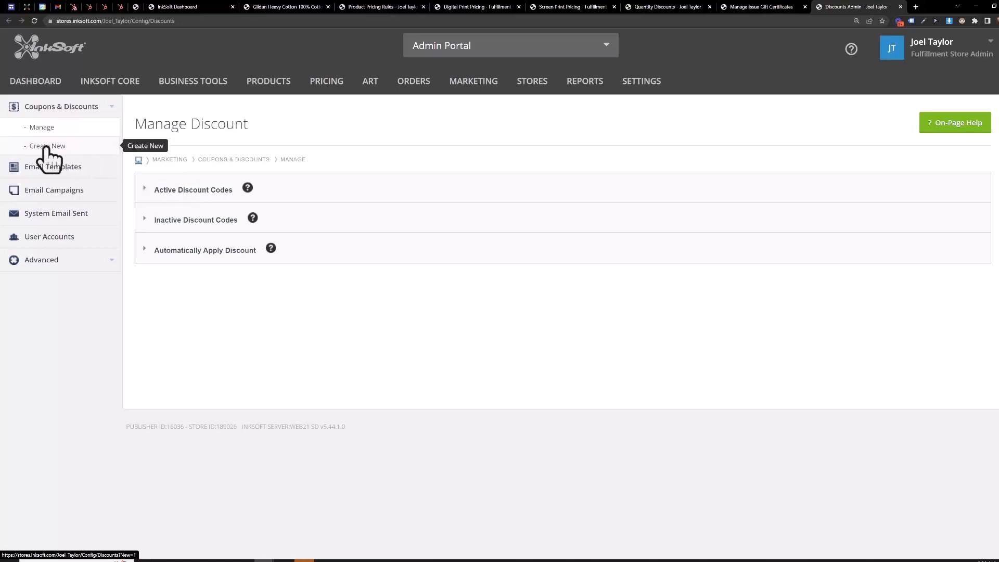
click(47, 146)
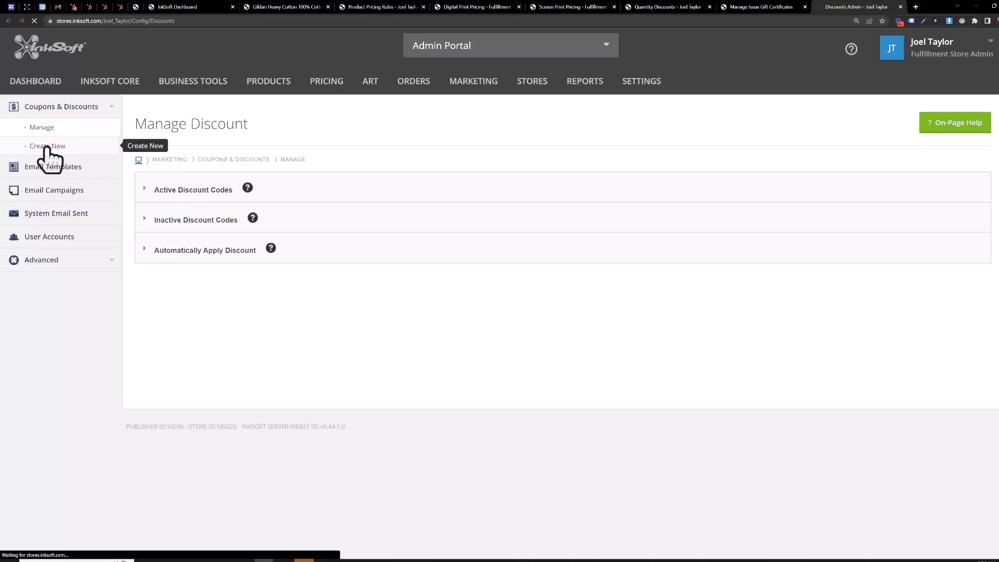
Describe the discount as HELLO and require coupon code SAVE10.
click(46, 146)
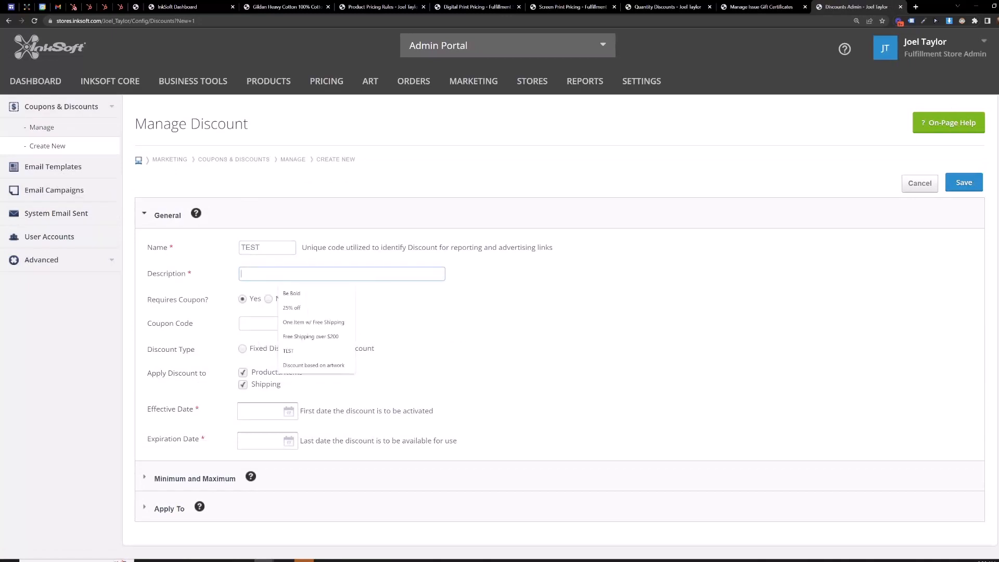
text(HELLO)
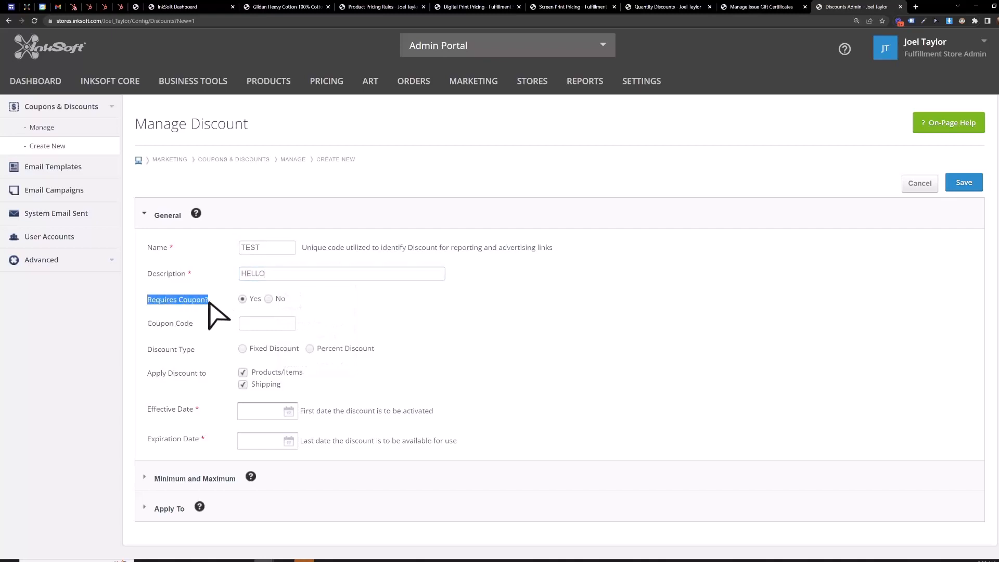
click(268, 299)
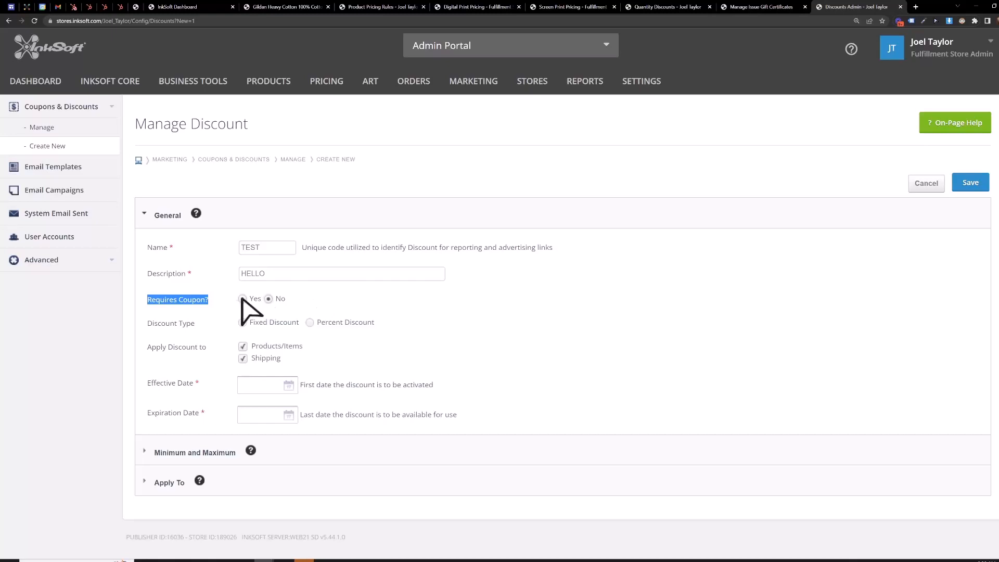
click(242, 299)
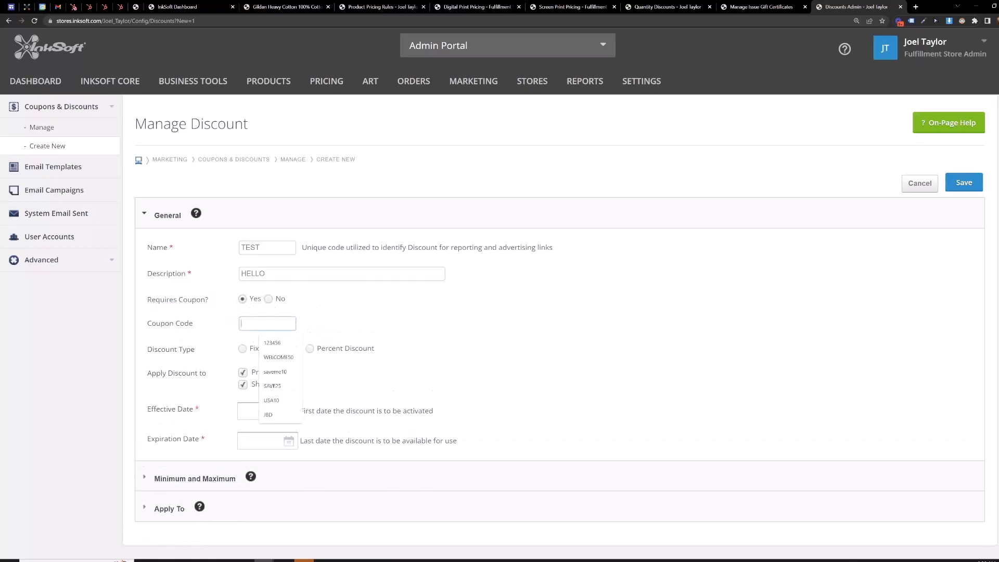
text(SAVE1)
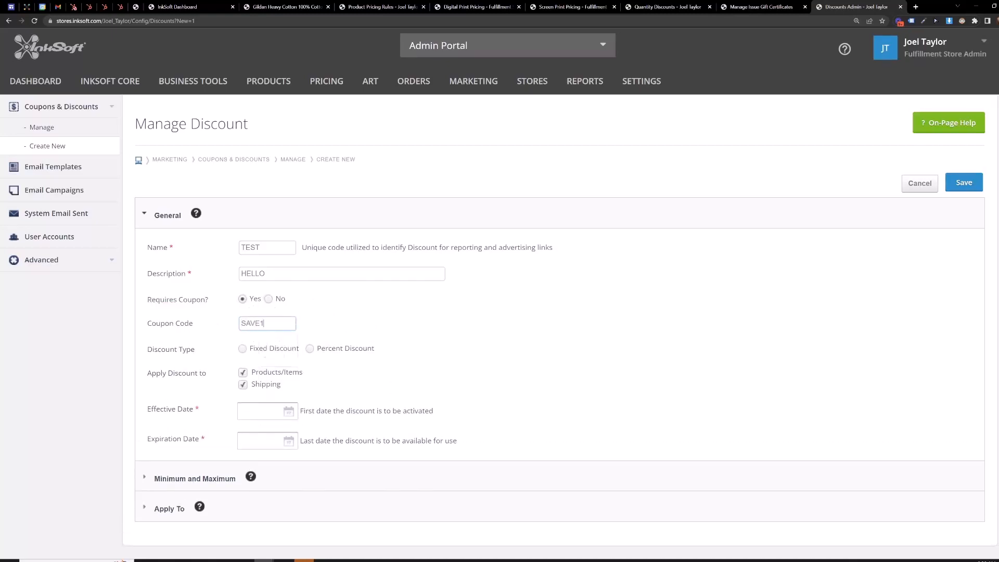
text(0)
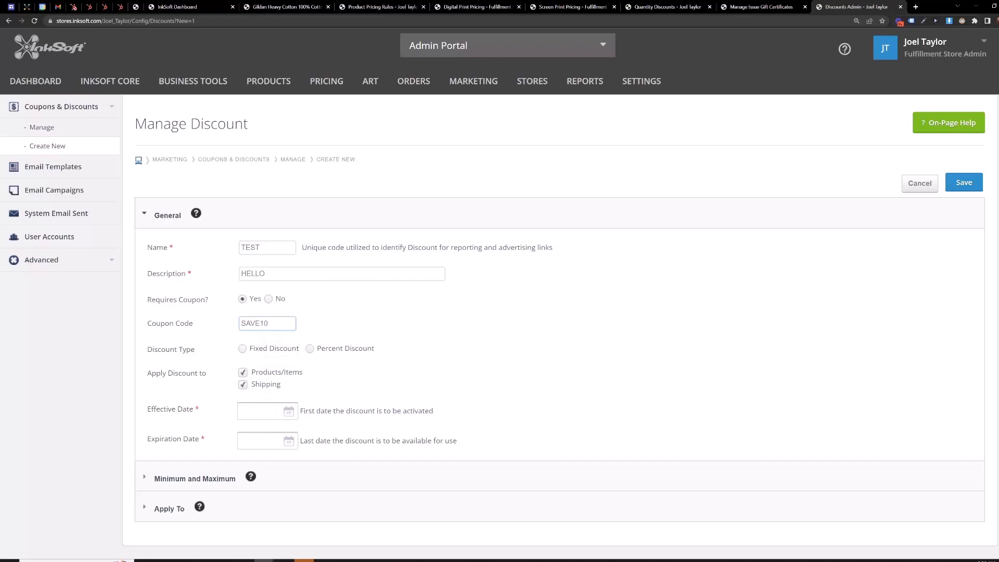
mouse_move(195, 372)
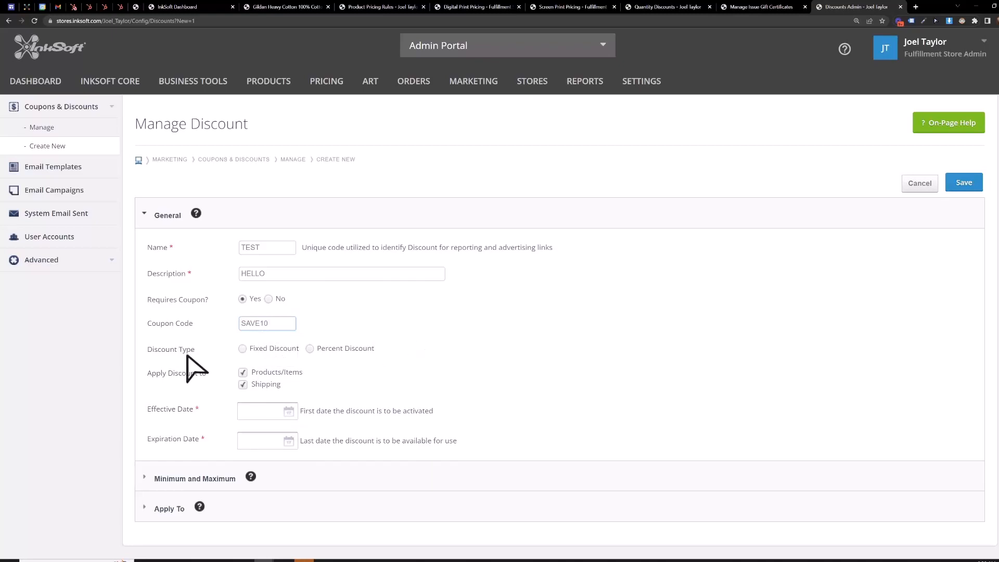
Make it a Percent Discount that applies to products.
click(243, 349)
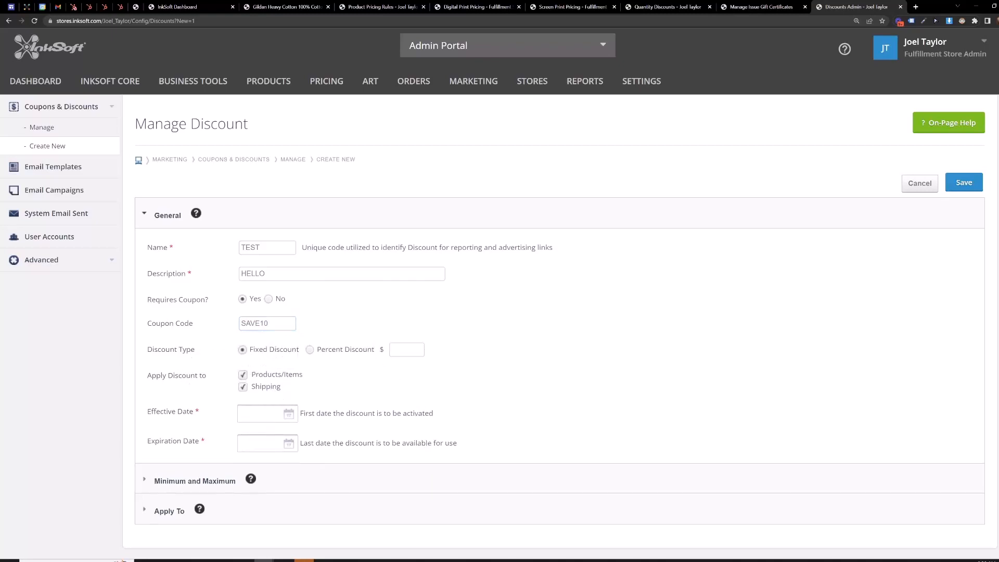
mouse_move(326, 367)
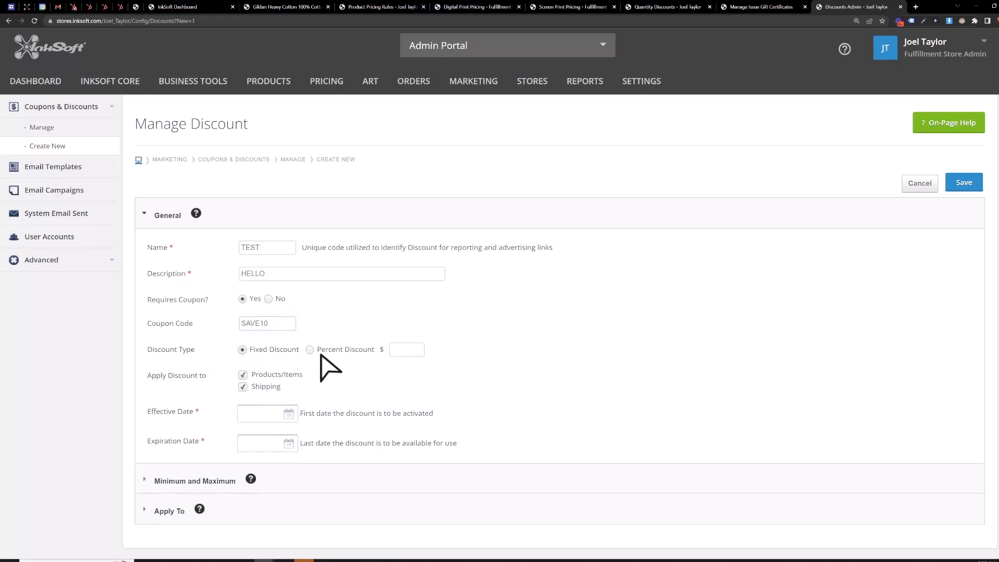
click(311, 349)
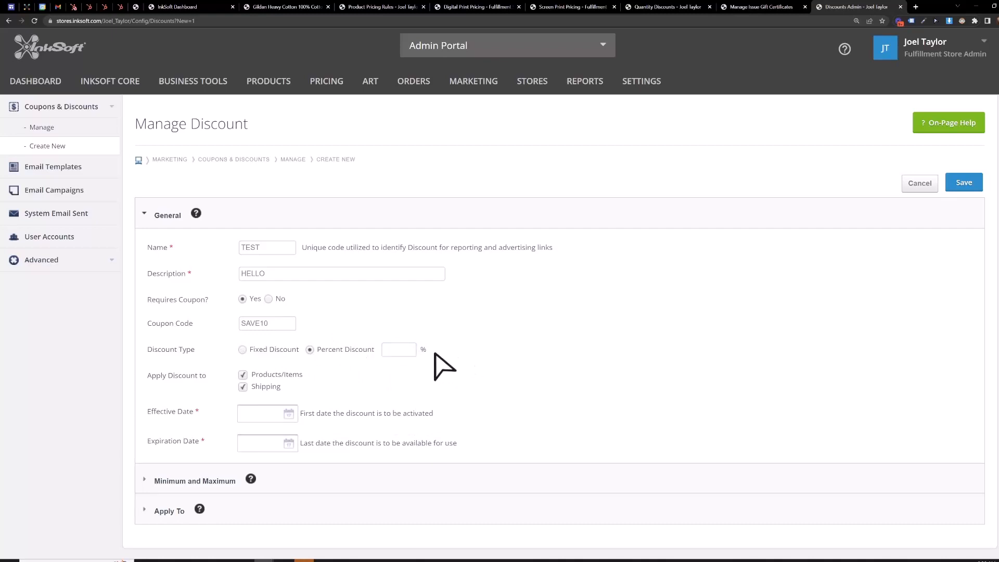
click(242, 386)
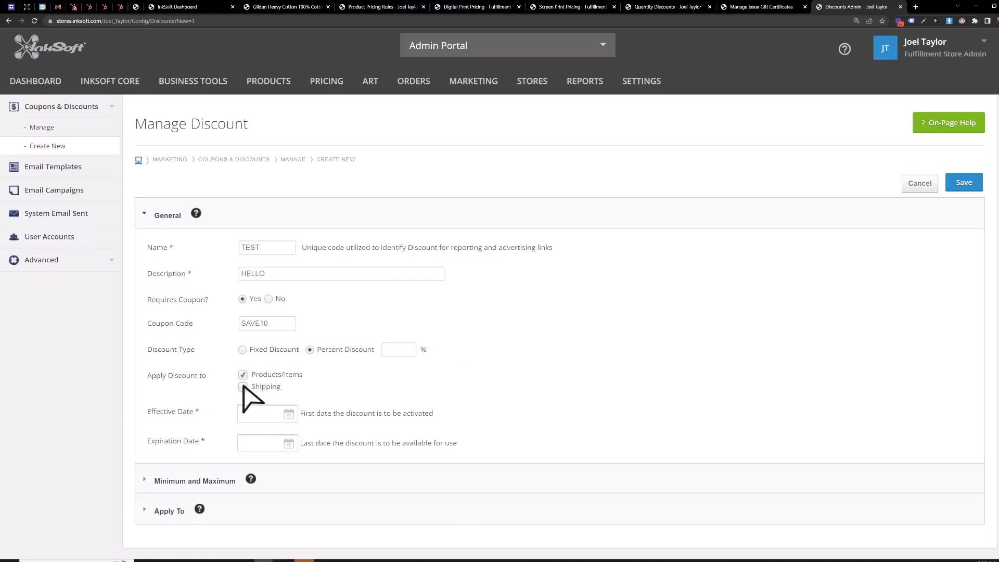
click(243, 375)
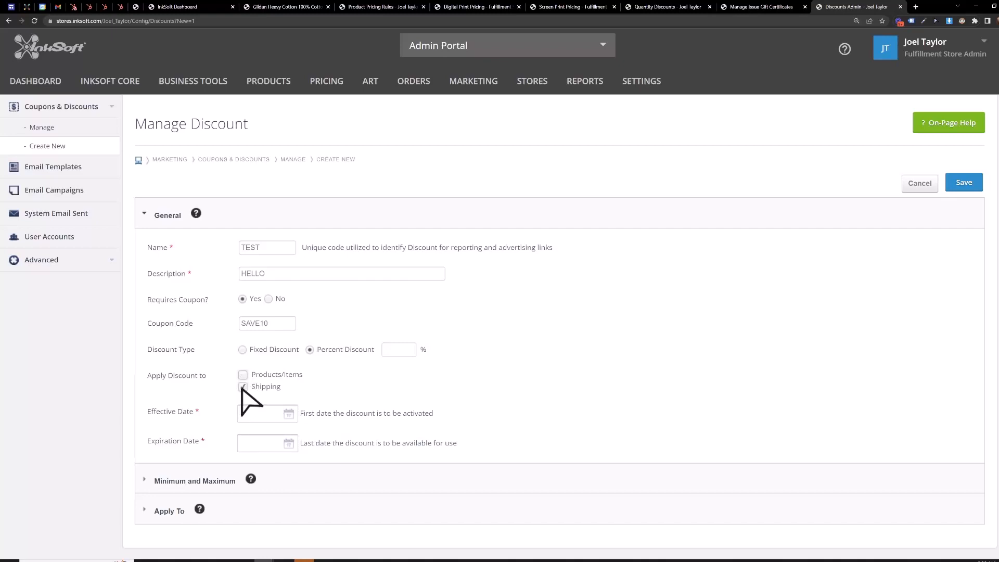
click(243, 386)
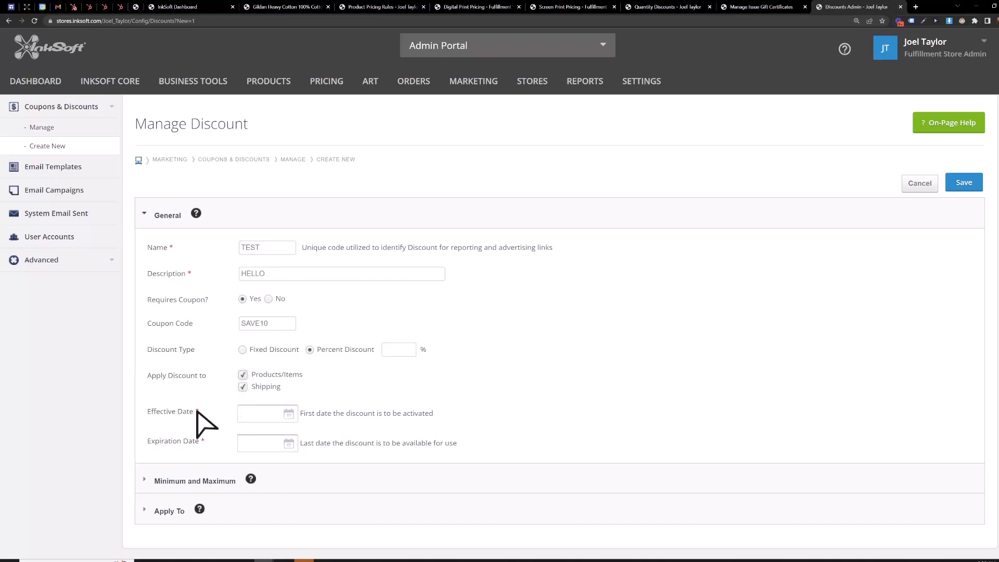
mouse_move(171, 454)
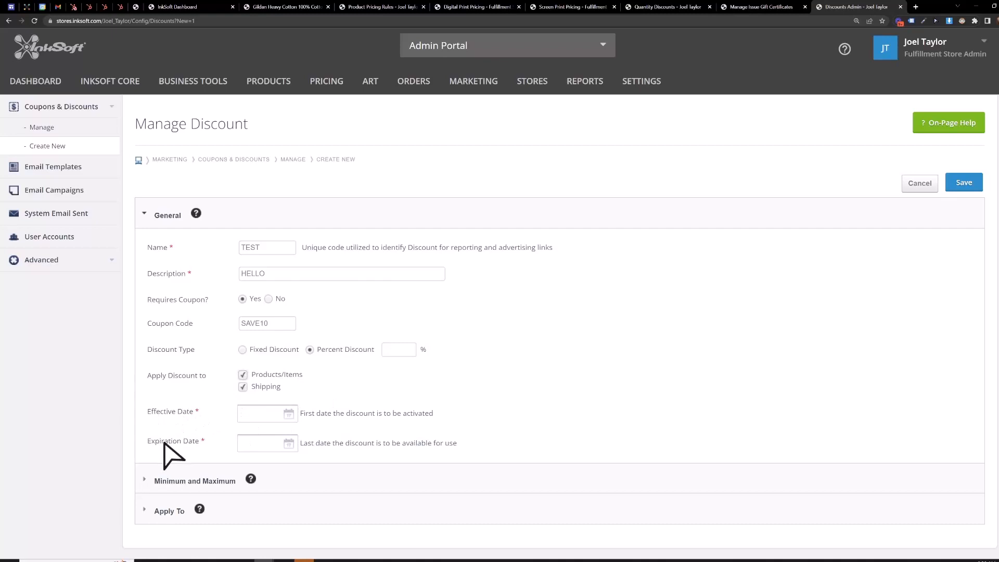
Set the discount effective 04/25/2023 and expiring 04/30/2023.
click(267, 413)
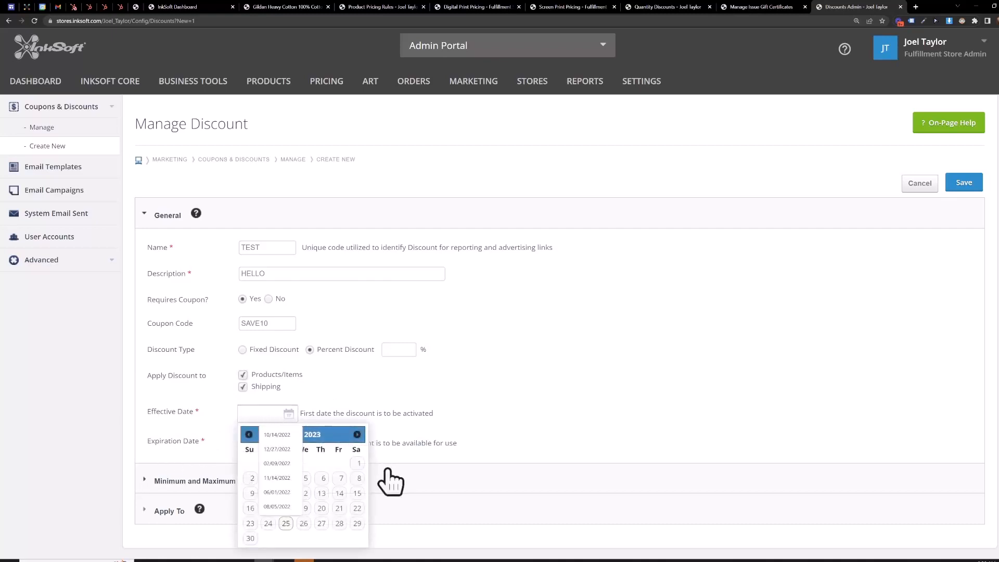
click(285, 523)
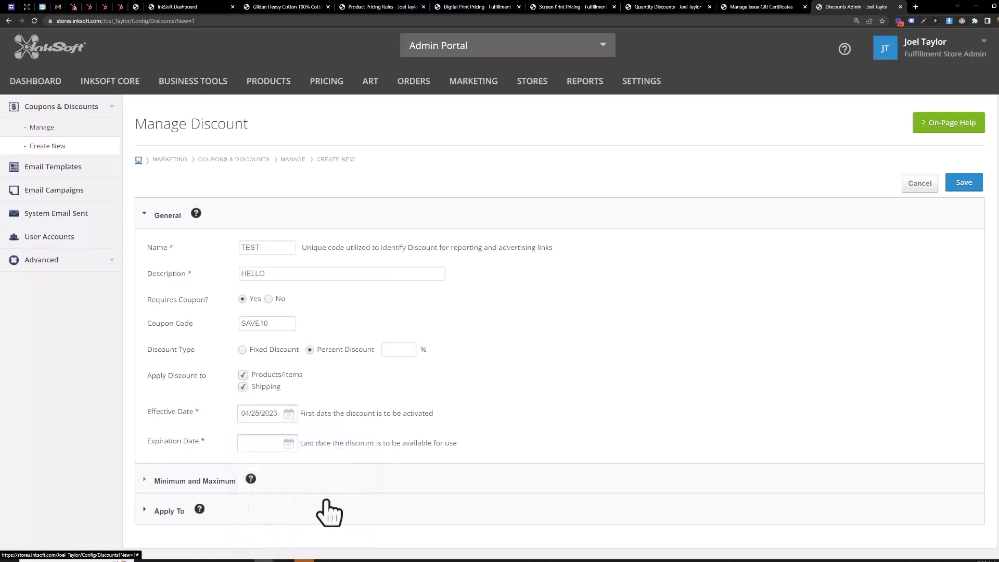
text(04/30/2023)
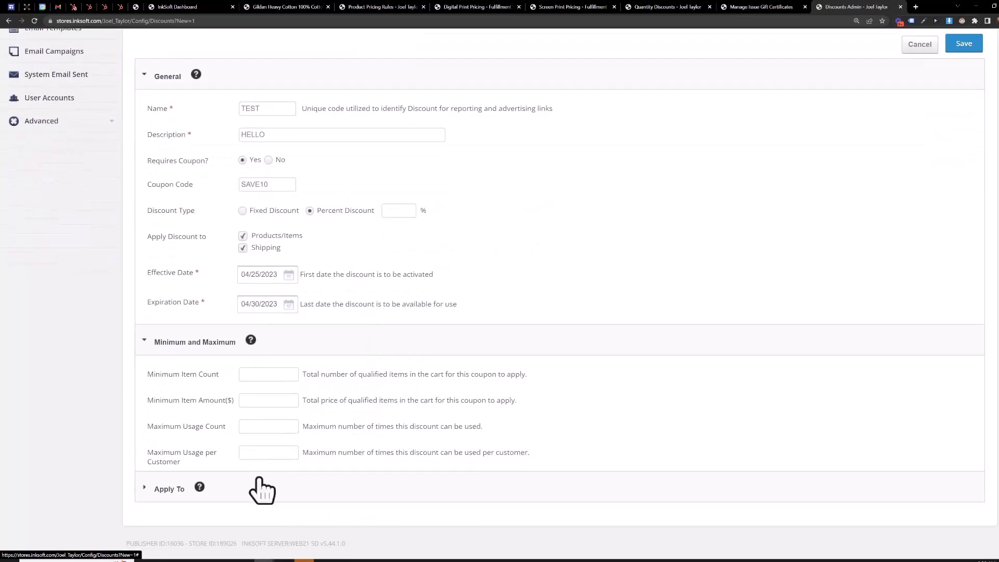
mouse_move(160, 385)
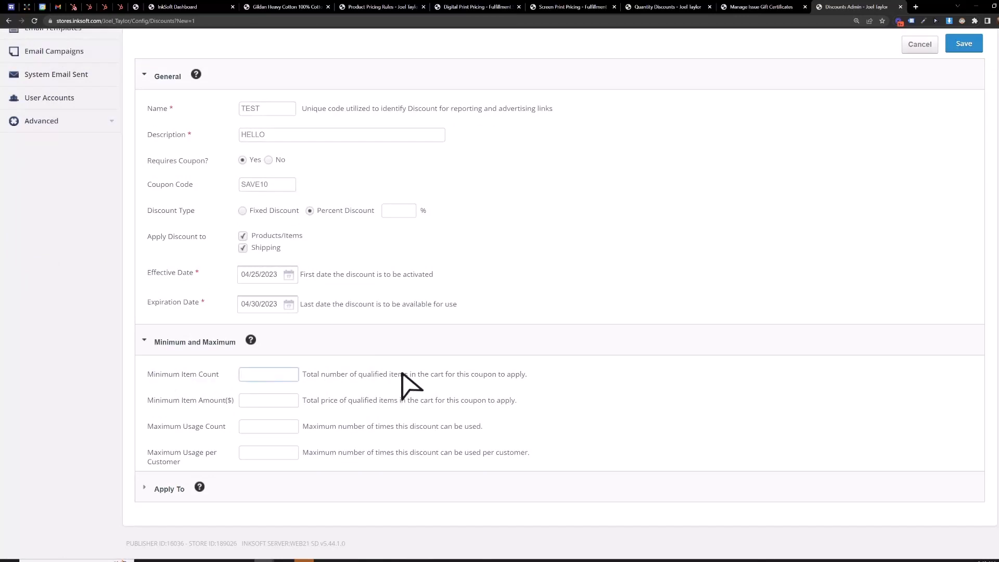
Require 24 items and $50 minimum, limit to 100 uses and 1 per customer.
text(24)
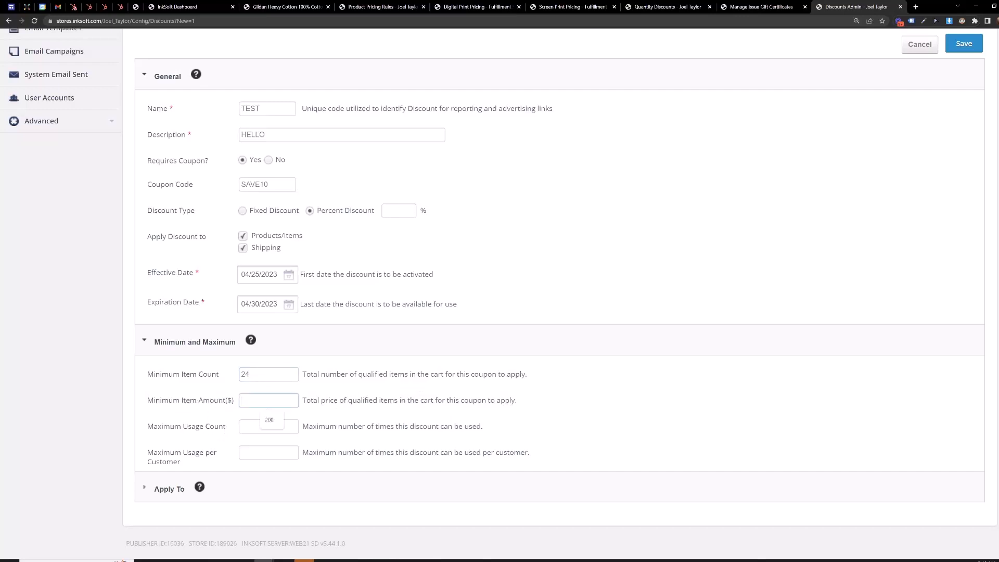
text(50.00)
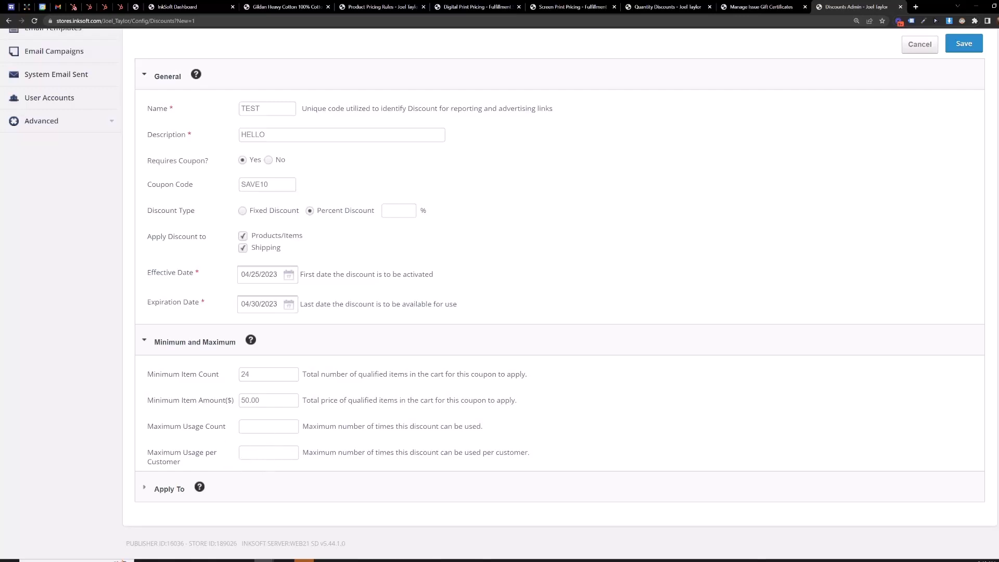
text(100)
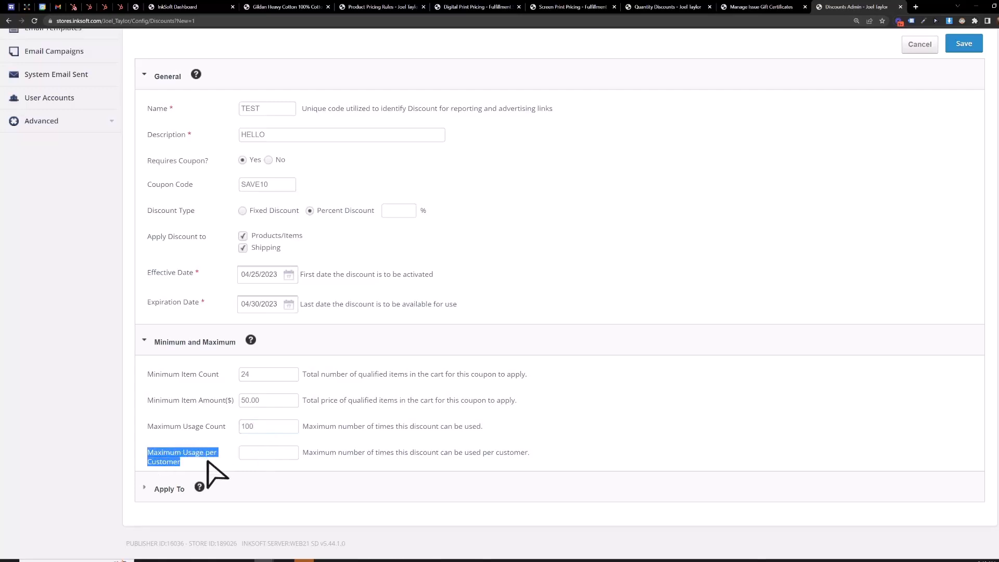
text(1)
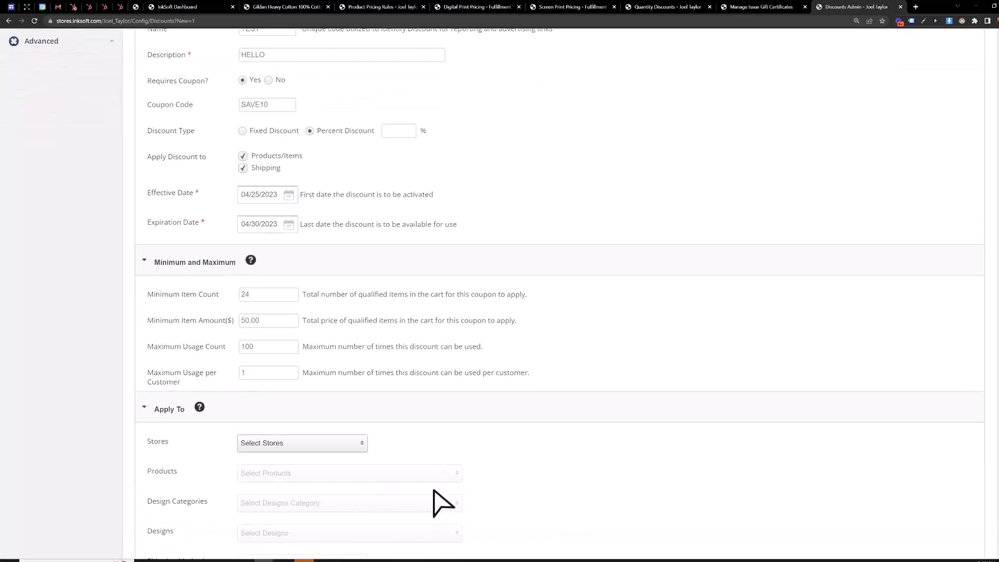
Apply the discount to the 18 Wheeler store and the Gildan Heavy Cotton T-Shirt (5000).
click(302, 444)
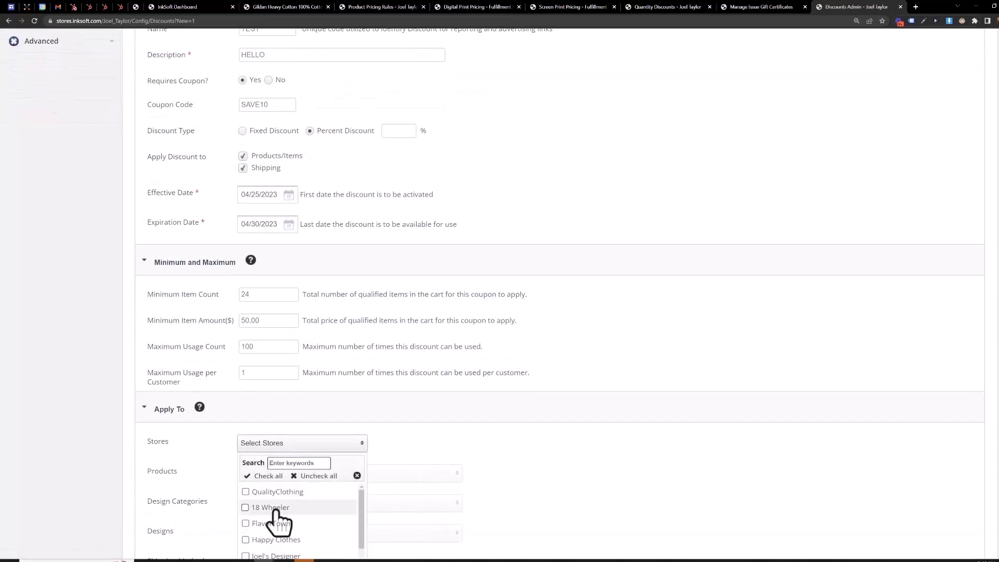
click(244, 507)
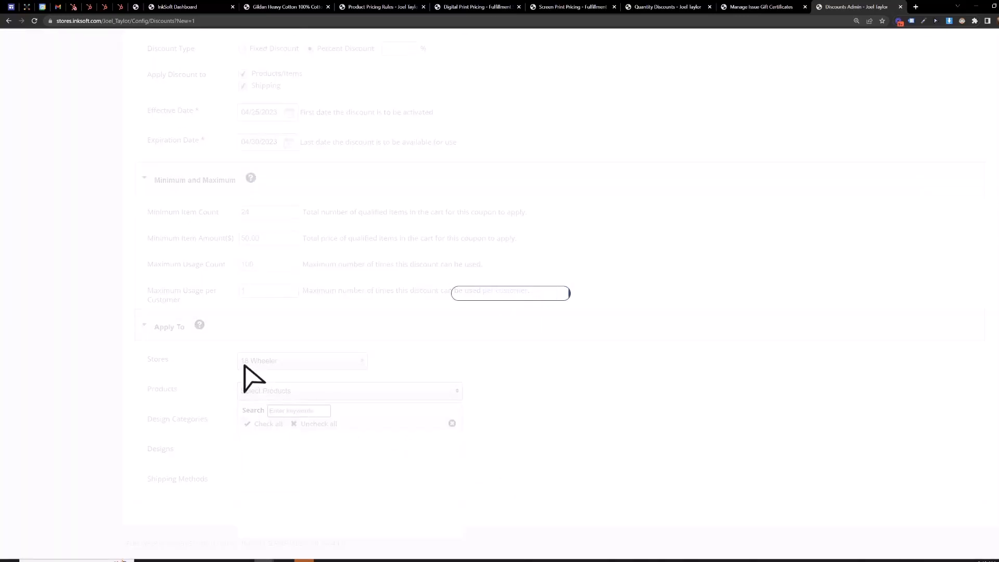
click(345, 391)
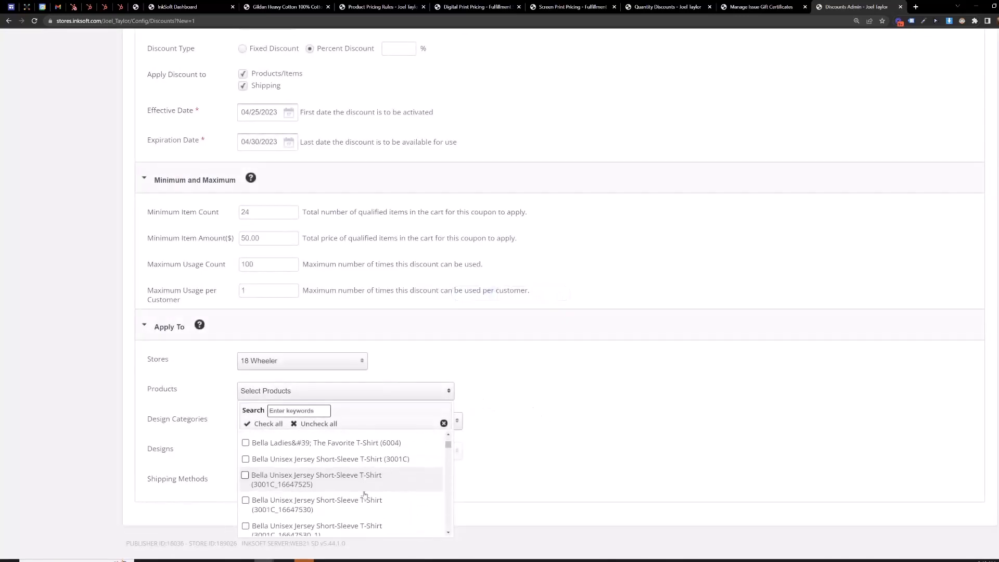
text(5000)
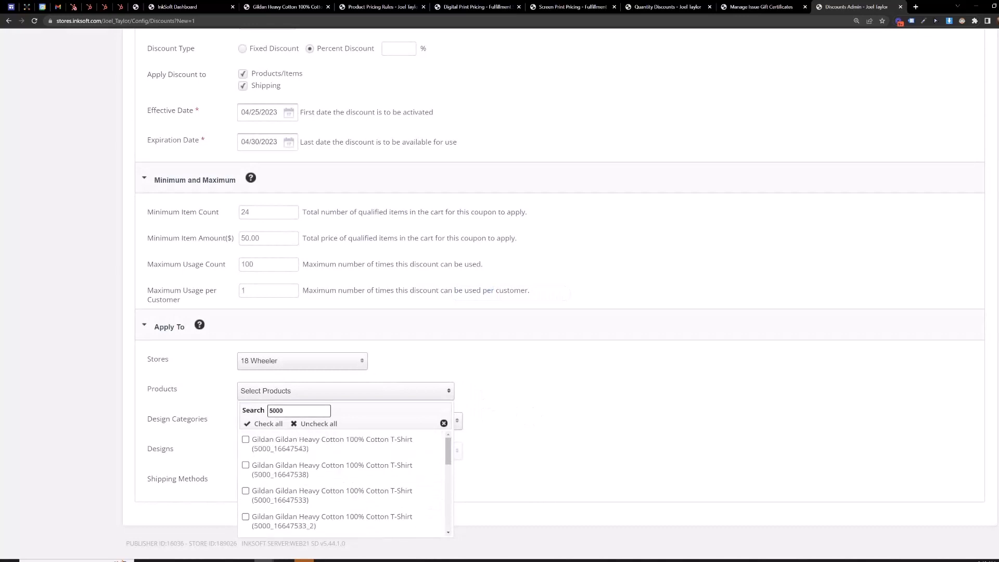
click(246, 439)
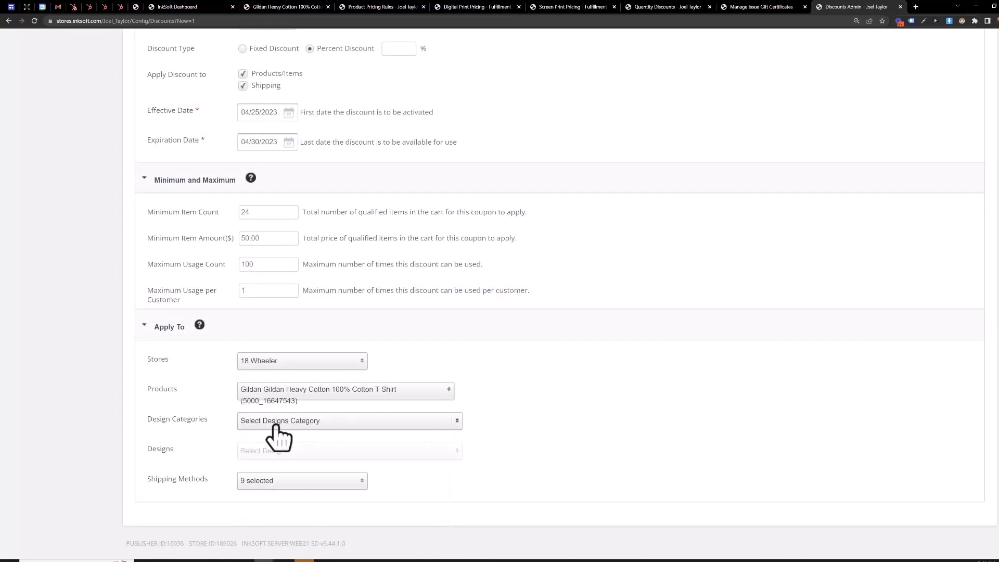
double_click(177, 418)
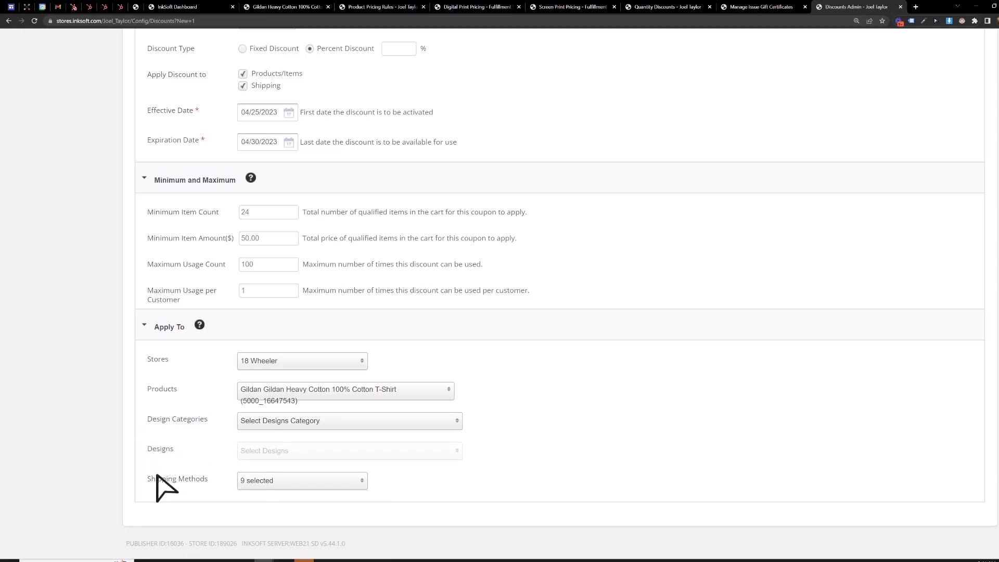
Uncheck all shipping methods from the discount.
click(302, 481)
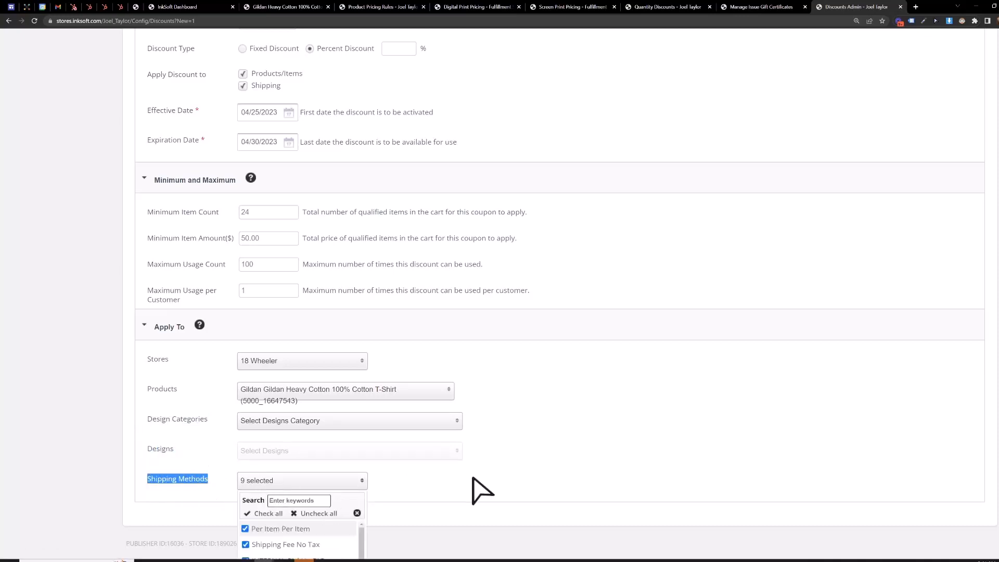
click(314, 513)
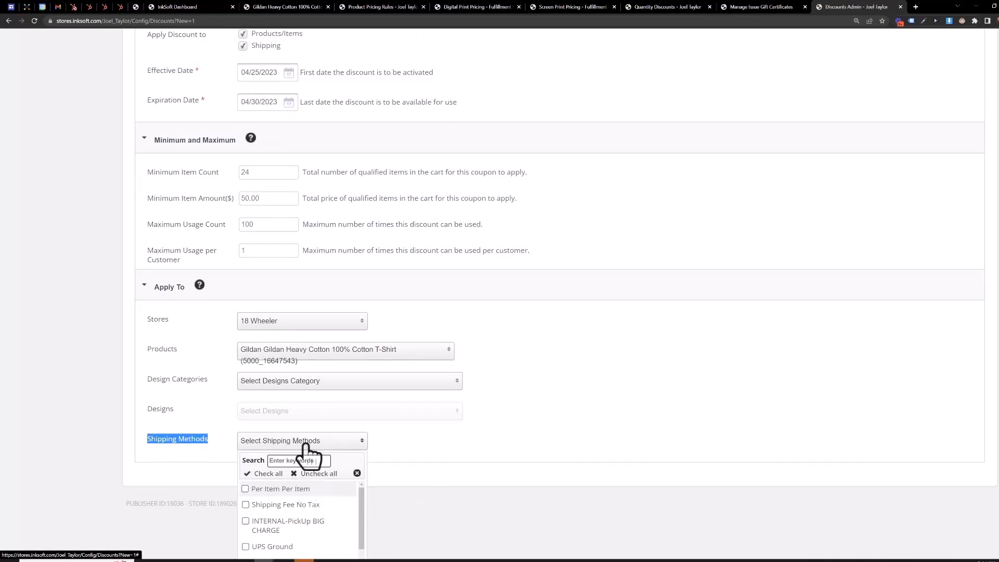
scroll(up, 3)
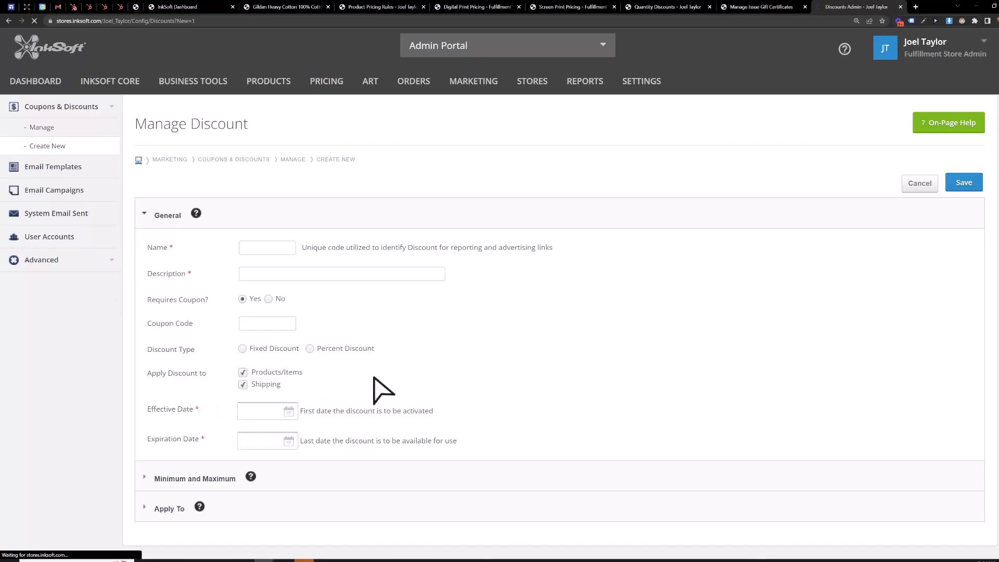
Show the Manage Discount list with active codes and per-store automatic discount settings.
click(919, 183)
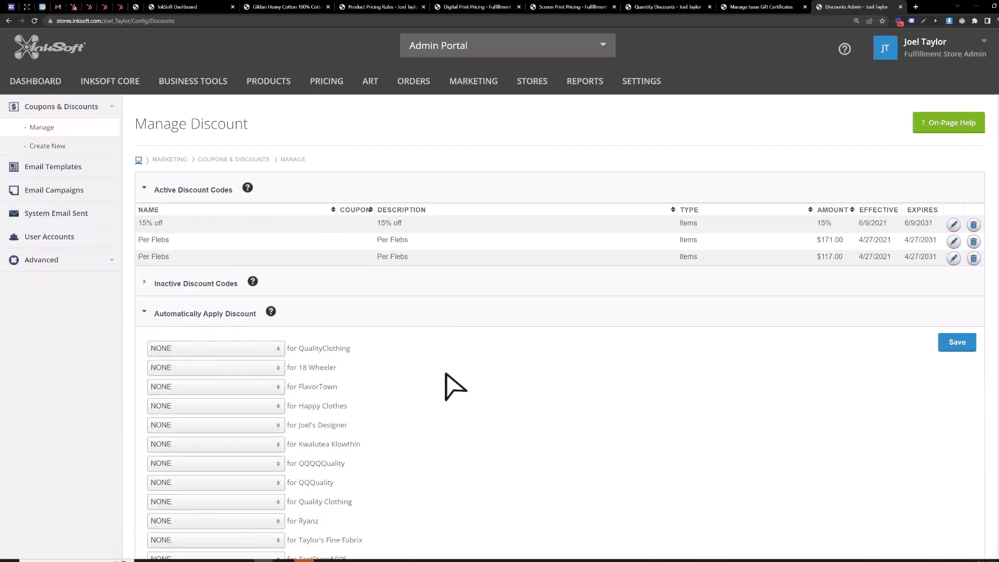
mouse_move(456, 372)
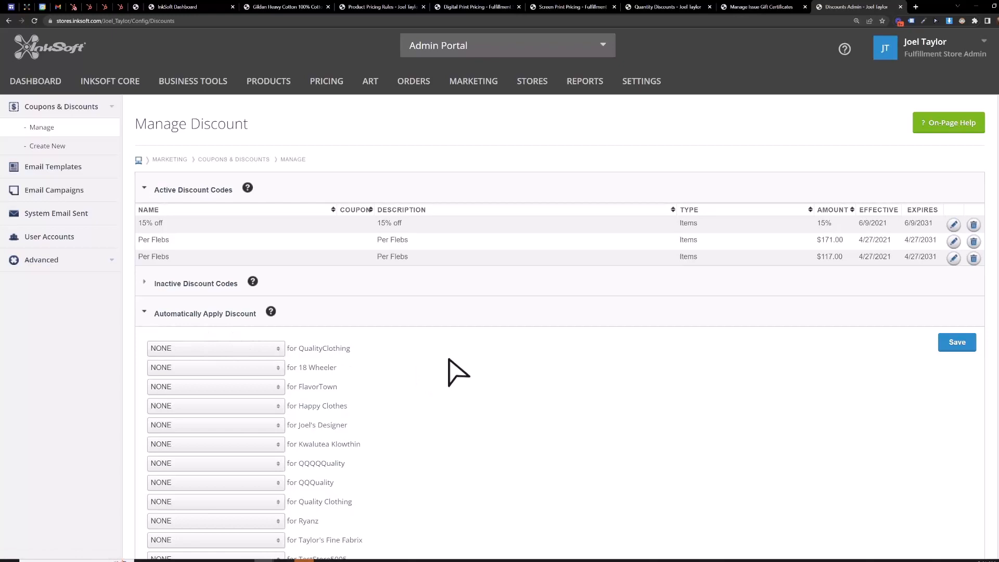
scroll(down, 3)
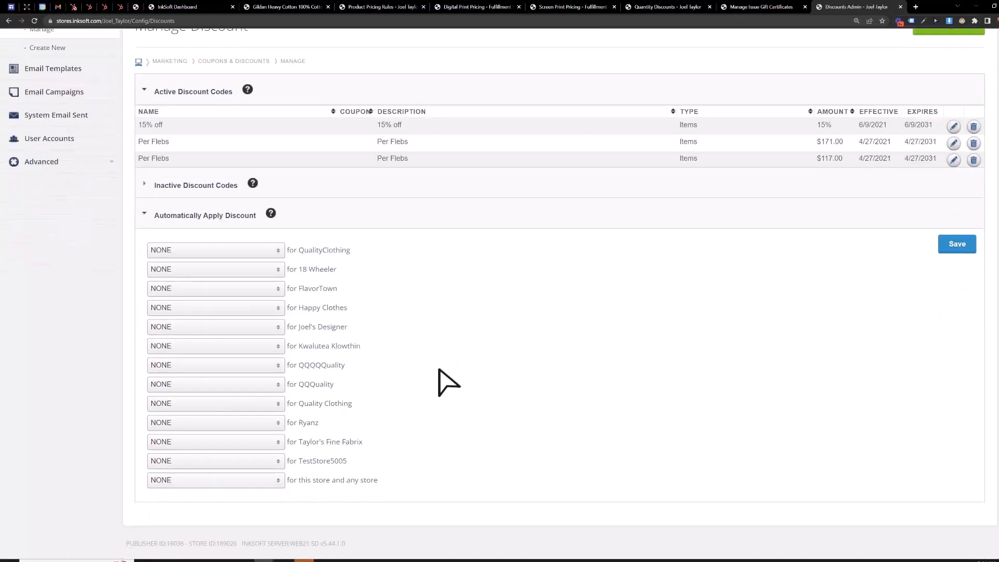
mouse_move(246, 283)
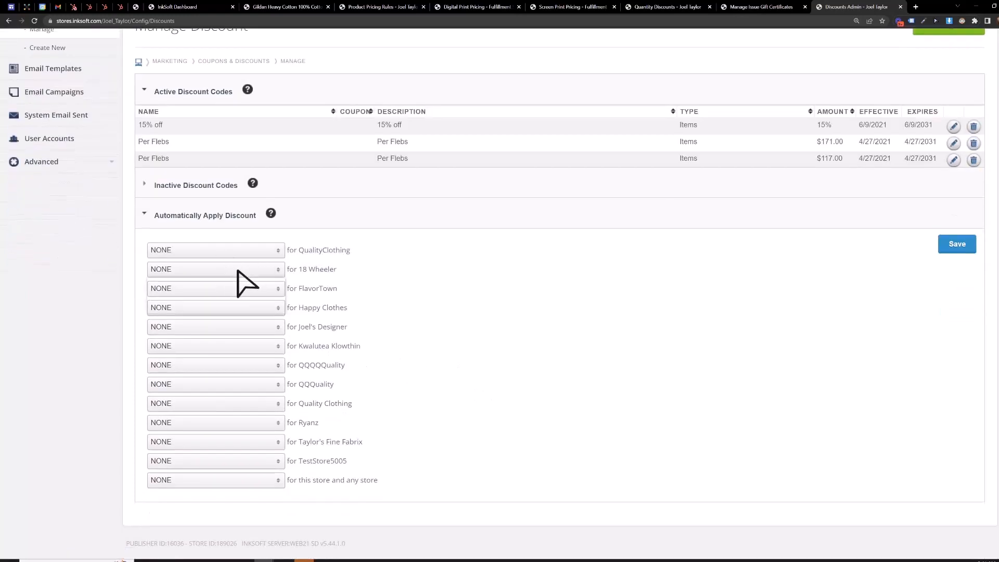
click(216, 268)
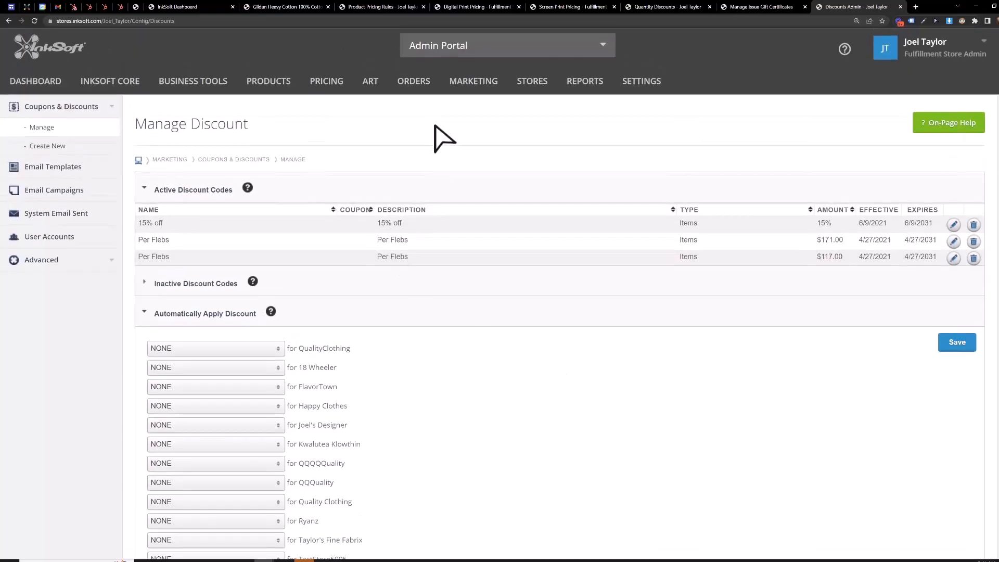
mouse_move(480, 121)
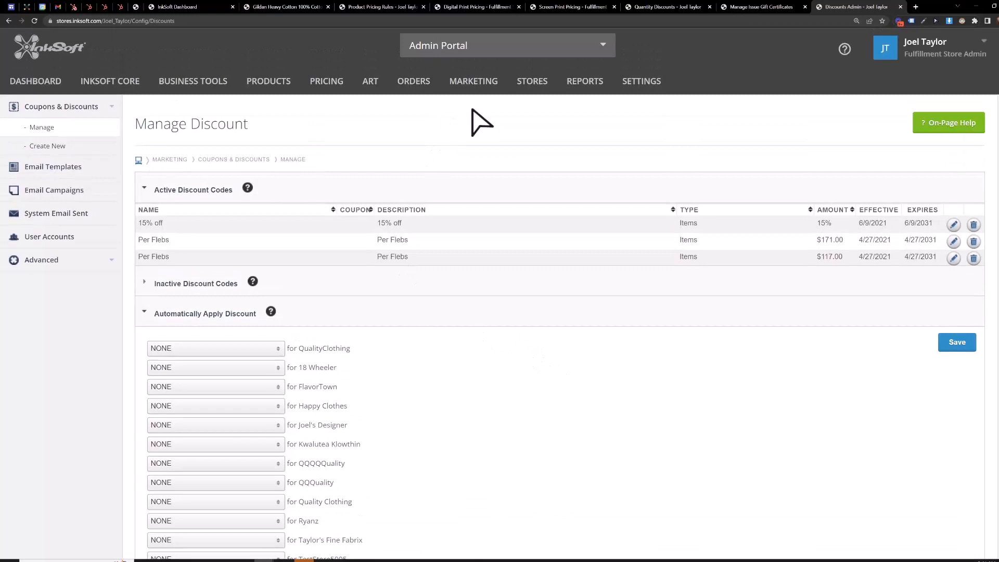
Go to Marketing > User Accounts.
click(413, 81)
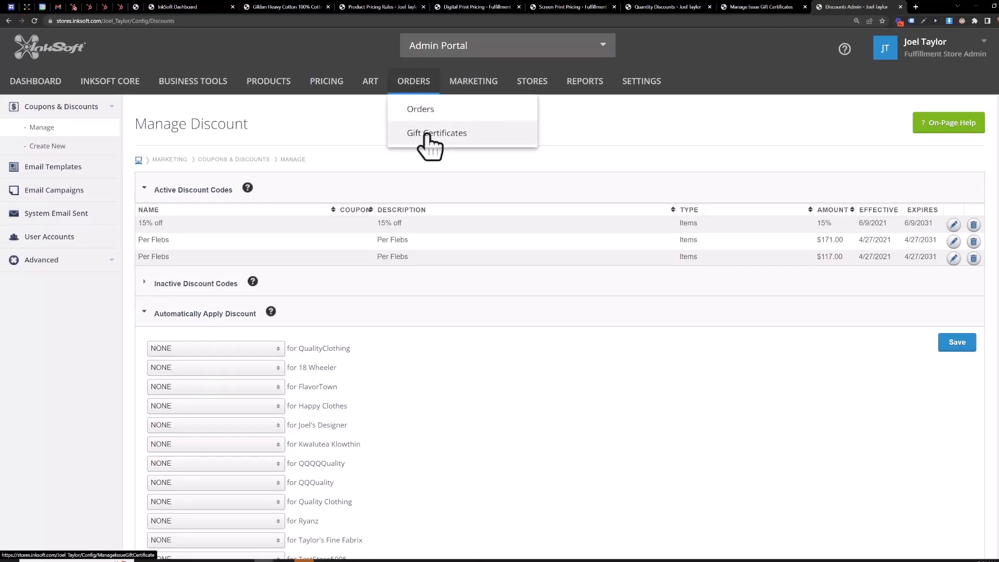
click(472, 81)
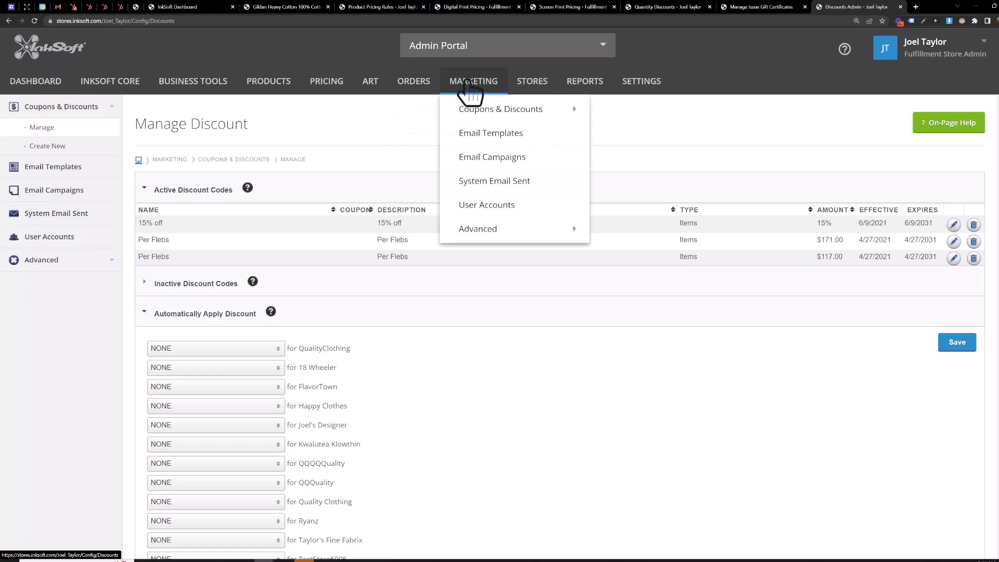
click(487, 205)
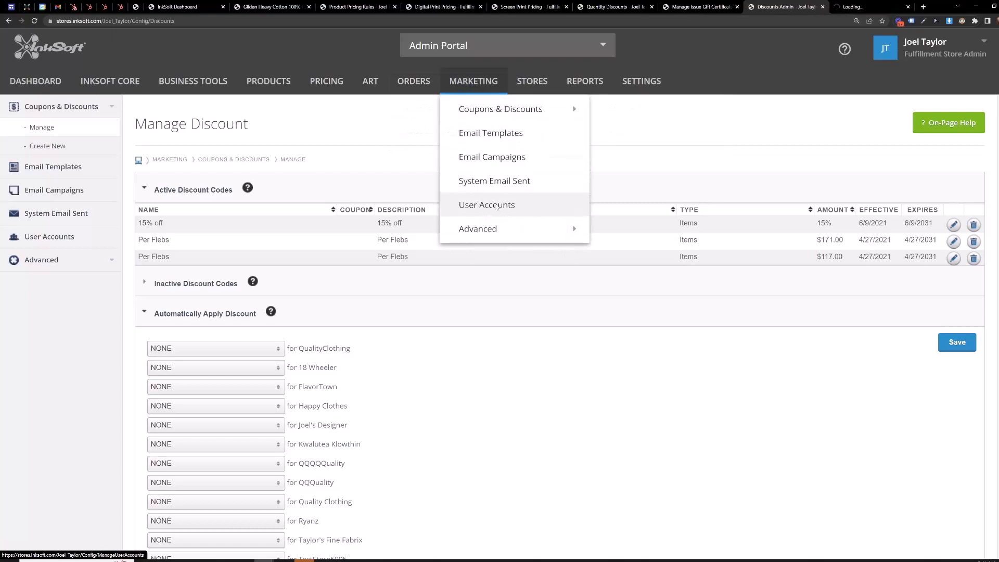
click(487, 205)
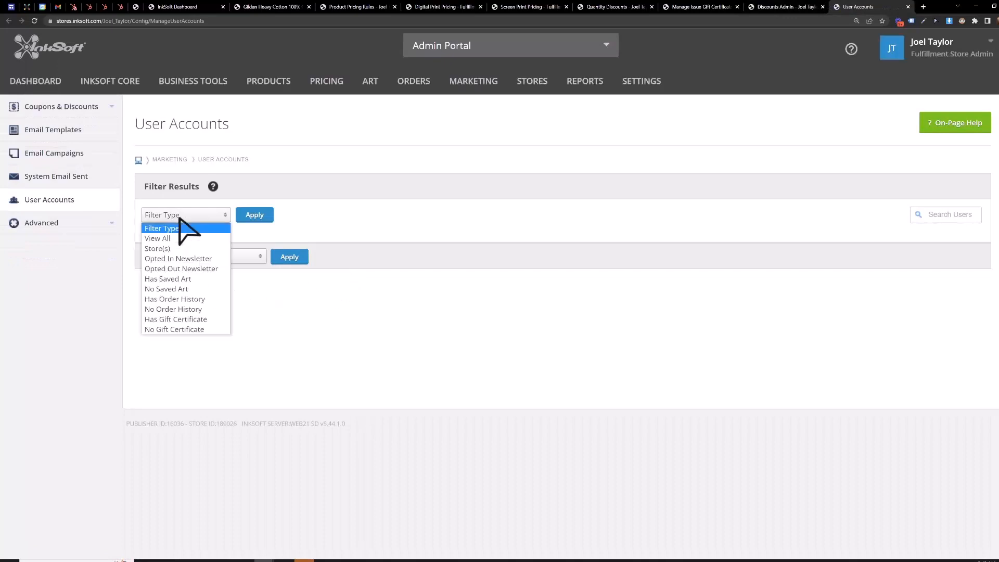
Choose Upload Gift Certificates as the bulk action and download and open its CSV template.
click(206, 256)
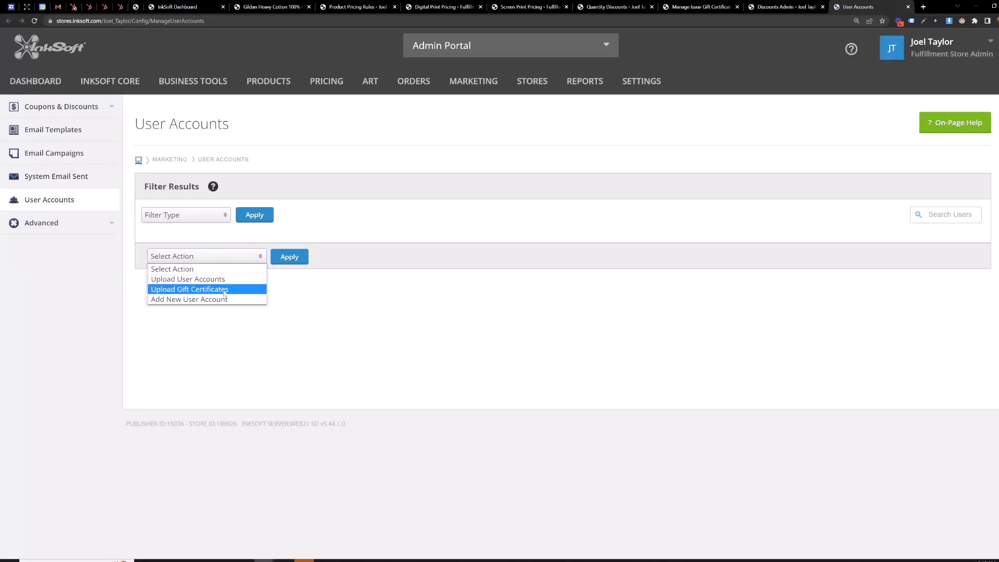
click(190, 288)
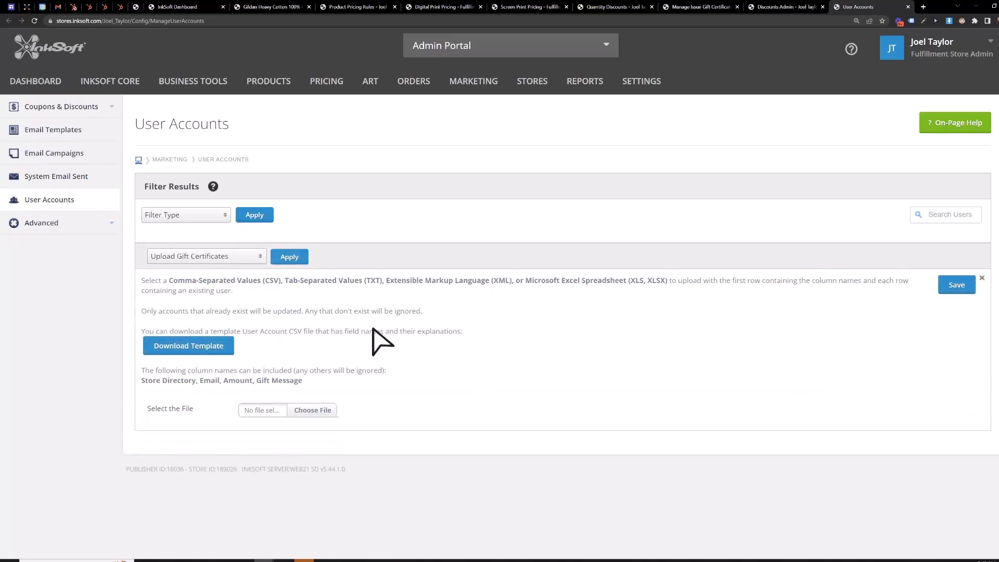
click(188, 346)
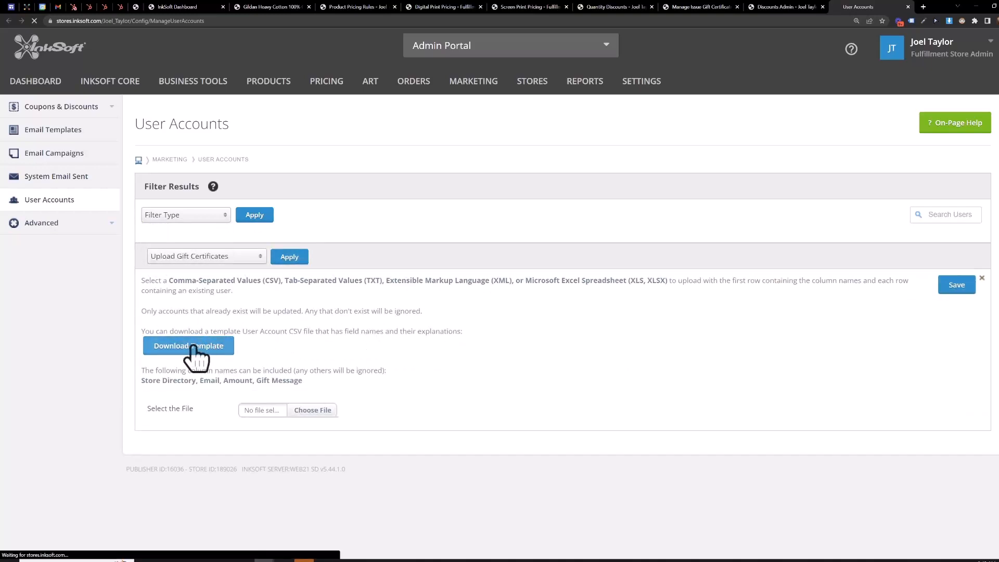
click(189, 346)
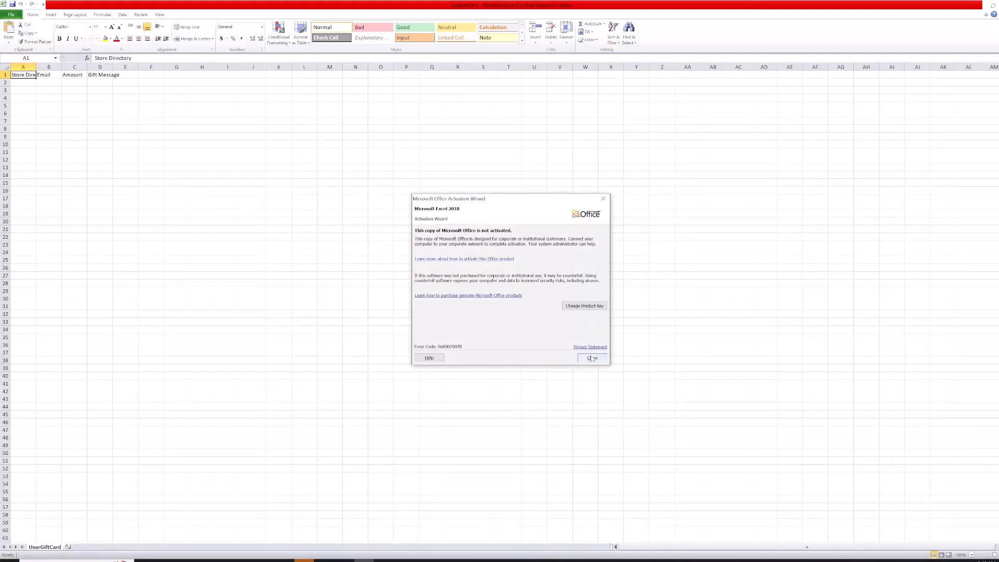
Review the template's Email and Gift Message columns in Excel, then return to Issue Gift Certificate.
click(591, 357)
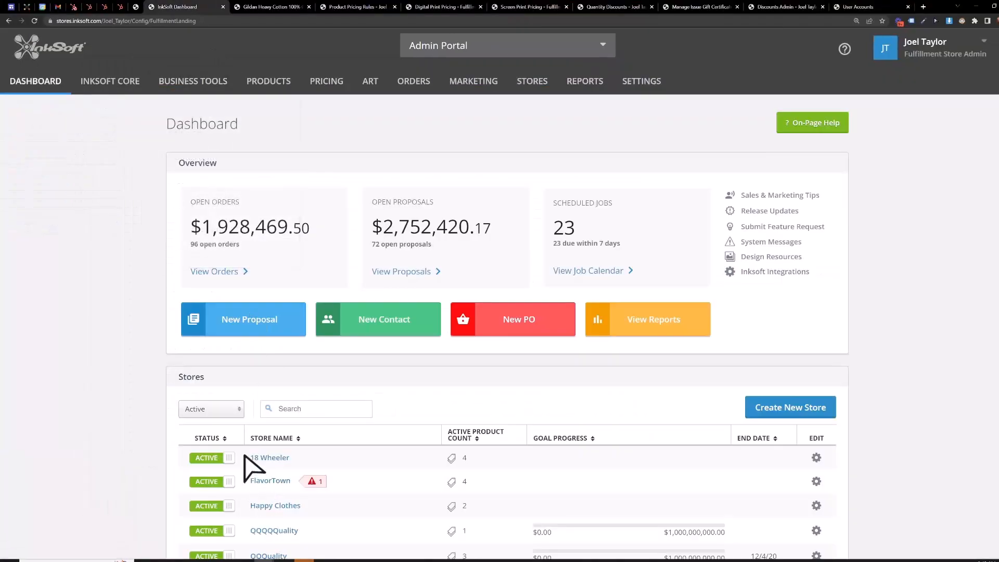
double_click(269, 458)
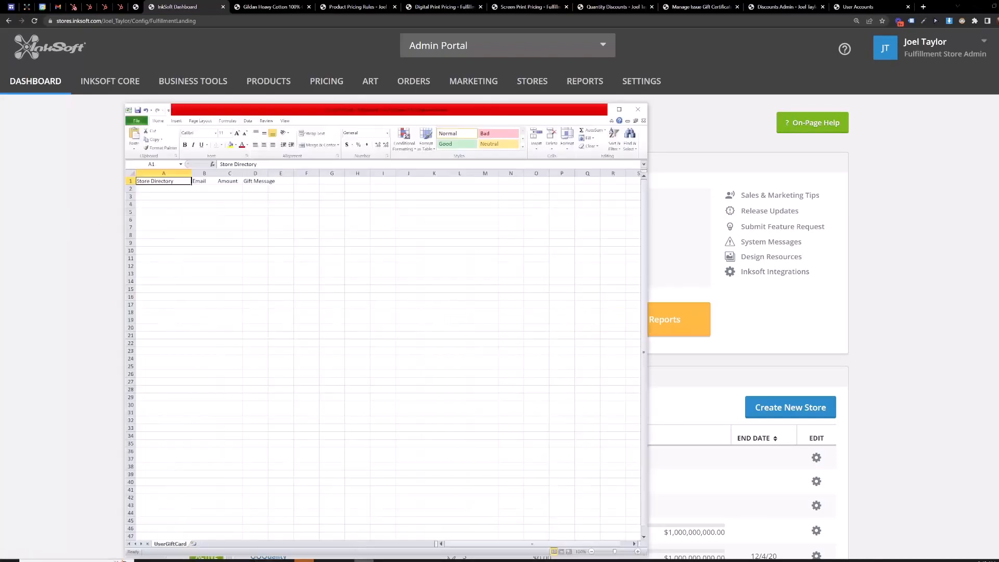
click(204, 188)
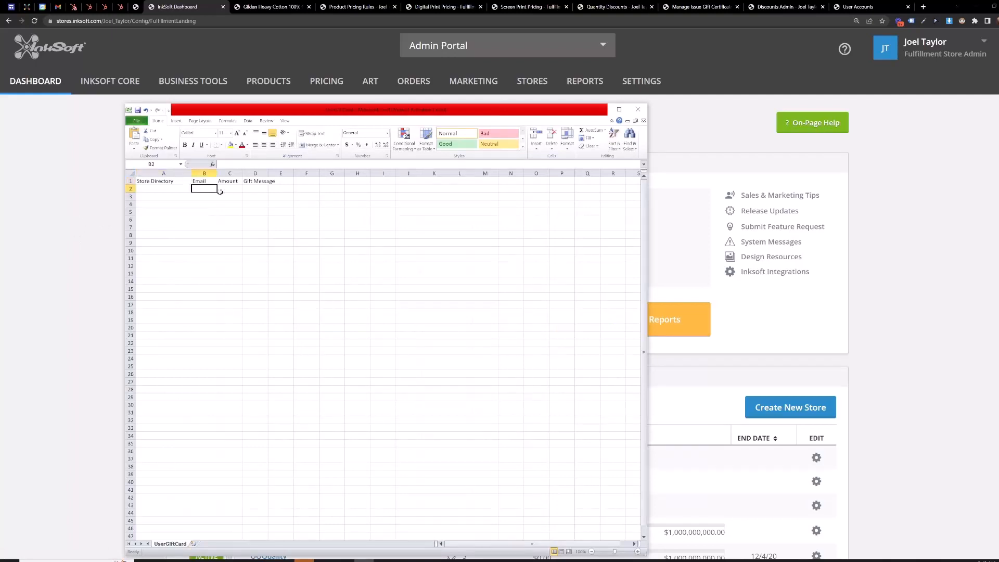
click(255, 189)
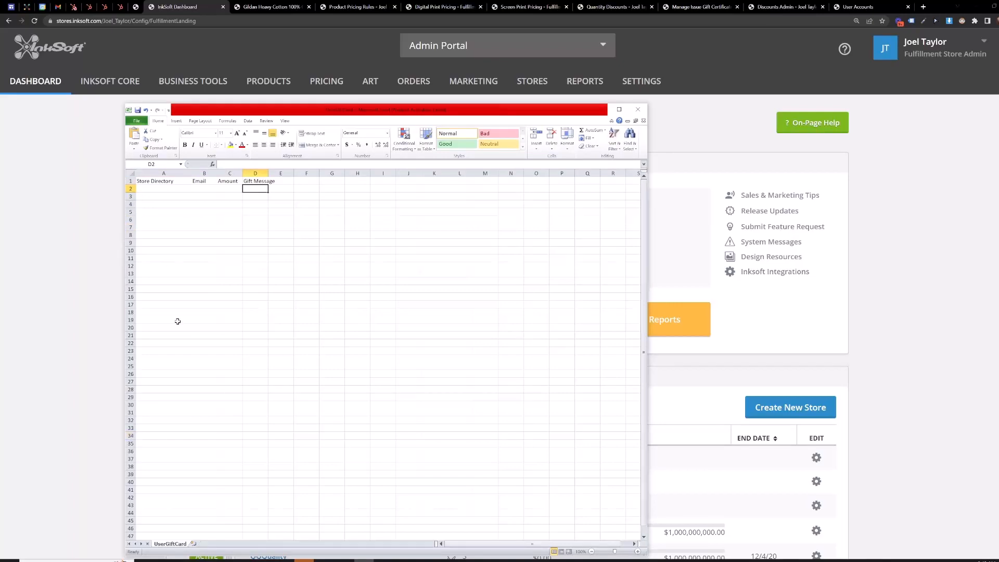
click(271, 7)
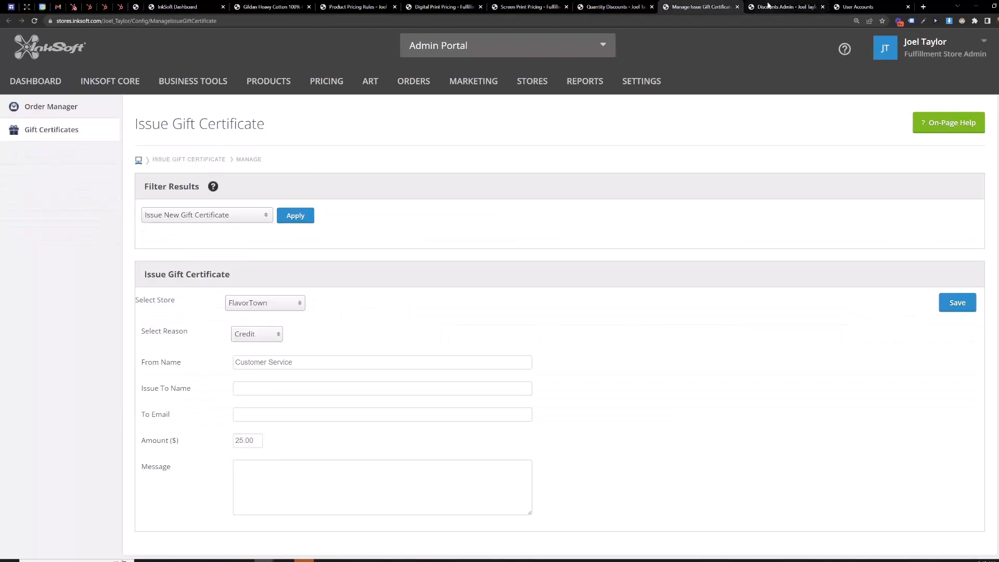
Return to the User Accounts gift-certificate upload panel.
click(856, 7)
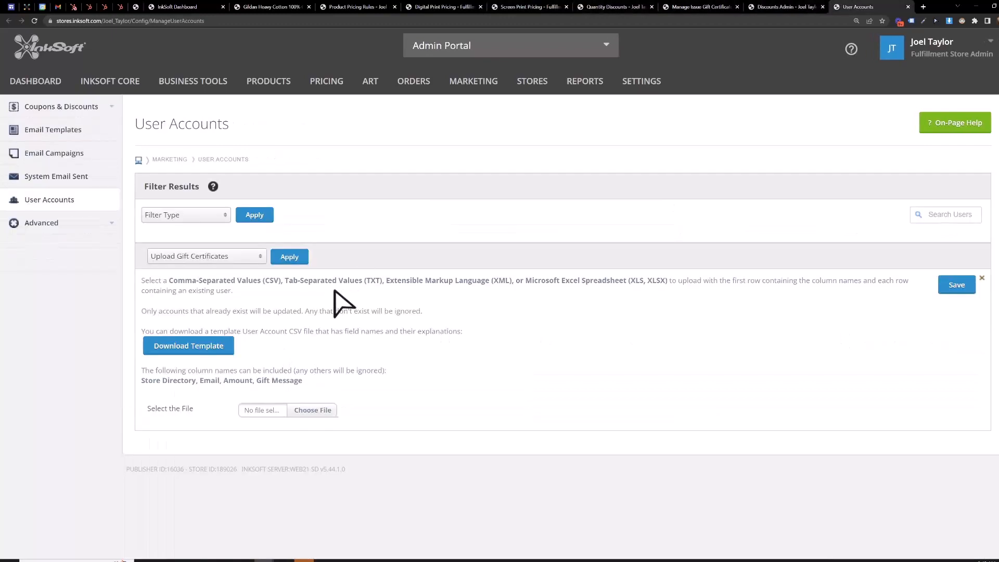
mouse_move(157, 422)
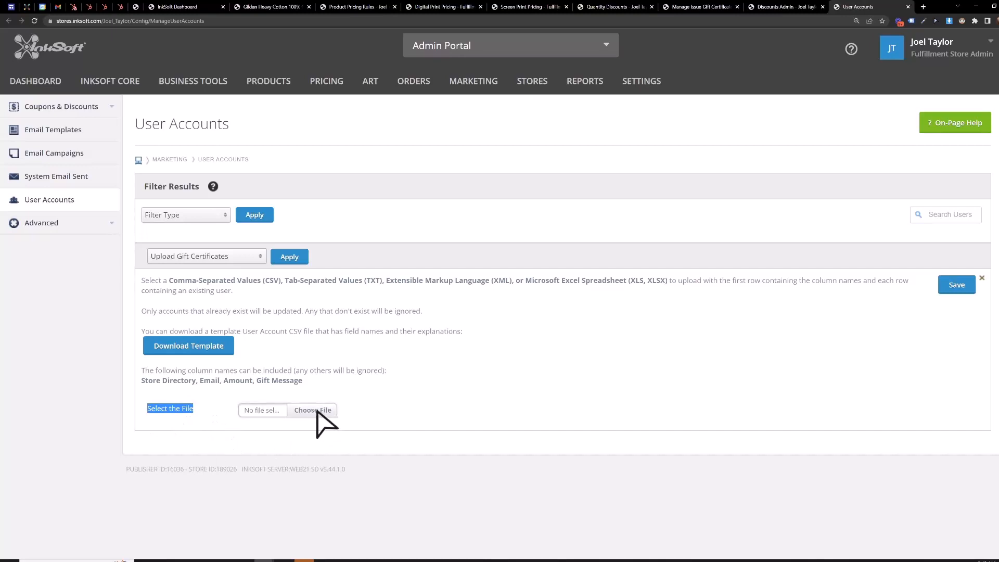
mouse_move(720, 390)
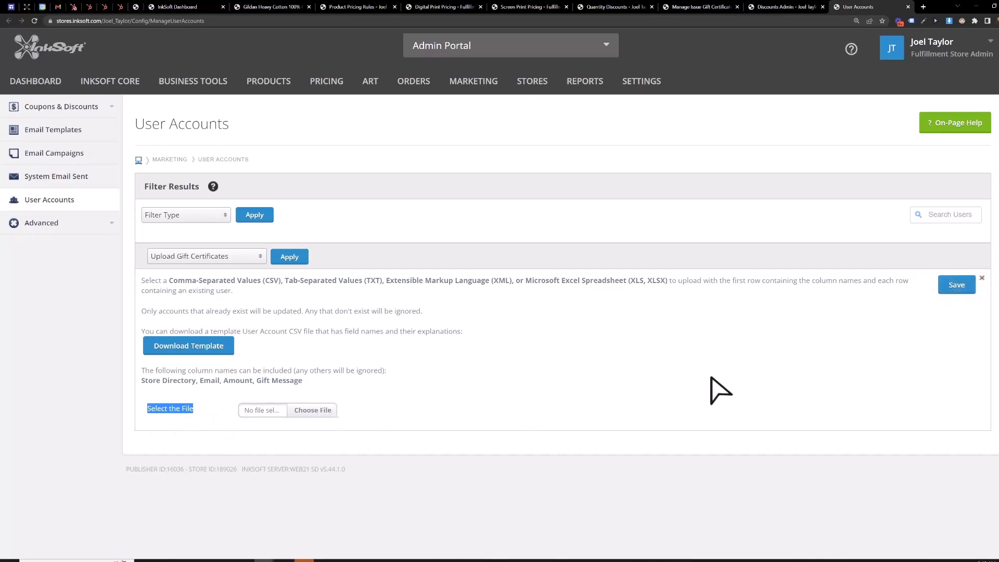